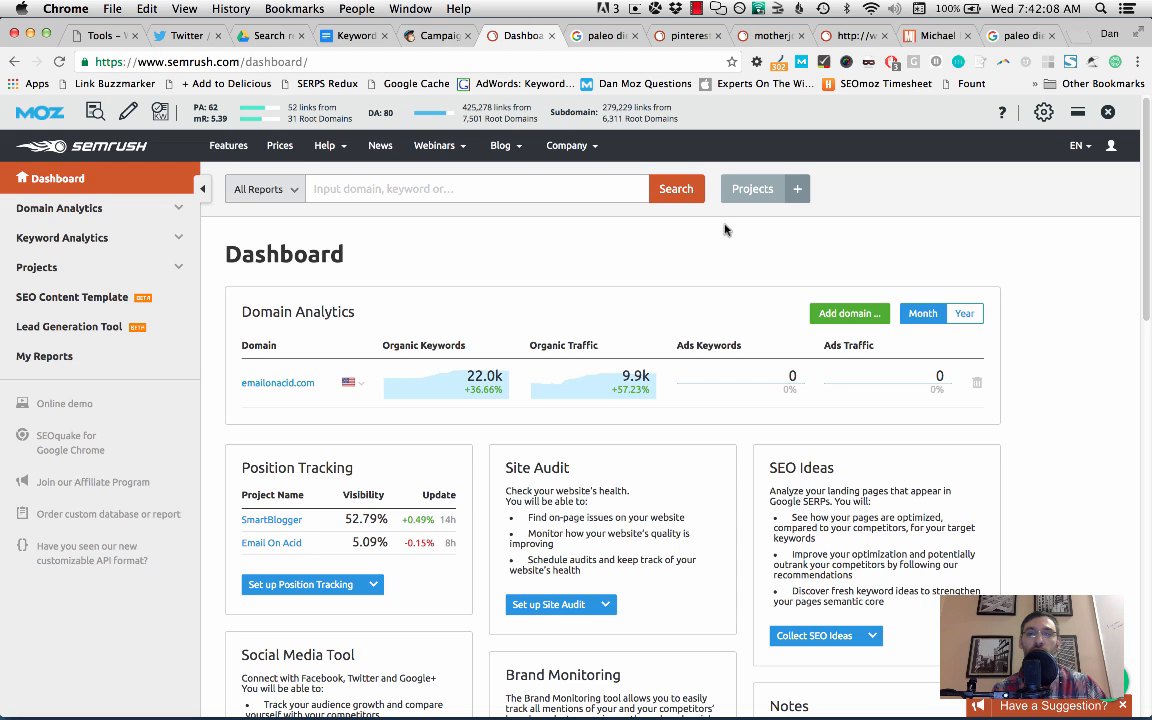
pyautogui.moveTo(672, 332)
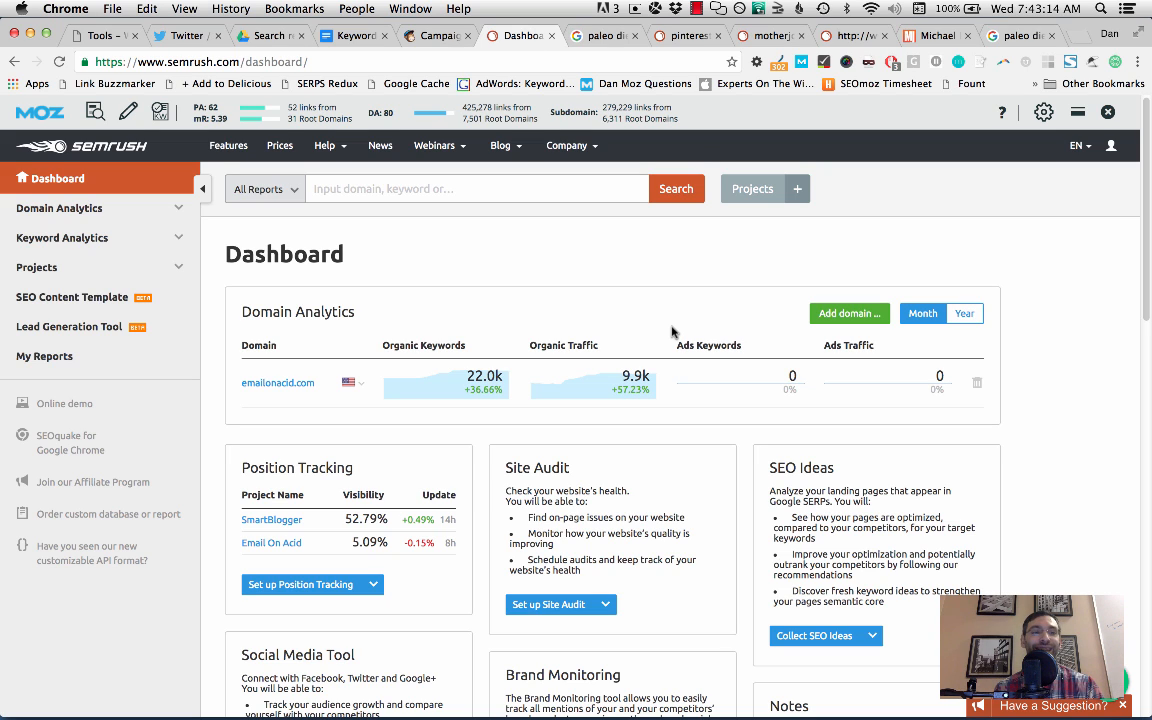
pyautogui.moveTo(558, 336)
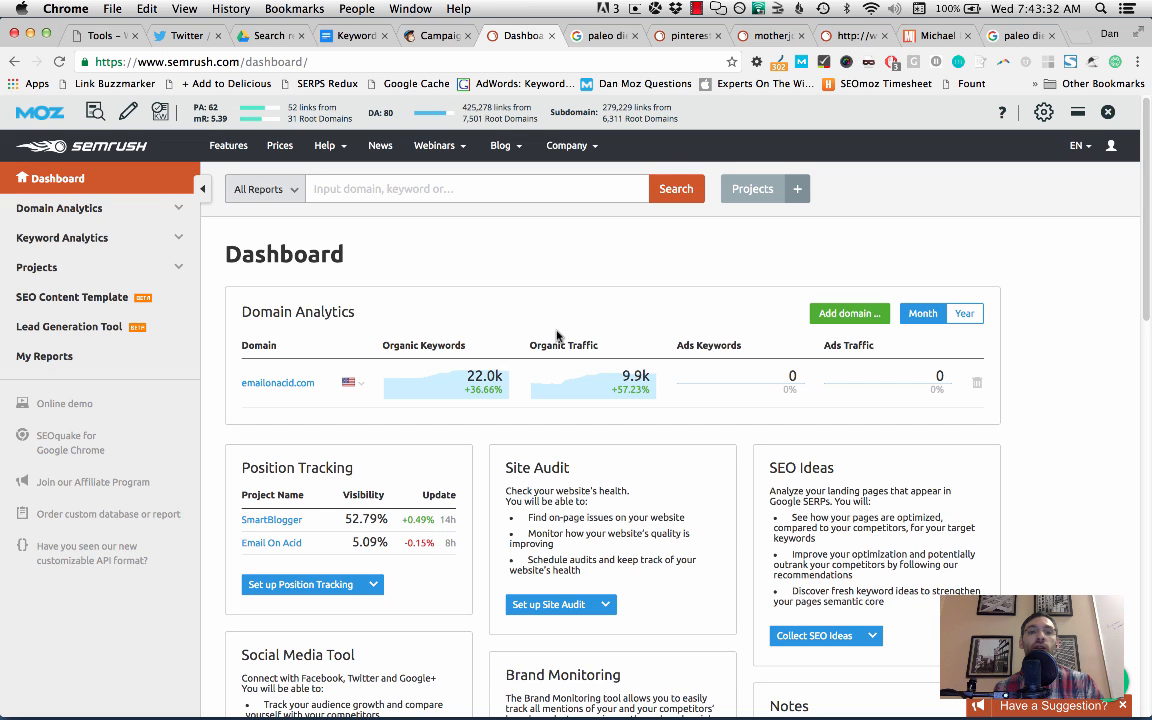
# - Review Google's 'paleo diet' results down past People Also Ask to the Mother Jones and New Yorker listings
pyautogui.click(600, 36)
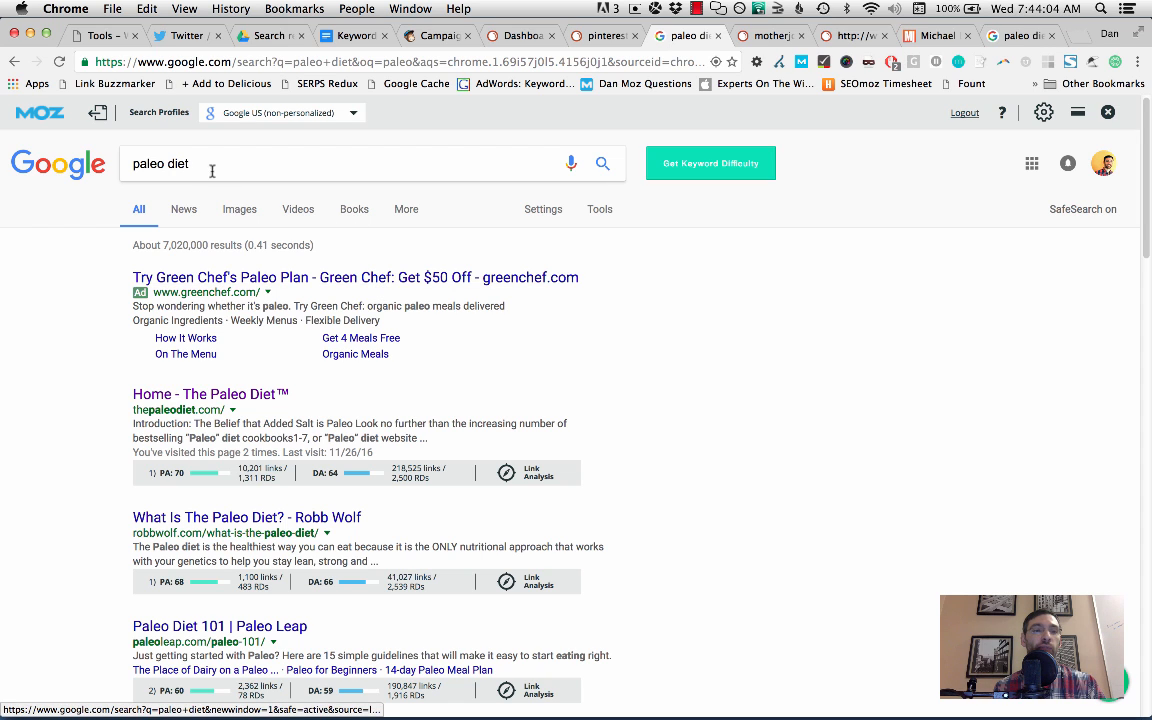
pyautogui.scroll(-3)
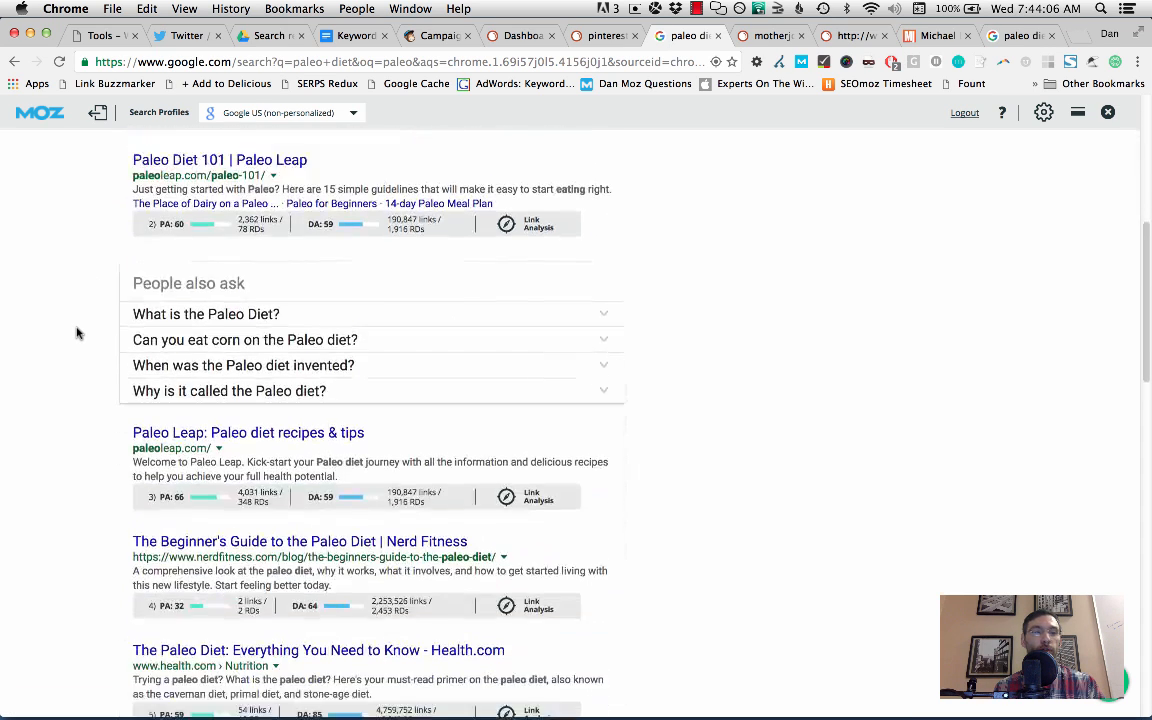
pyautogui.scroll(-3)
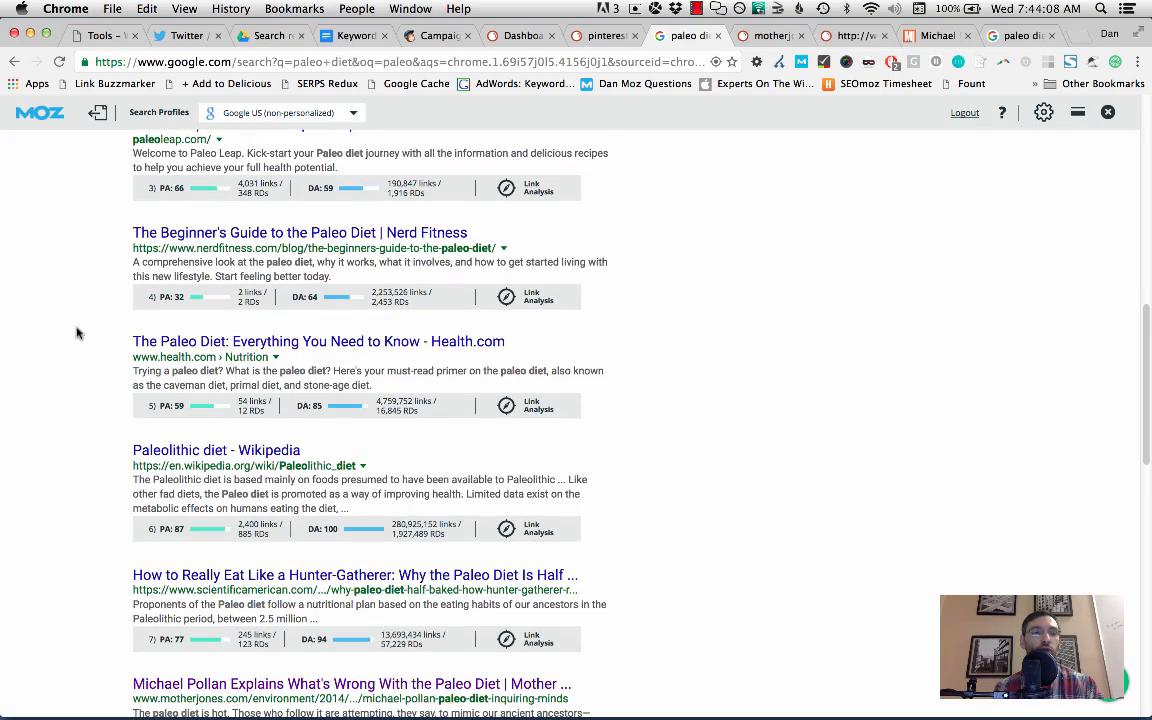
pyautogui.scroll(-3)
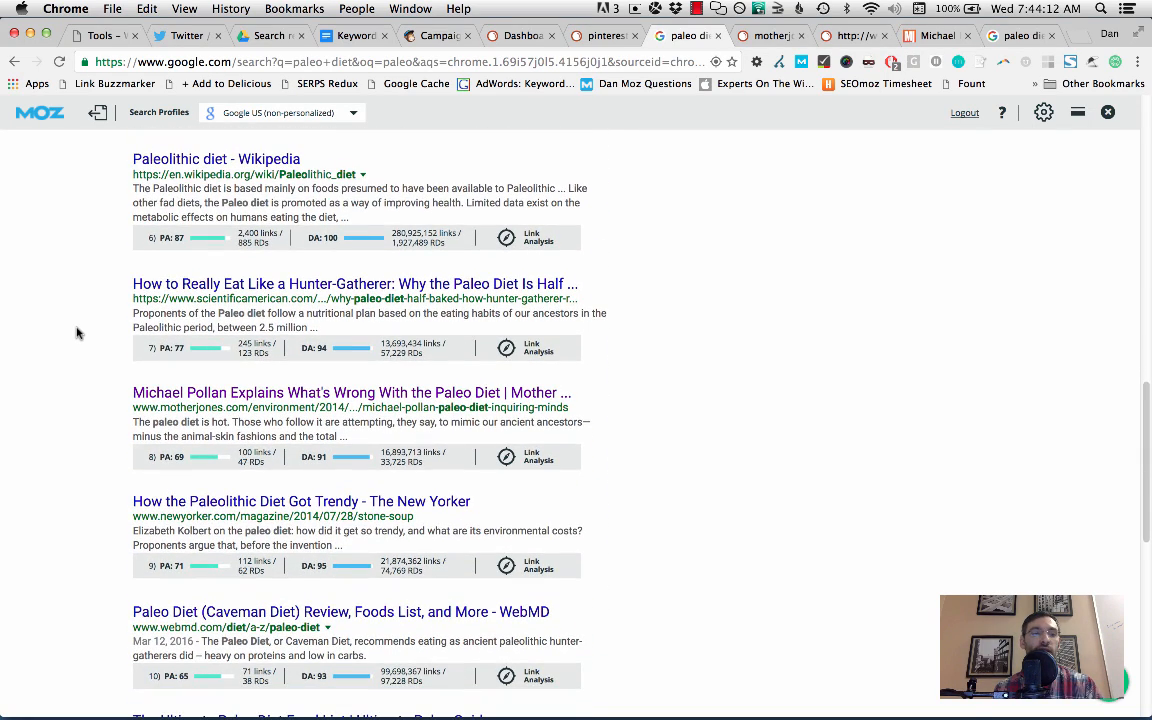
pyautogui.scroll(-3)
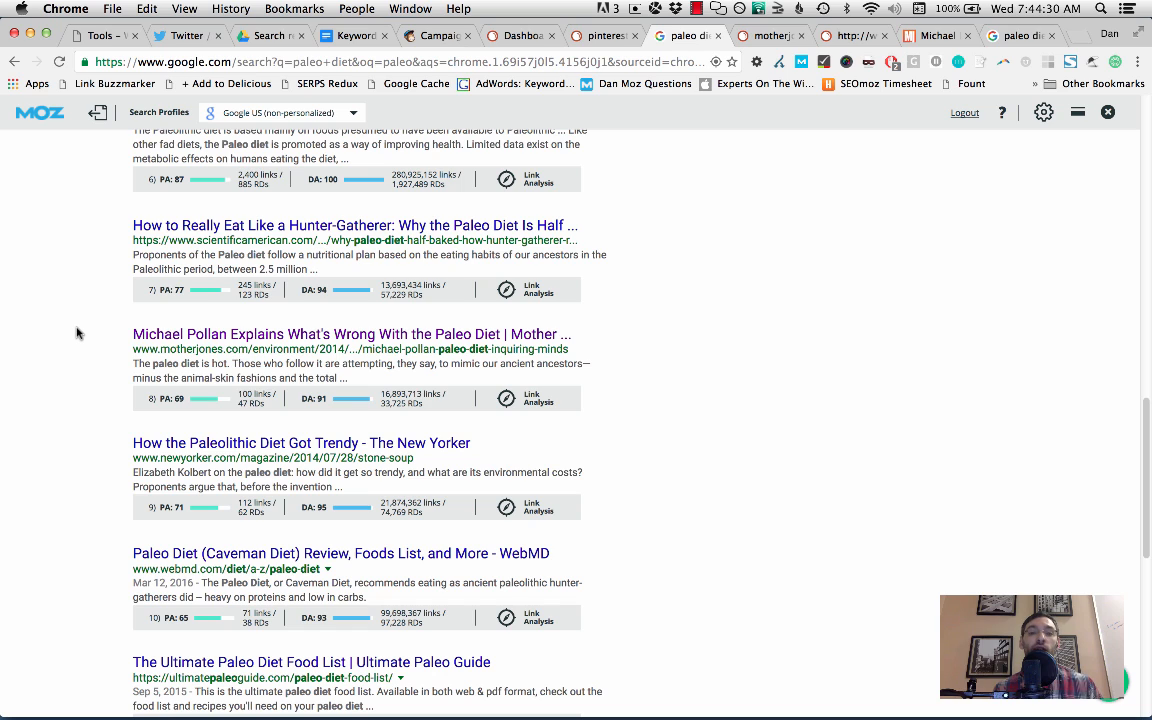
pyautogui.moveTo(4, 440)
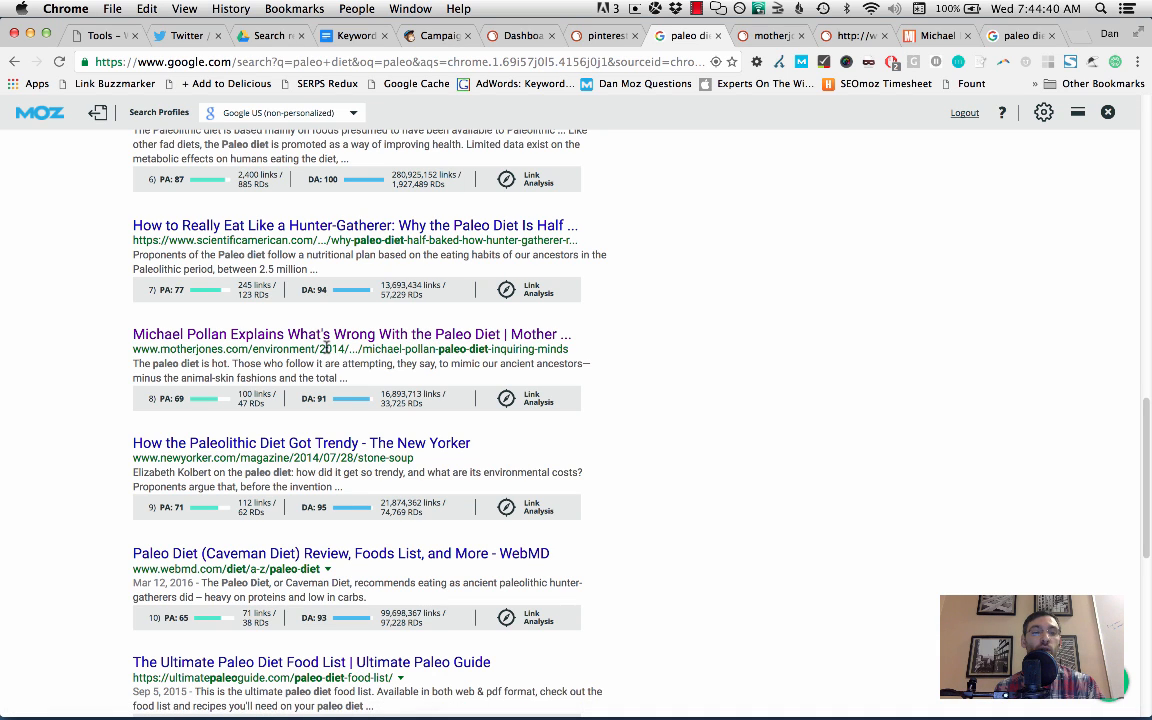
# - Show the motherjones.com Pages report filtered to 'paleo' URLs, listing three pages with keyword counts
pyautogui.click(768, 36)
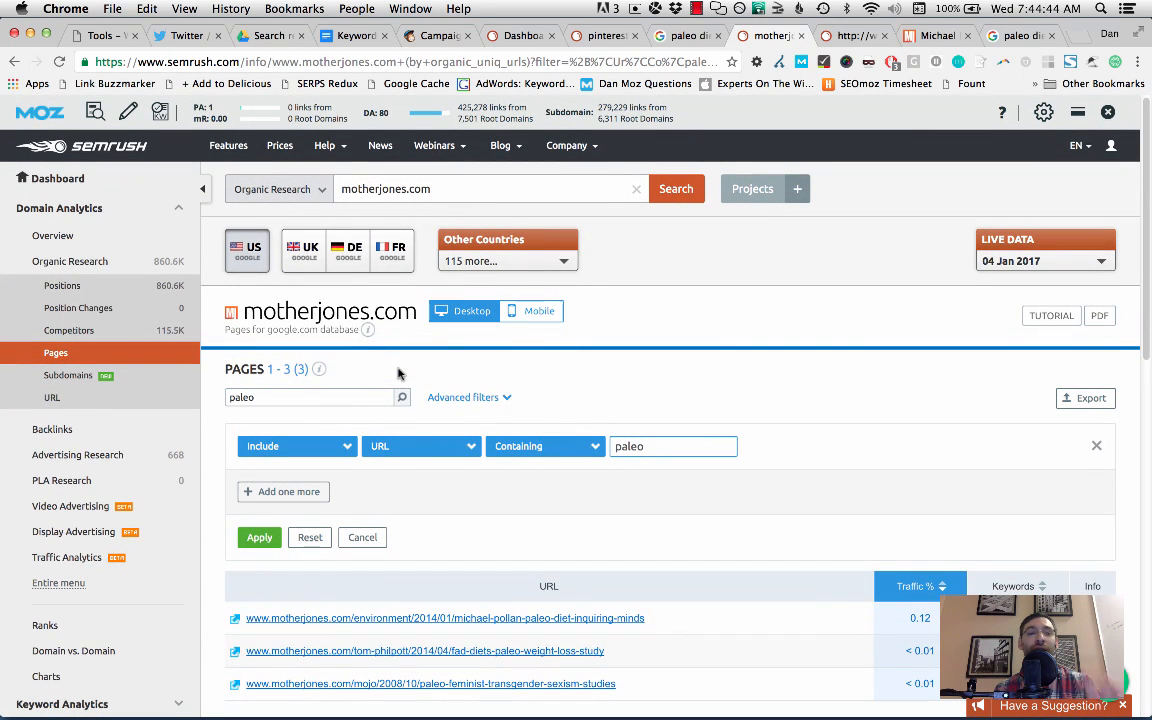
pyautogui.click(490, 188)
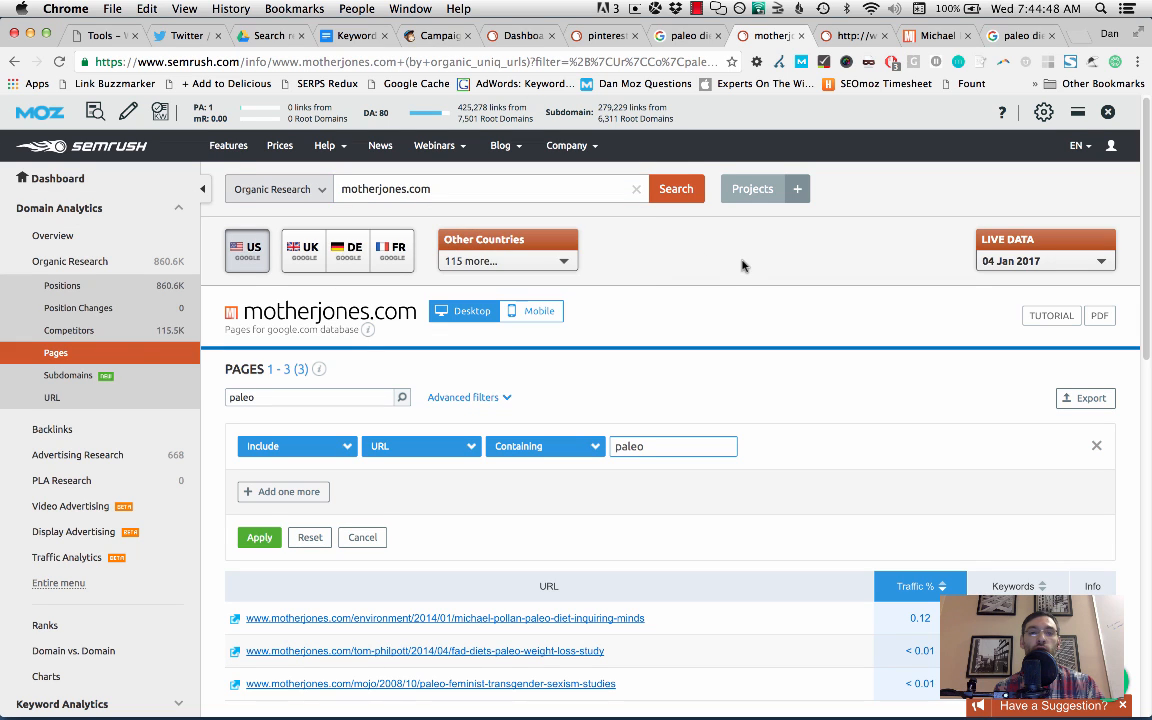
pyautogui.click(488, 188)
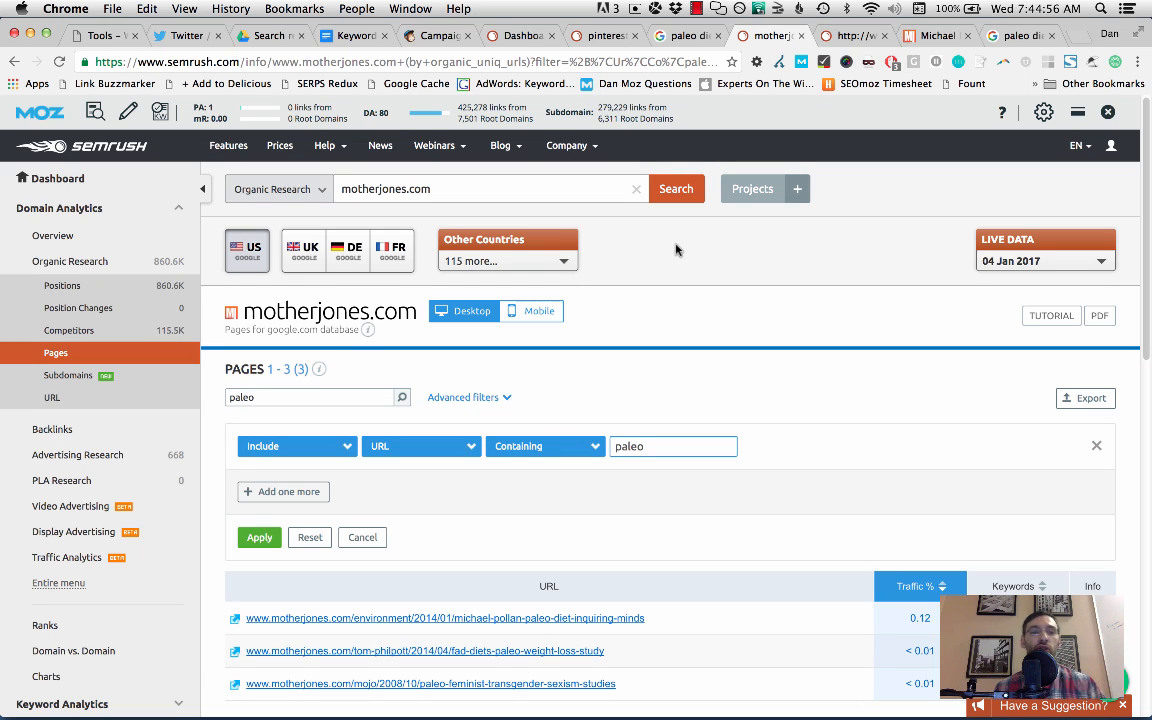
pyautogui.click(490, 188)
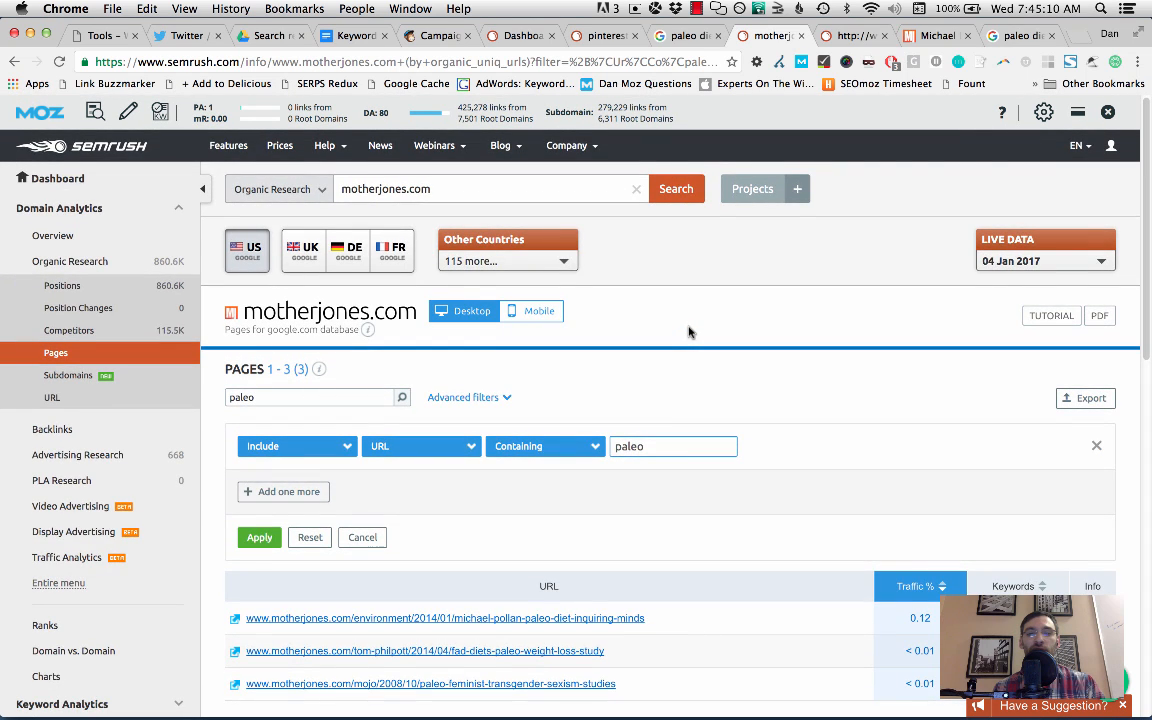
pyautogui.scroll(-3)
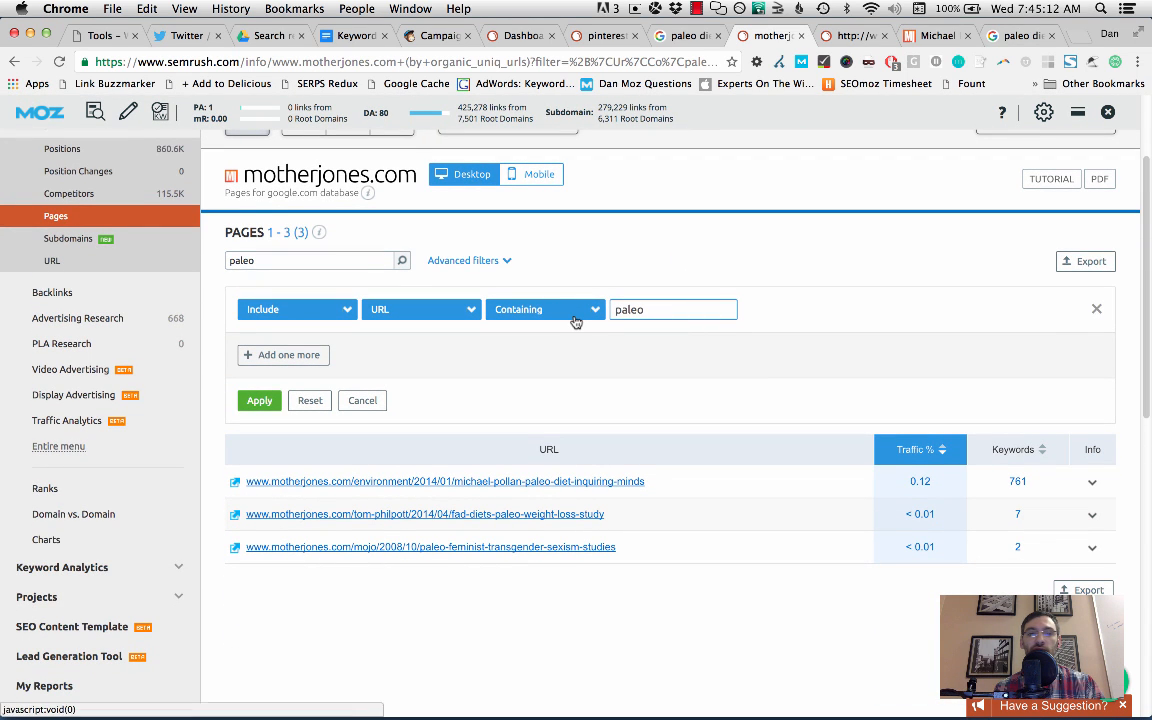
pyautogui.click(1096, 308)
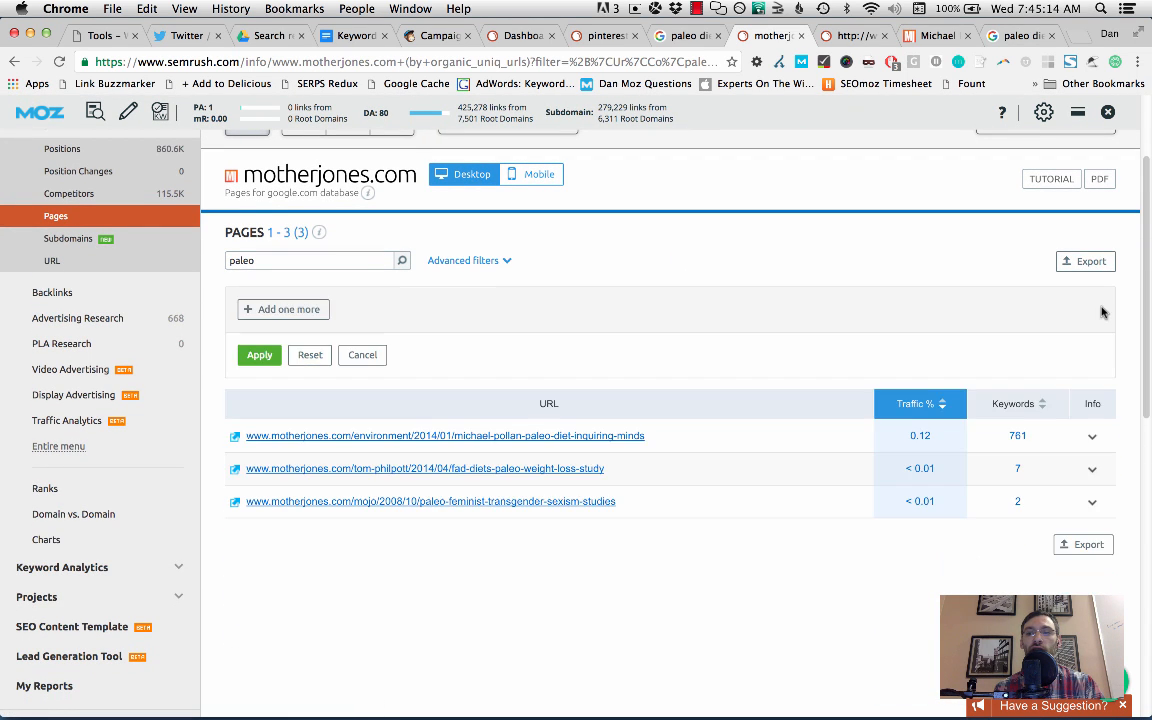
pyautogui.moveTo(370, 374)
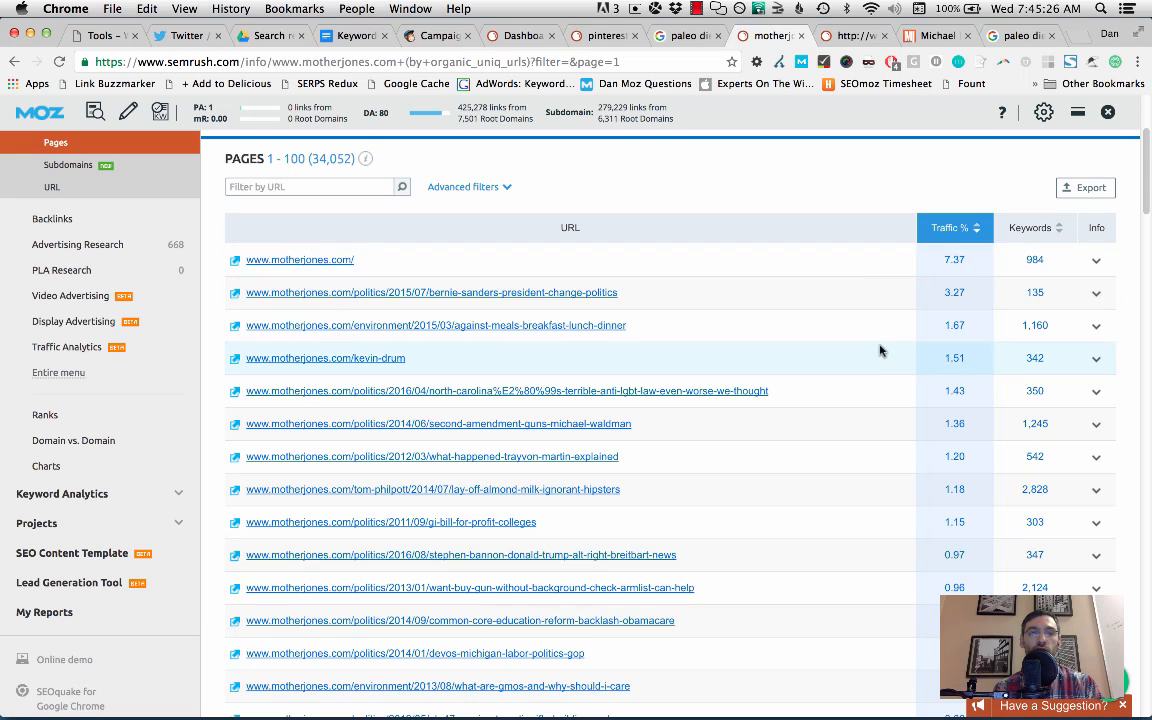
pyautogui.moveTo(990, 244)
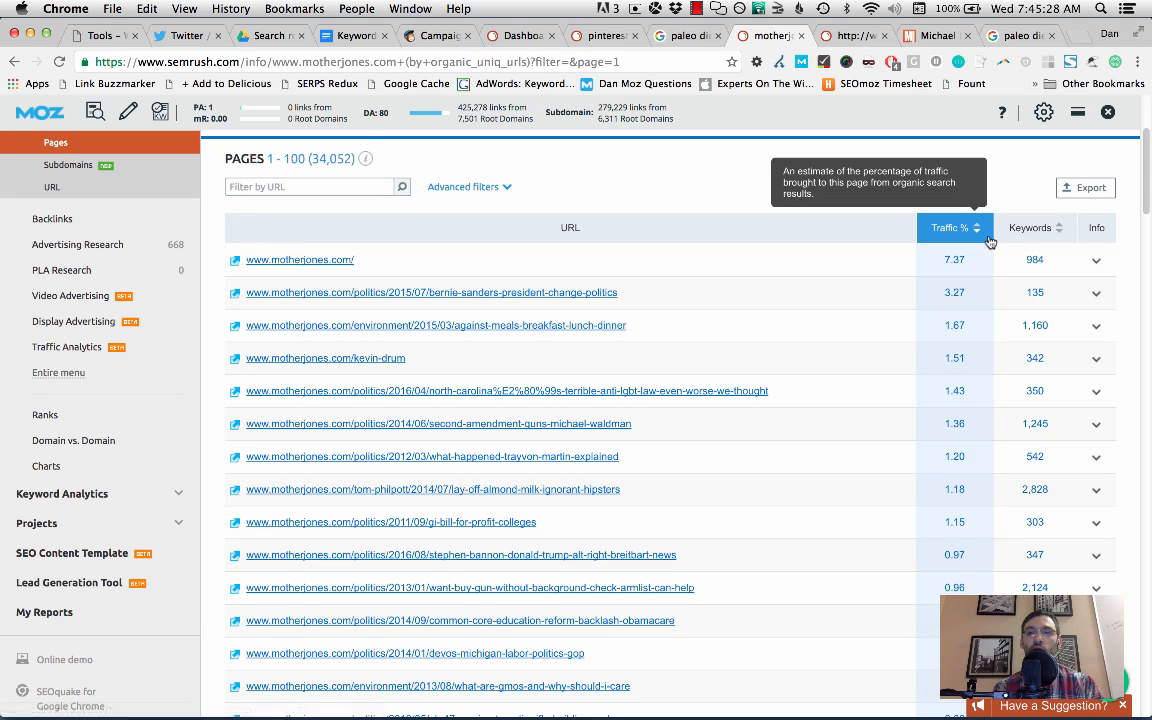
pyautogui.moveTo(418, 292)
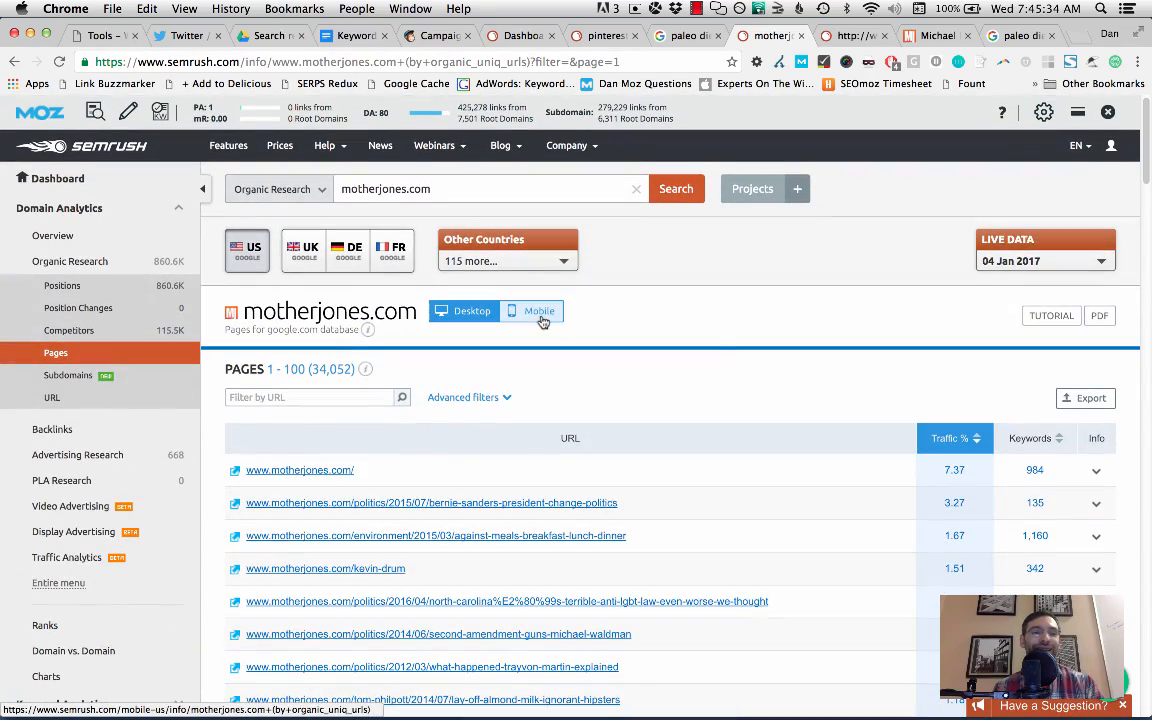
pyautogui.write('paleo')
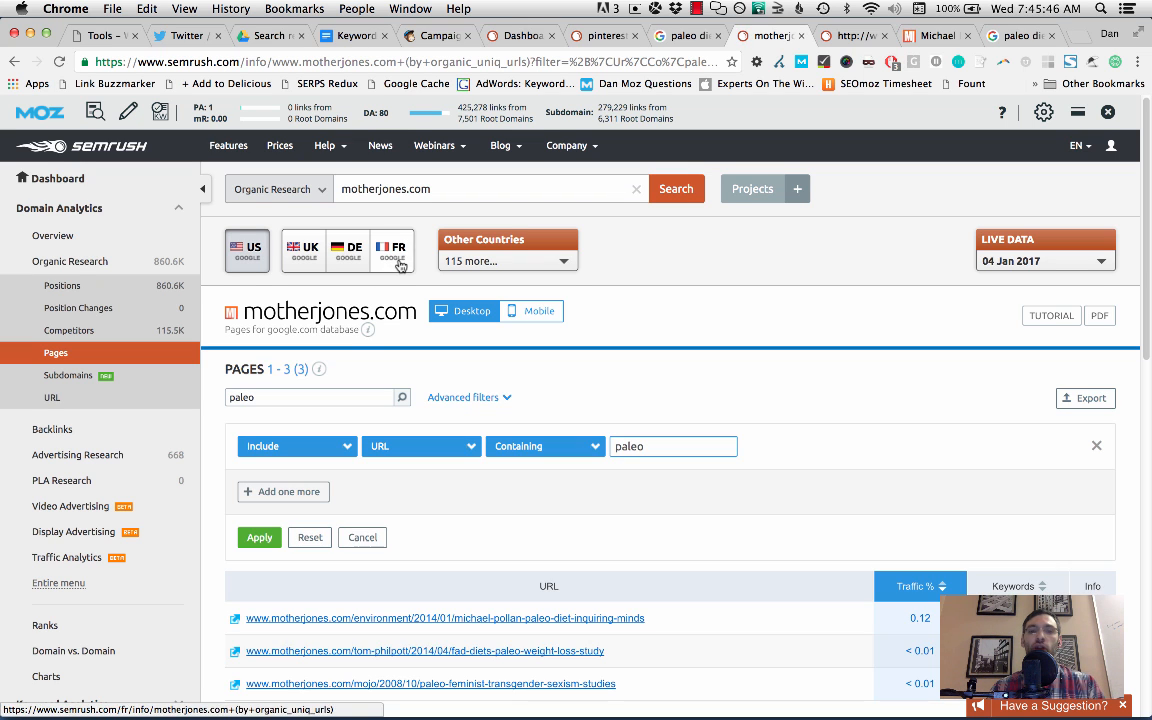
pyautogui.scroll(-3)
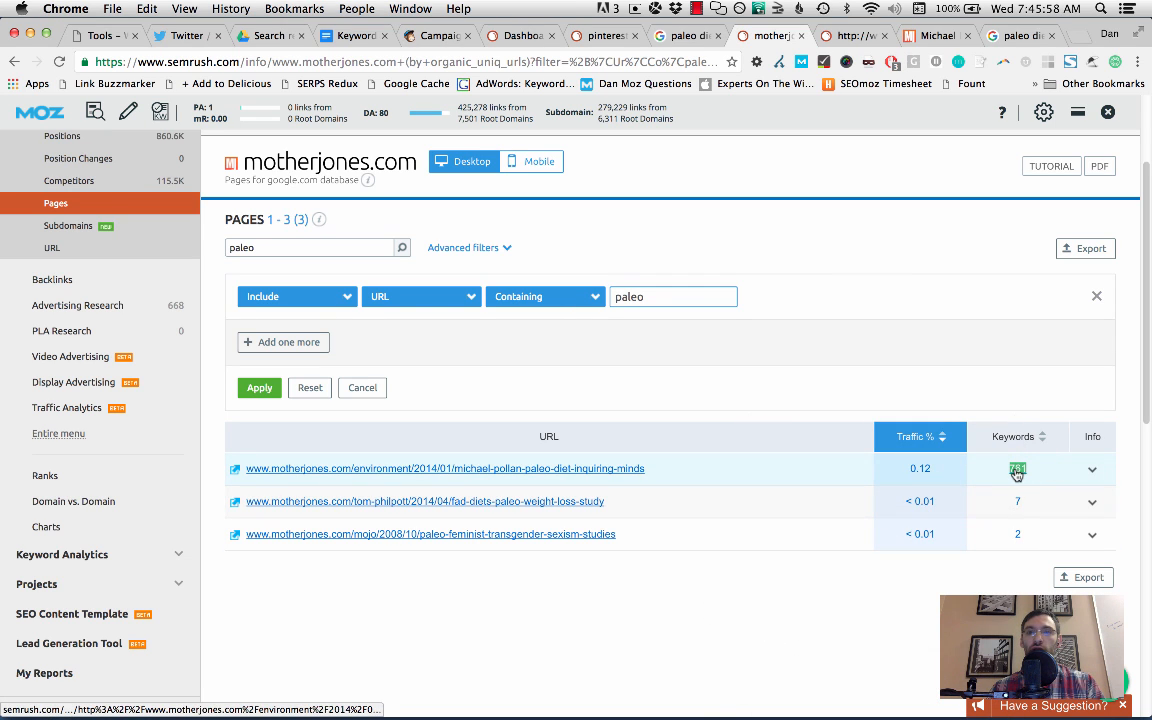
# - Open the 761-keyword report for the Michael Pollan paleo article URL and review its overview
pyautogui.click(1016, 468)
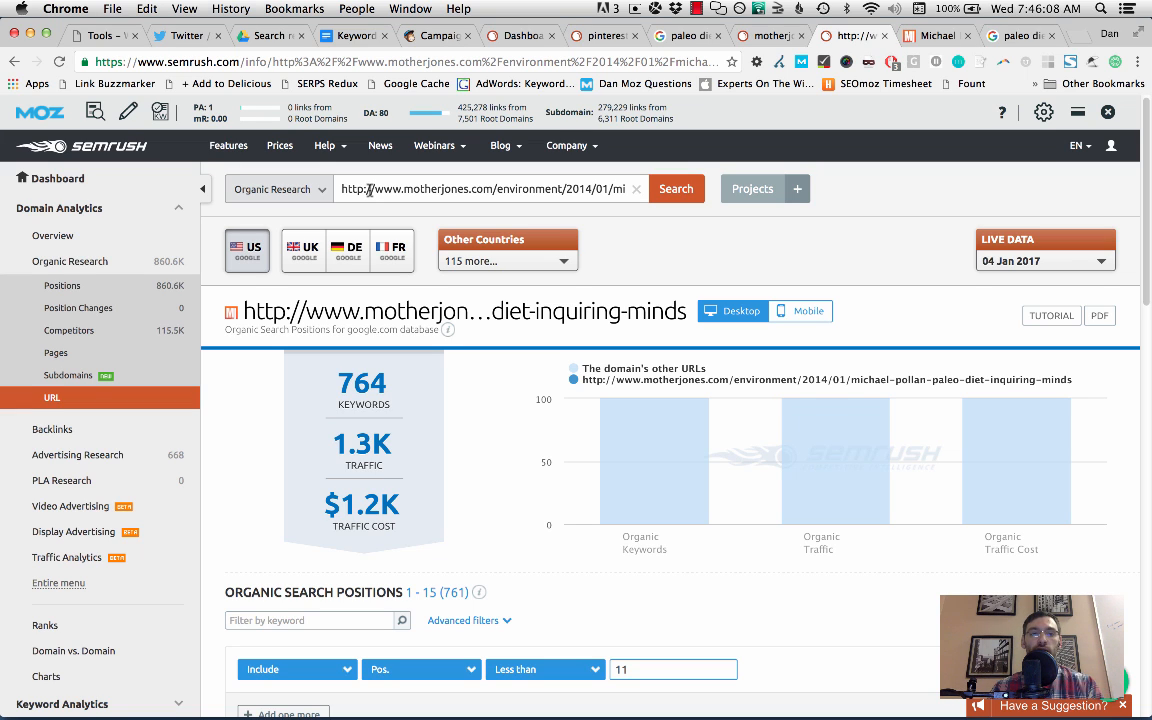
pyautogui.moveTo(364, 390)
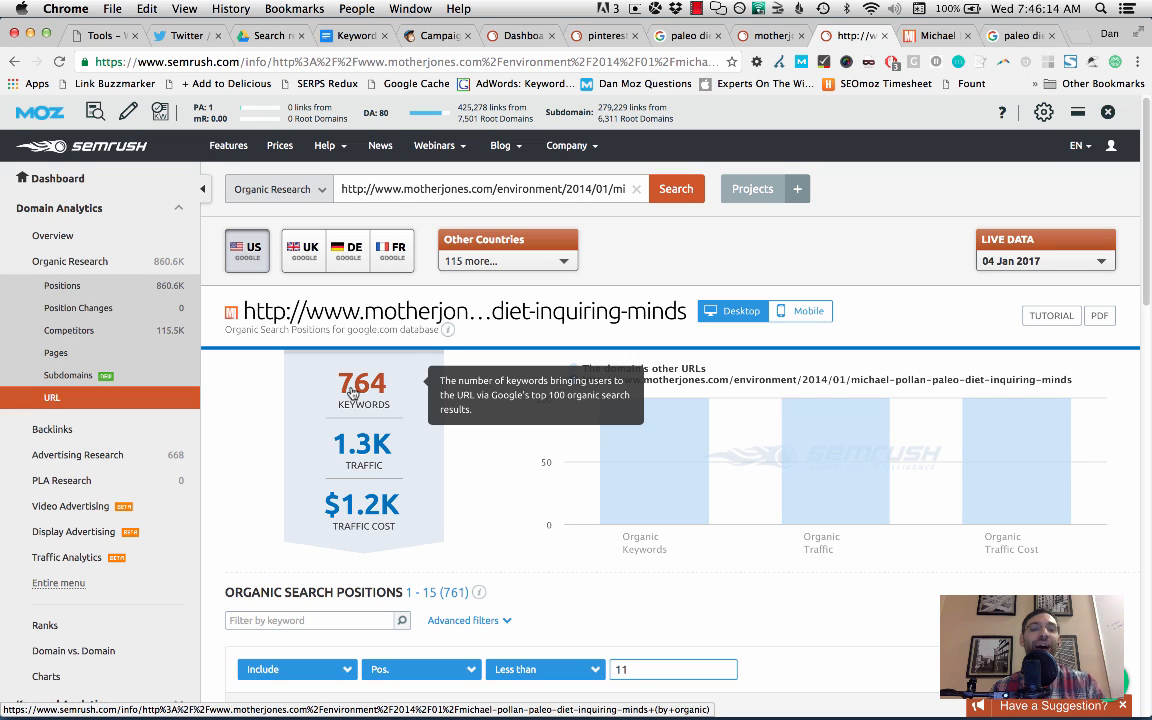
pyautogui.moveTo(258, 316)
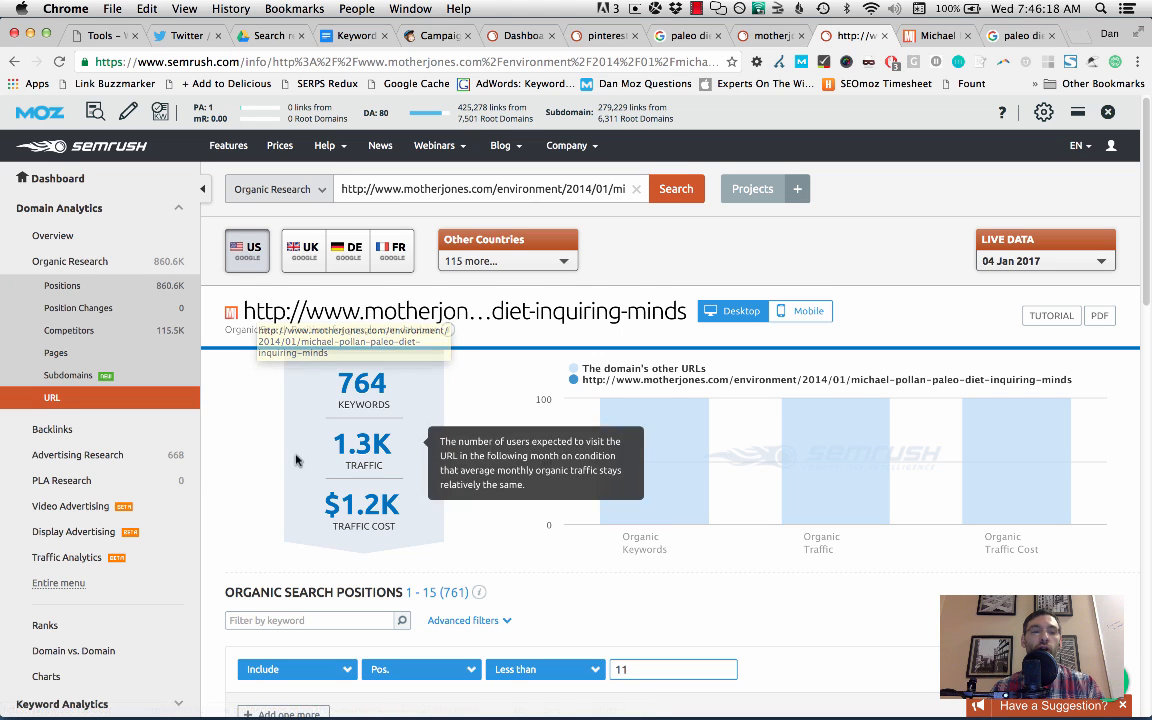
pyautogui.moveTo(250, 472)
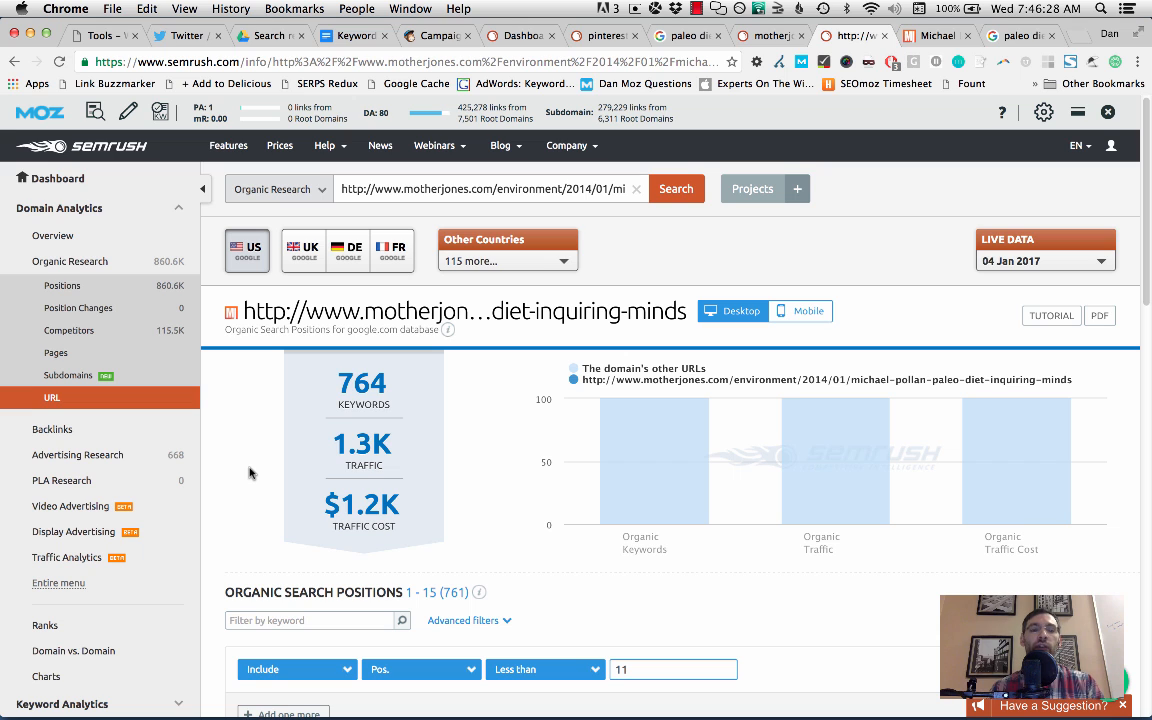
pyautogui.scroll(3)
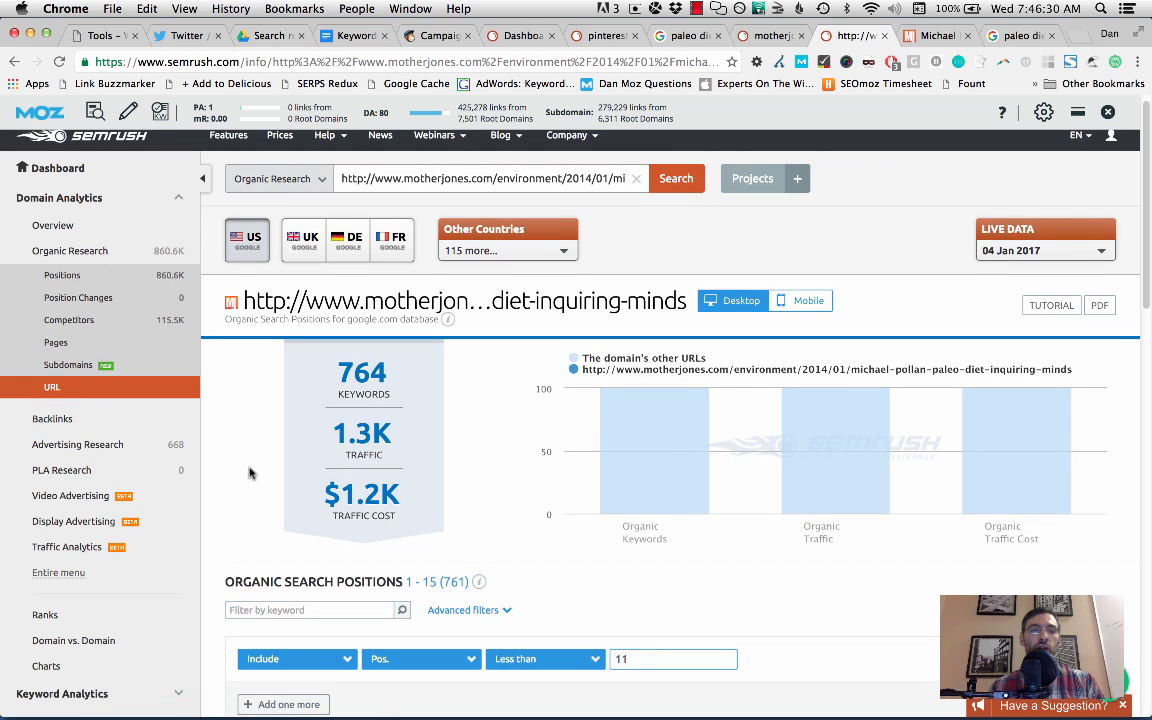
pyautogui.scroll(-3)
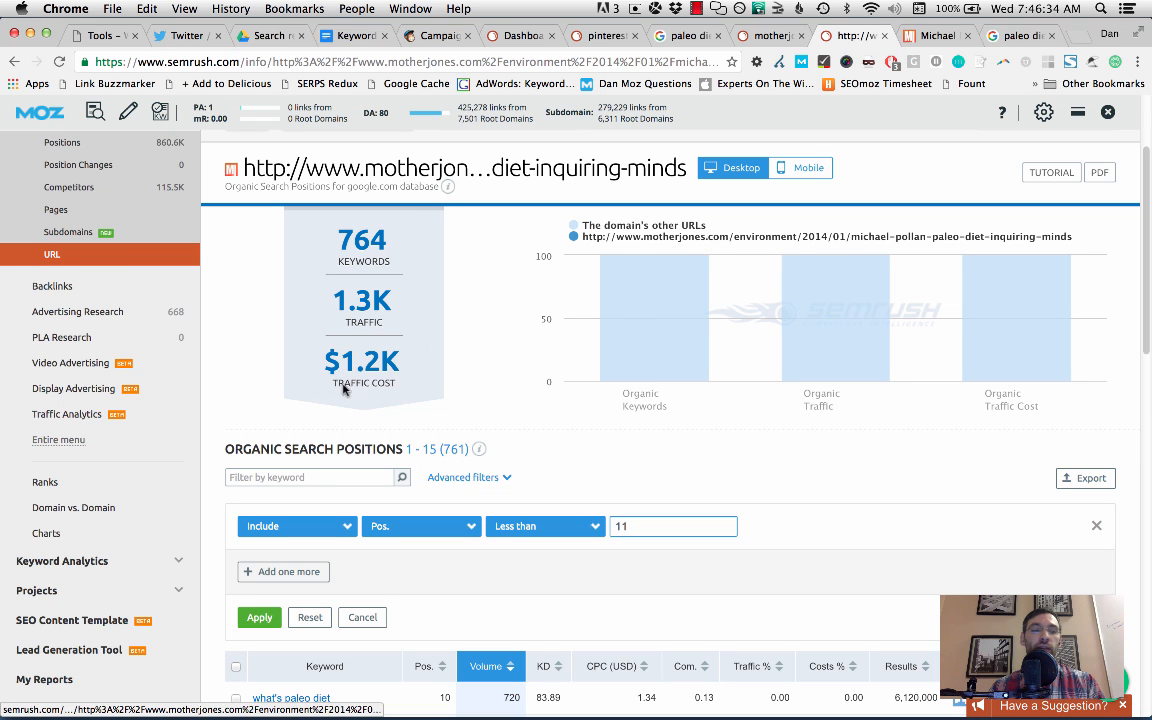
pyautogui.moveTo(312, 412)
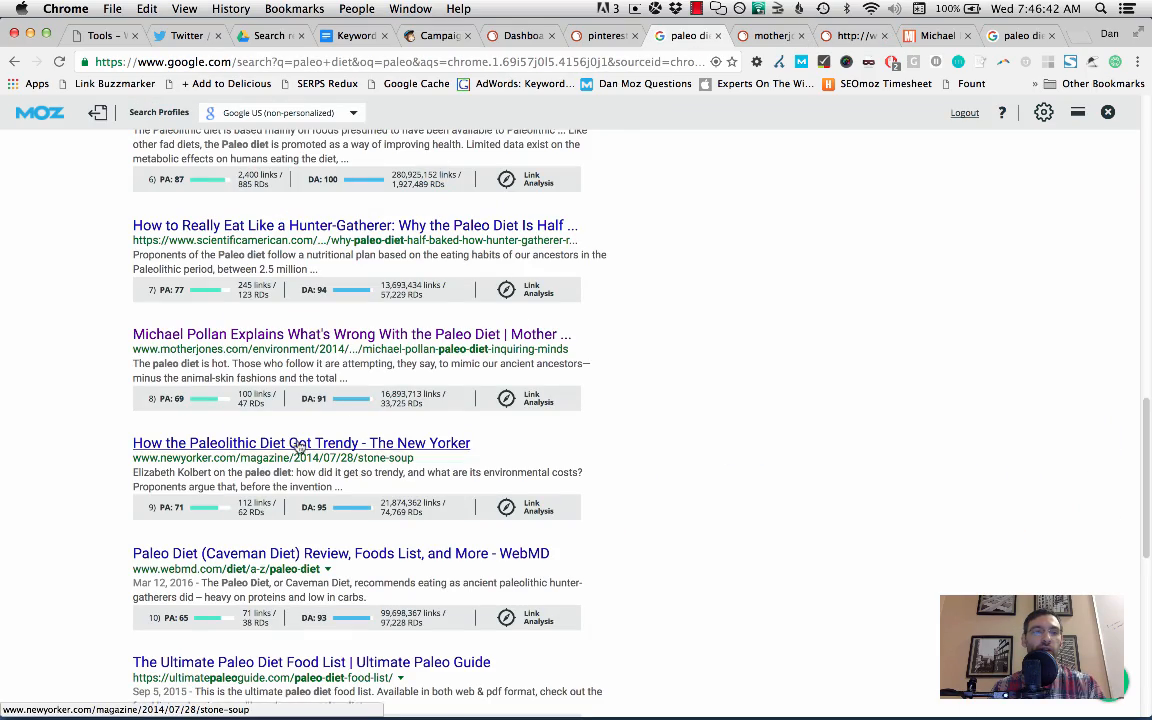
# - Return to the motherjones.com paleo pages report and reopen the Michael Pollan article's keyword overview
pyautogui.scroll(3)
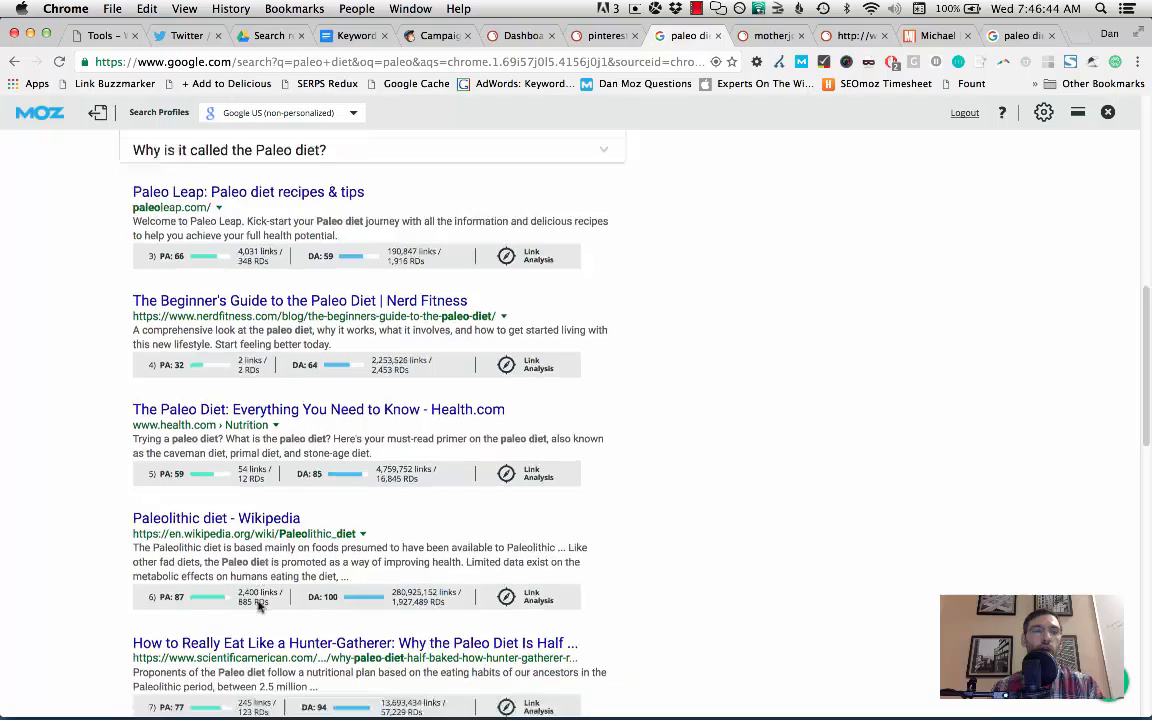
pyautogui.scroll(-3)
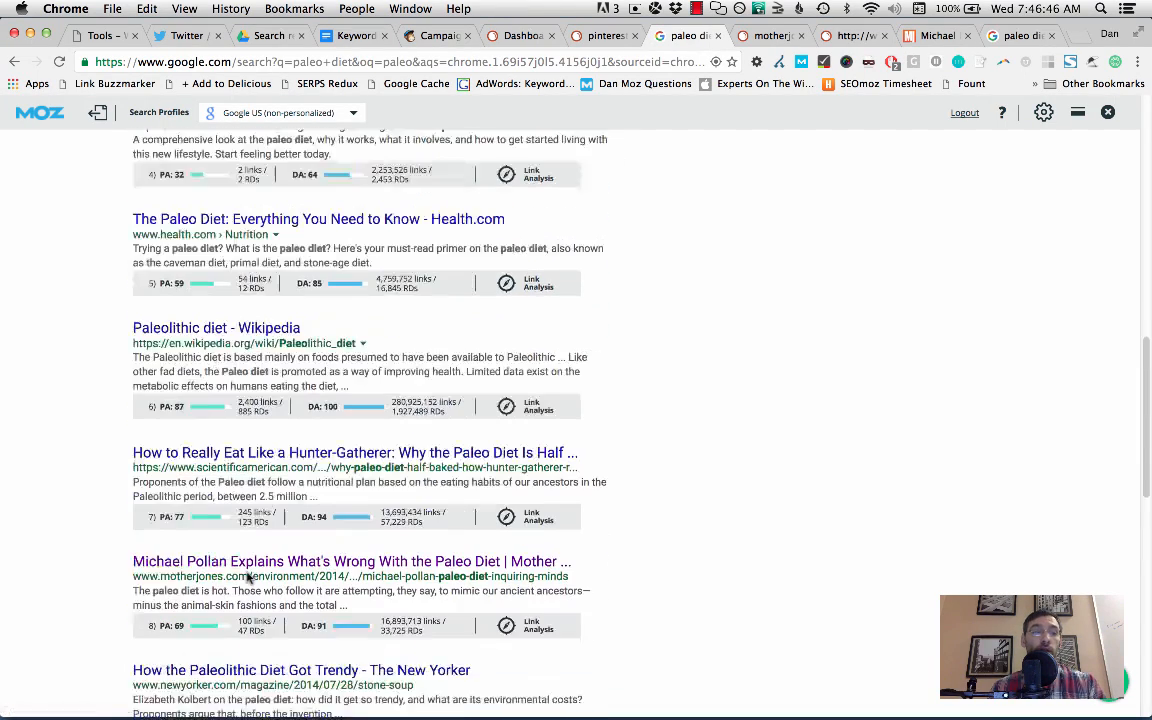
pyautogui.scroll(-3)
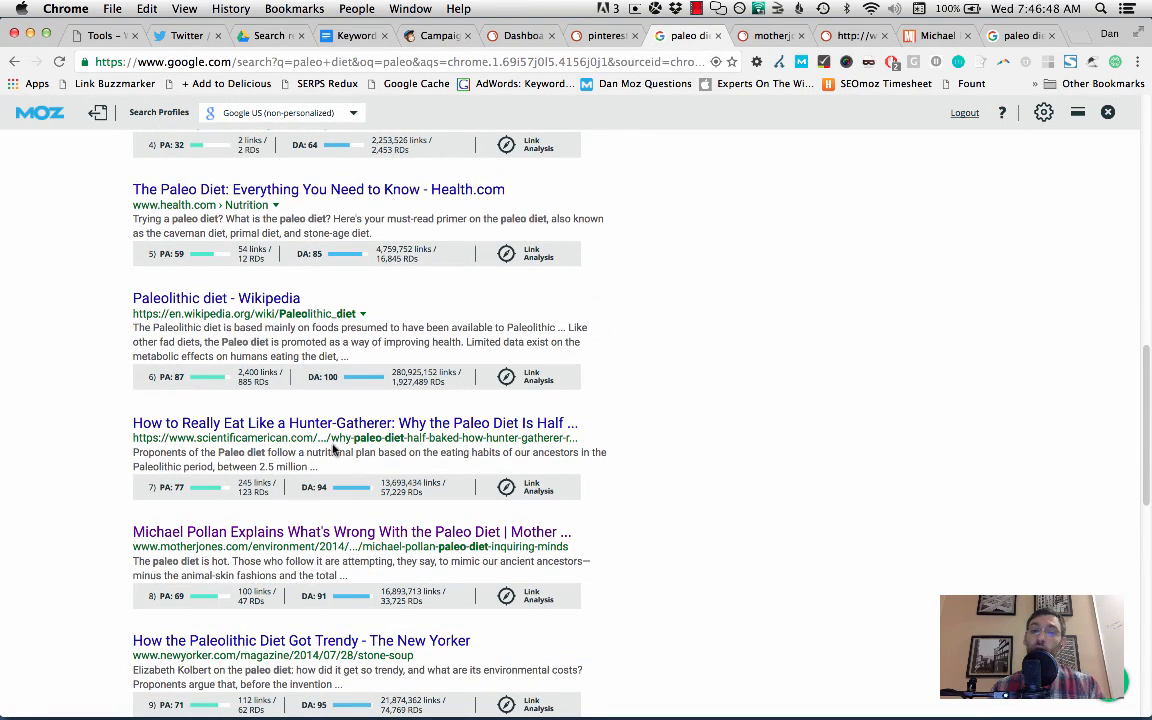
pyautogui.click(770, 36)
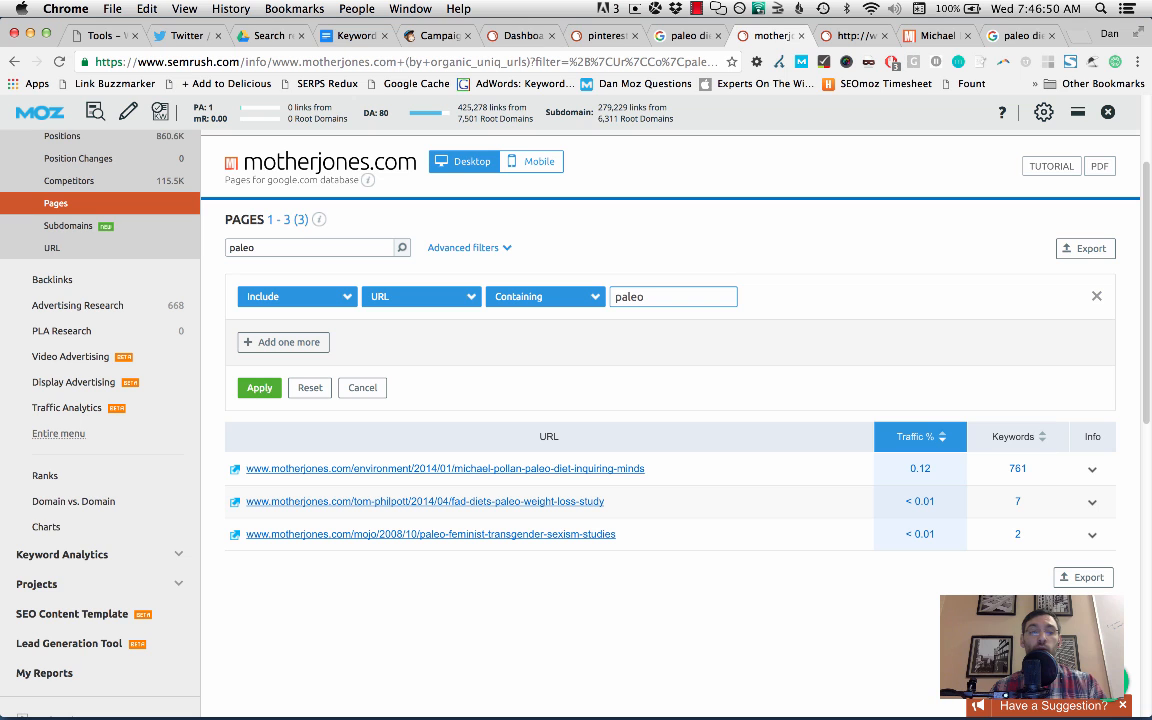
pyautogui.moveTo(548, 436)
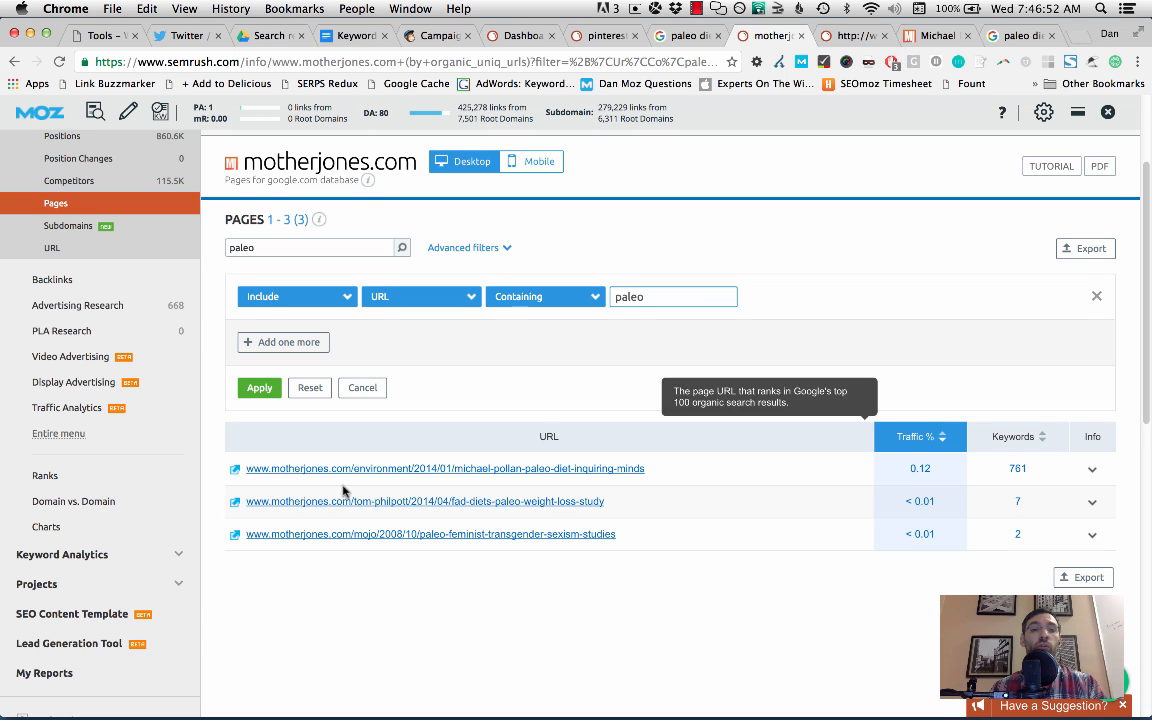
pyautogui.click(444, 468)
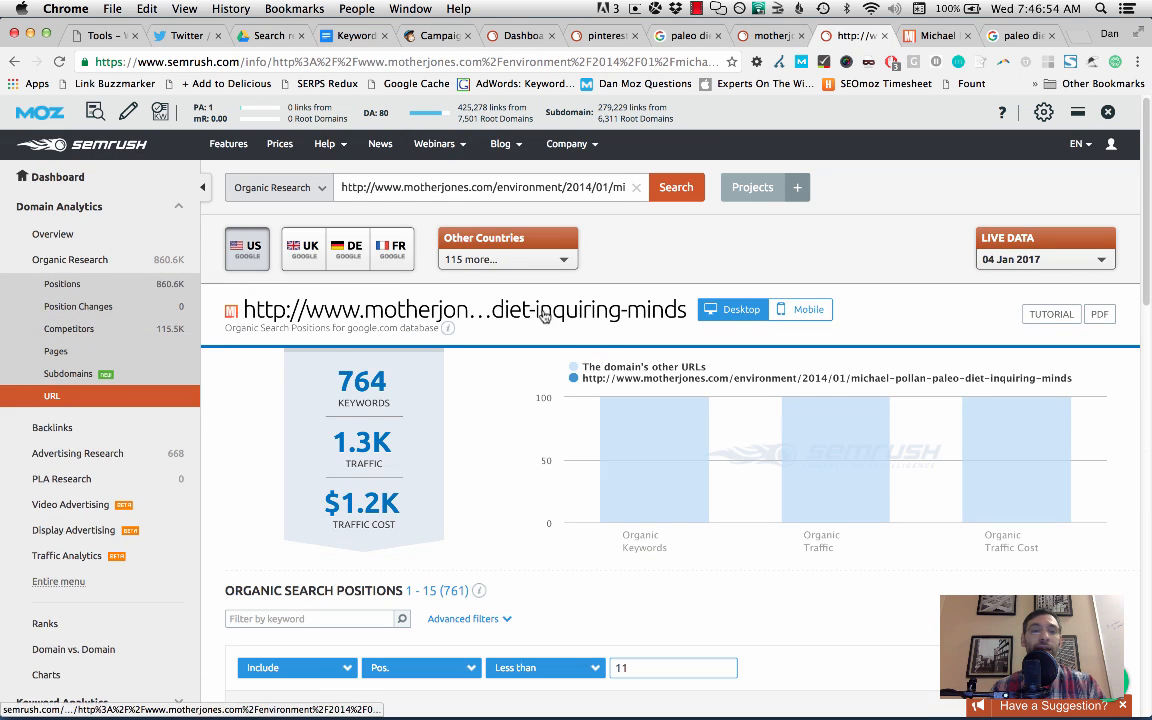
# - Remove the Pos. less than 11 filter and reload all 764 keywords, led by 'paleo diet' at 21
pyautogui.scroll(-3)
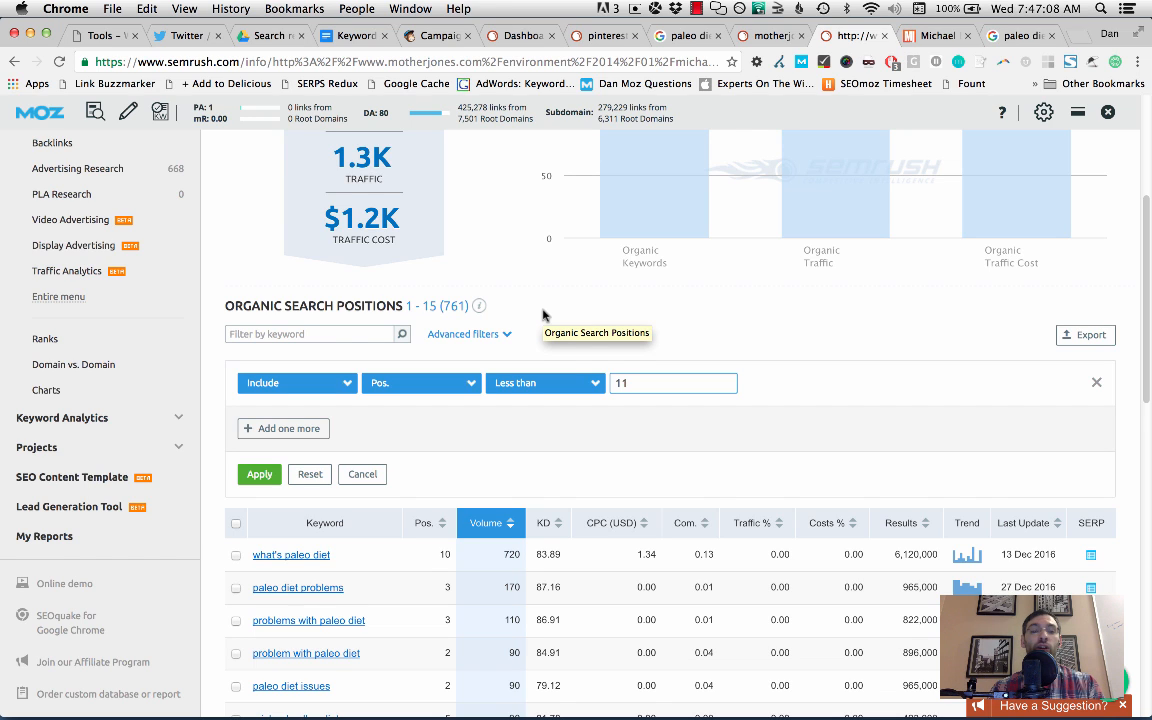
pyautogui.moveTo(544, 316)
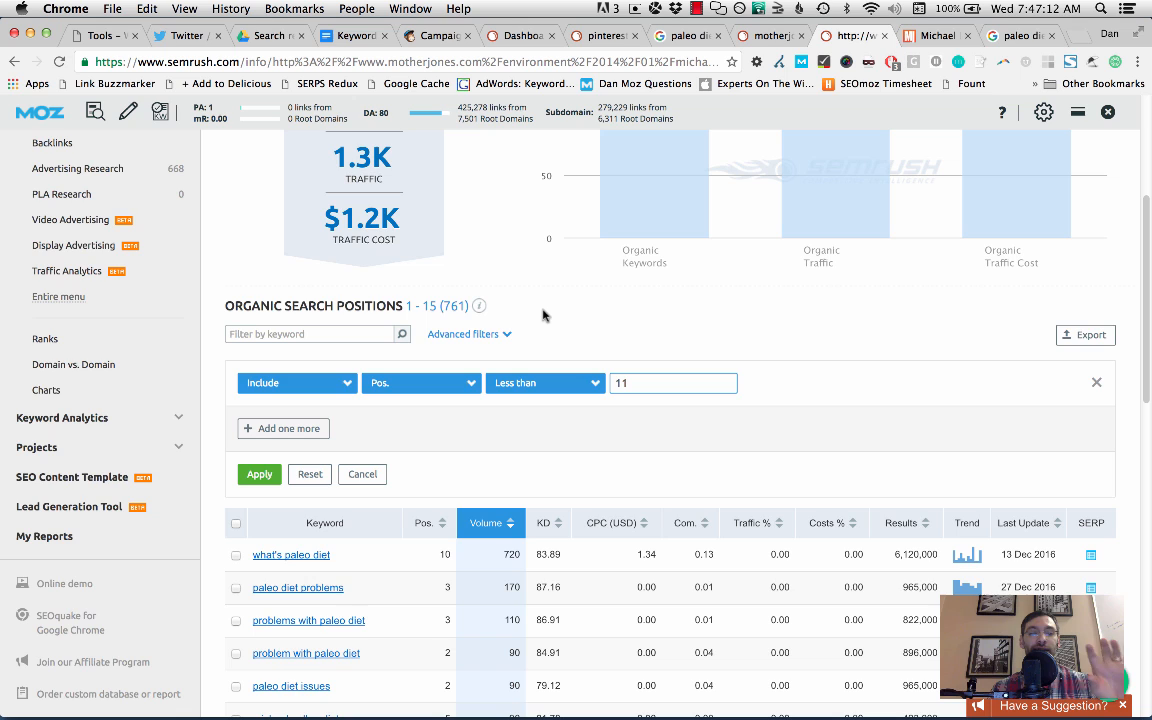
pyautogui.scroll(3)
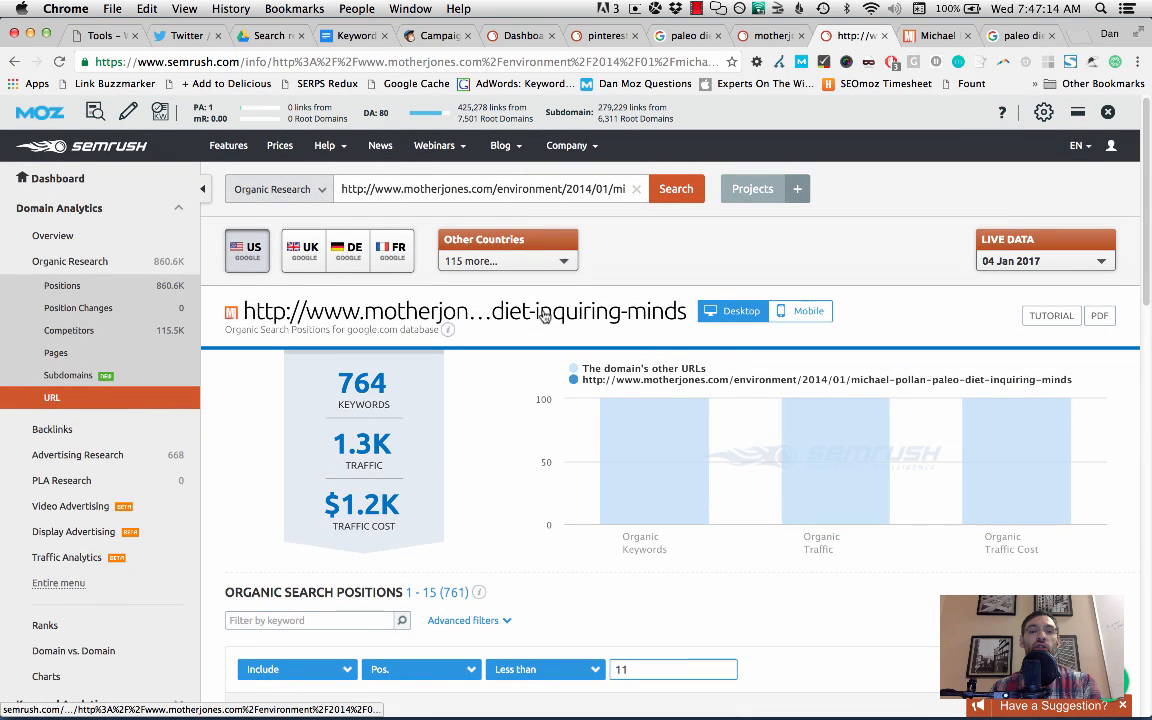
pyautogui.moveTo(544, 312)
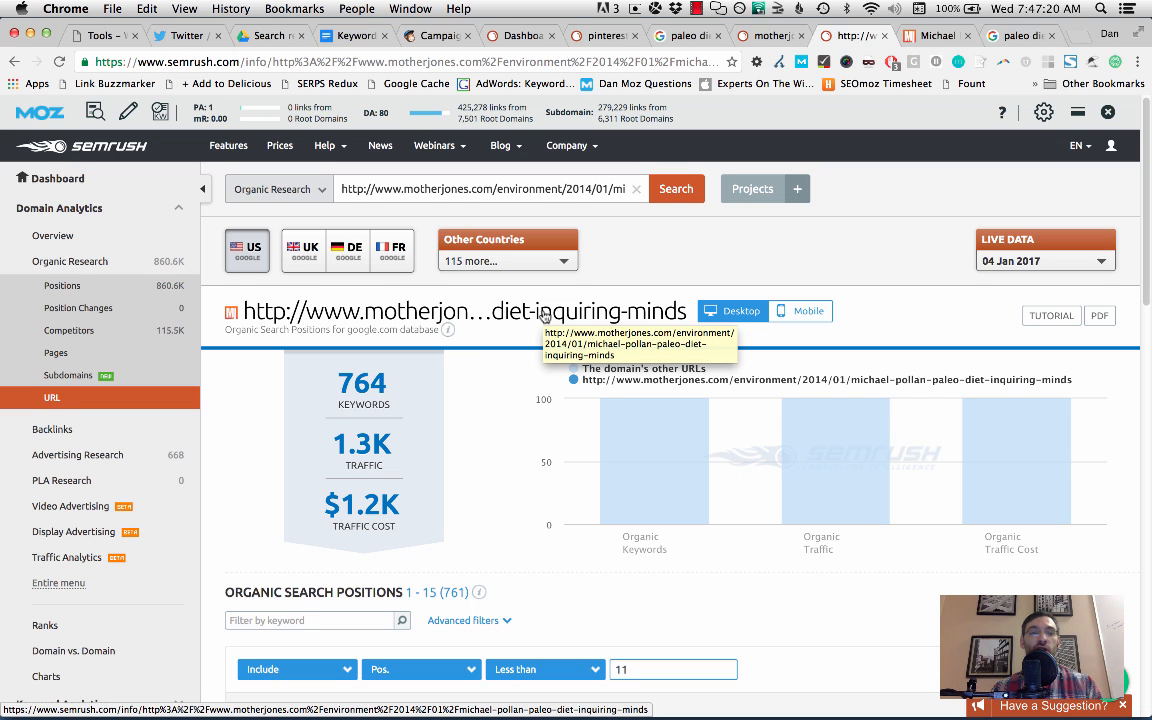
pyautogui.scroll(-3)
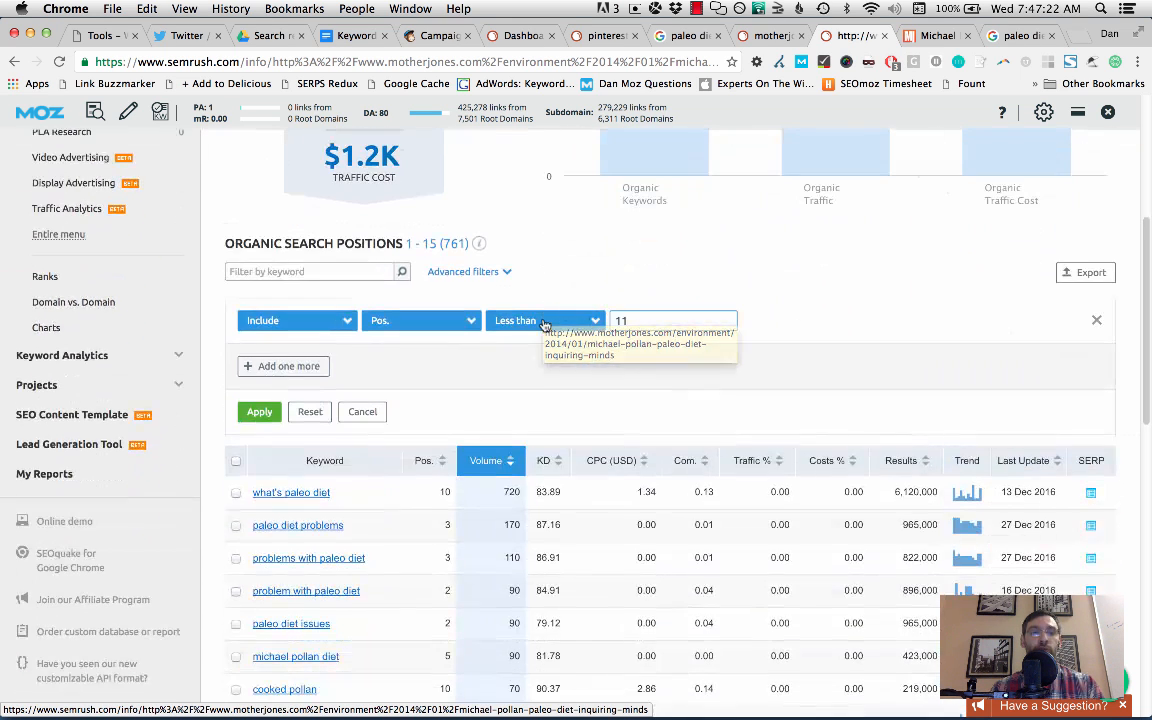
pyautogui.moveTo(390, 304)
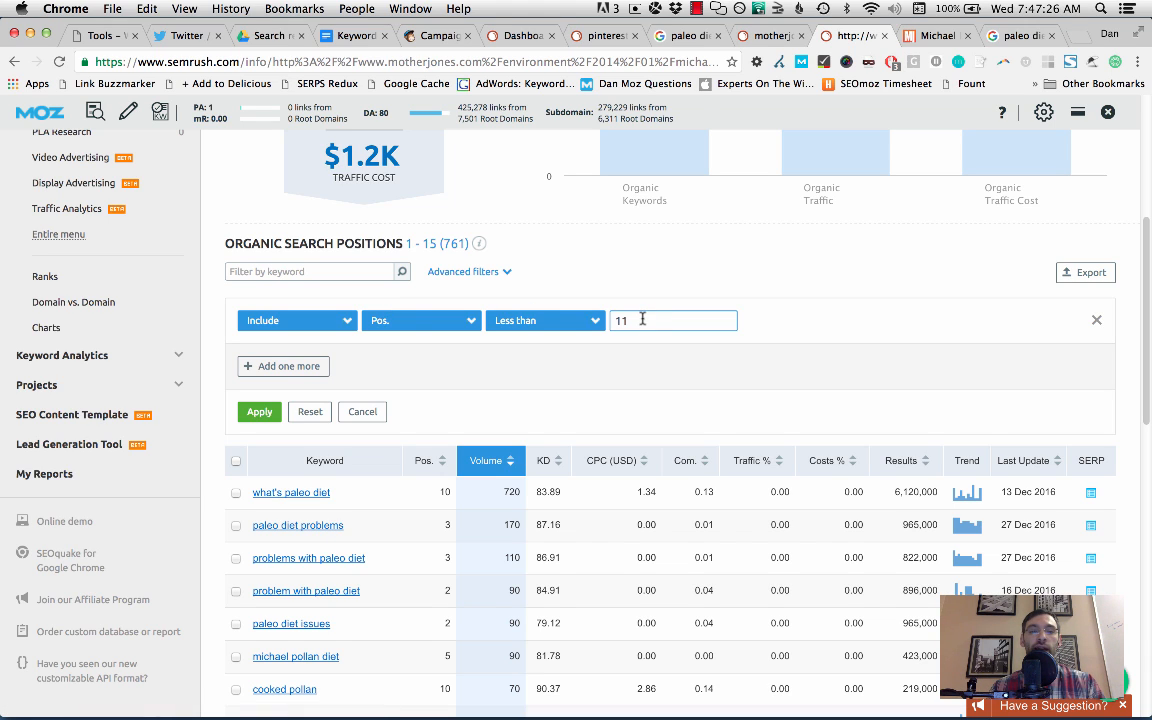
pyautogui.moveTo(836, 352)
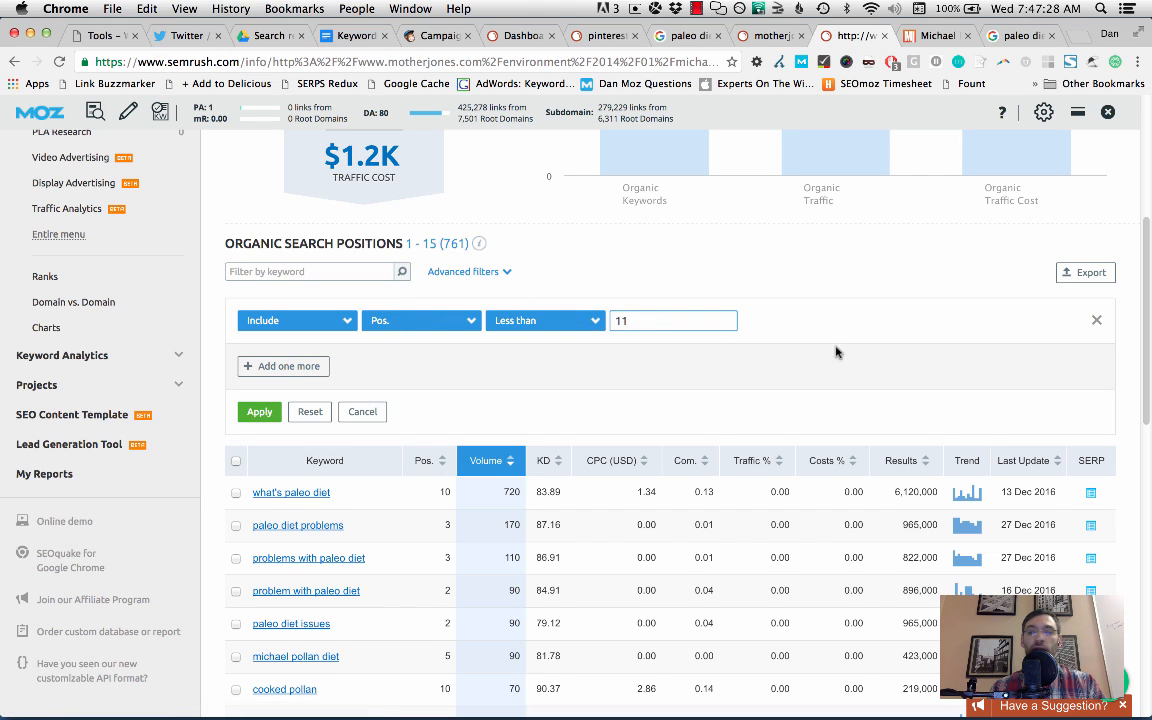
pyautogui.click(1096, 320)
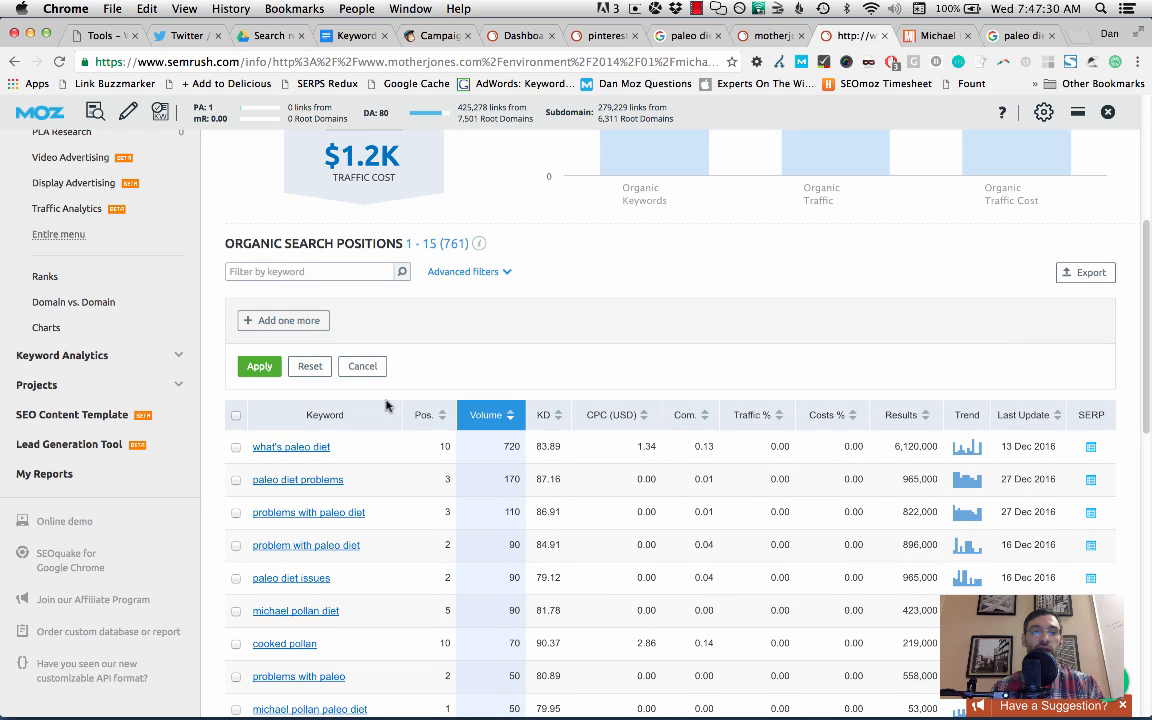
pyautogui.scroll(-3)
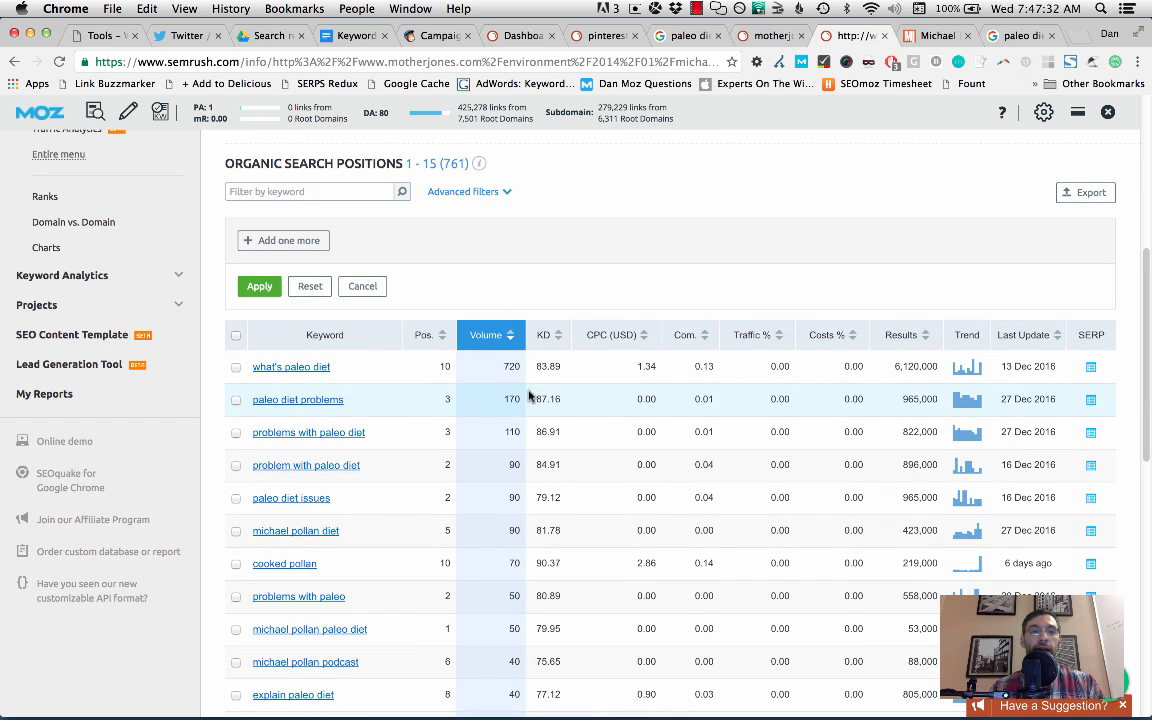
pyautogui.click(288, 240)
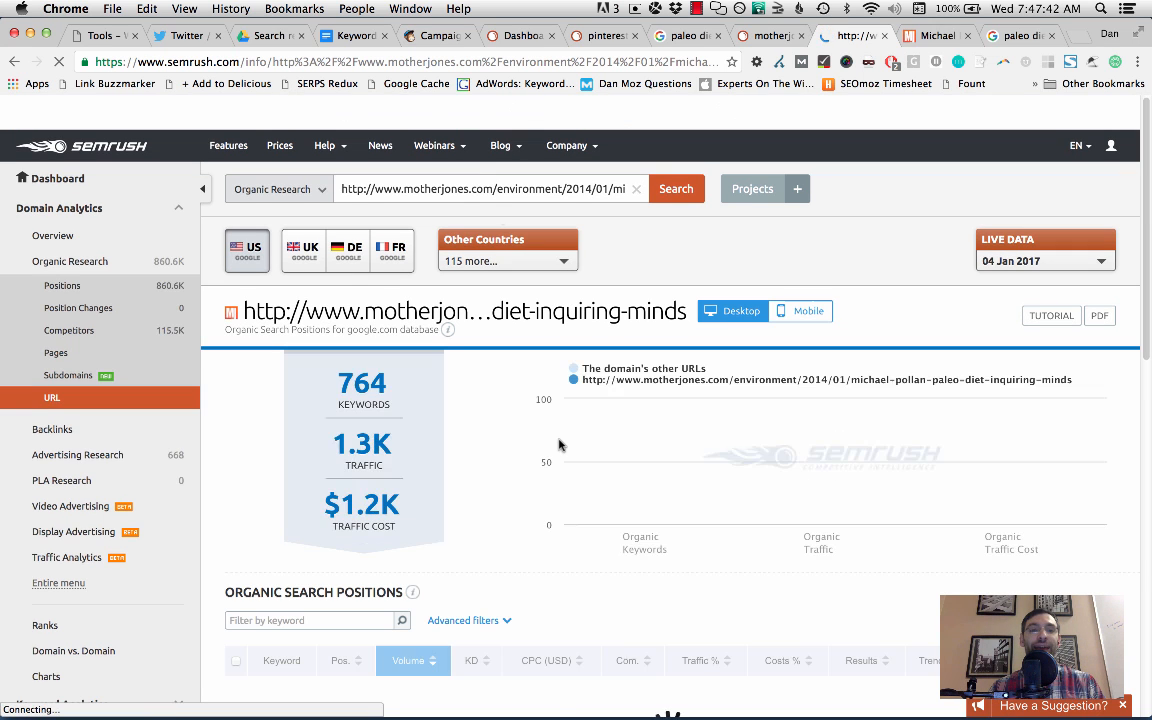
pyautogui.scroll(-3)
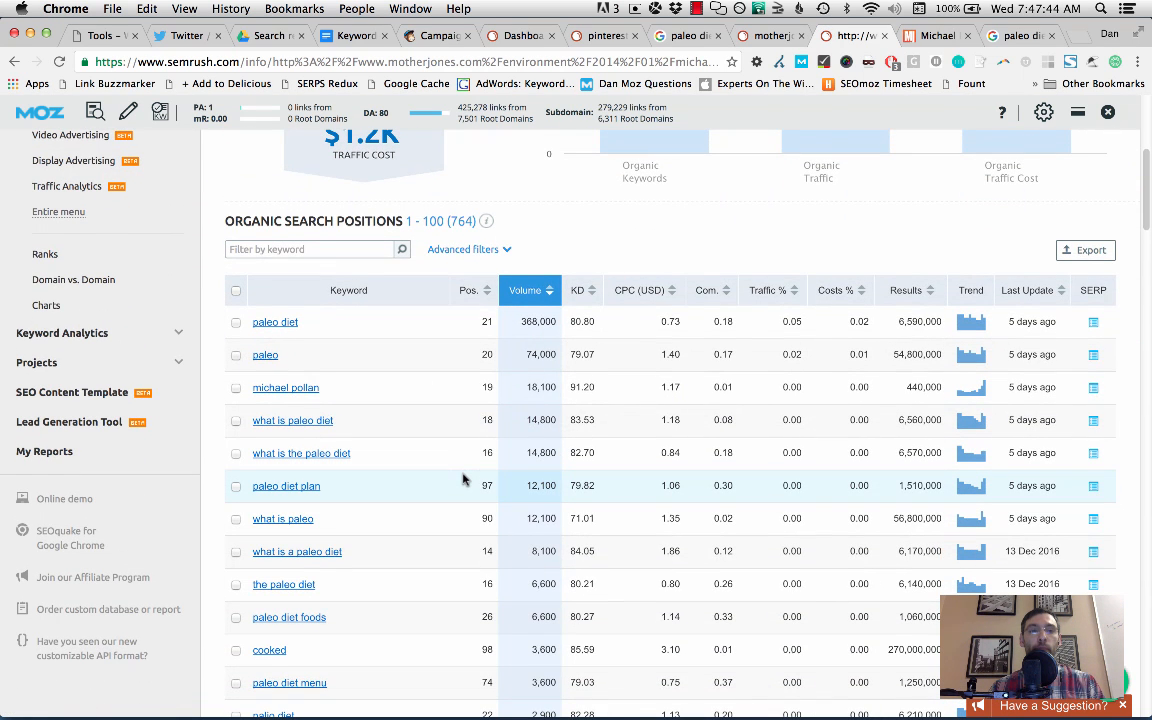
pyautogui.moveTo(476, 356)
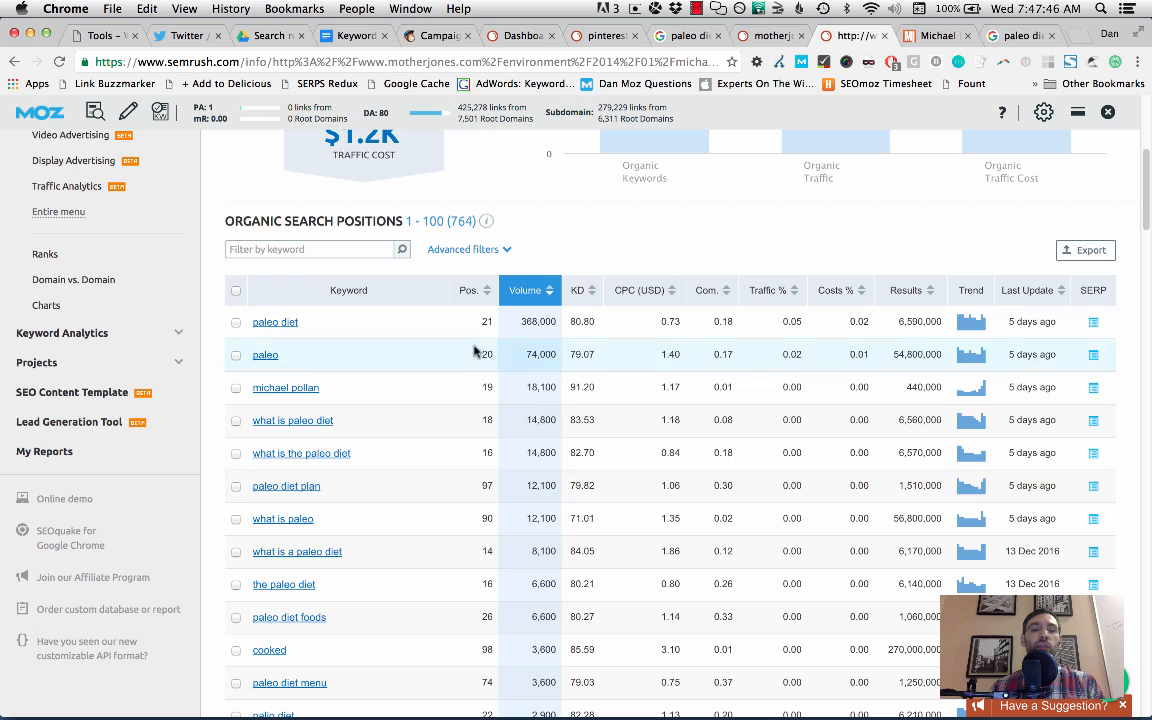
# - Apply an advanced filter Include > Pos. > Less than 11 to the article's keyword list
pyautogui.click(462, 248)
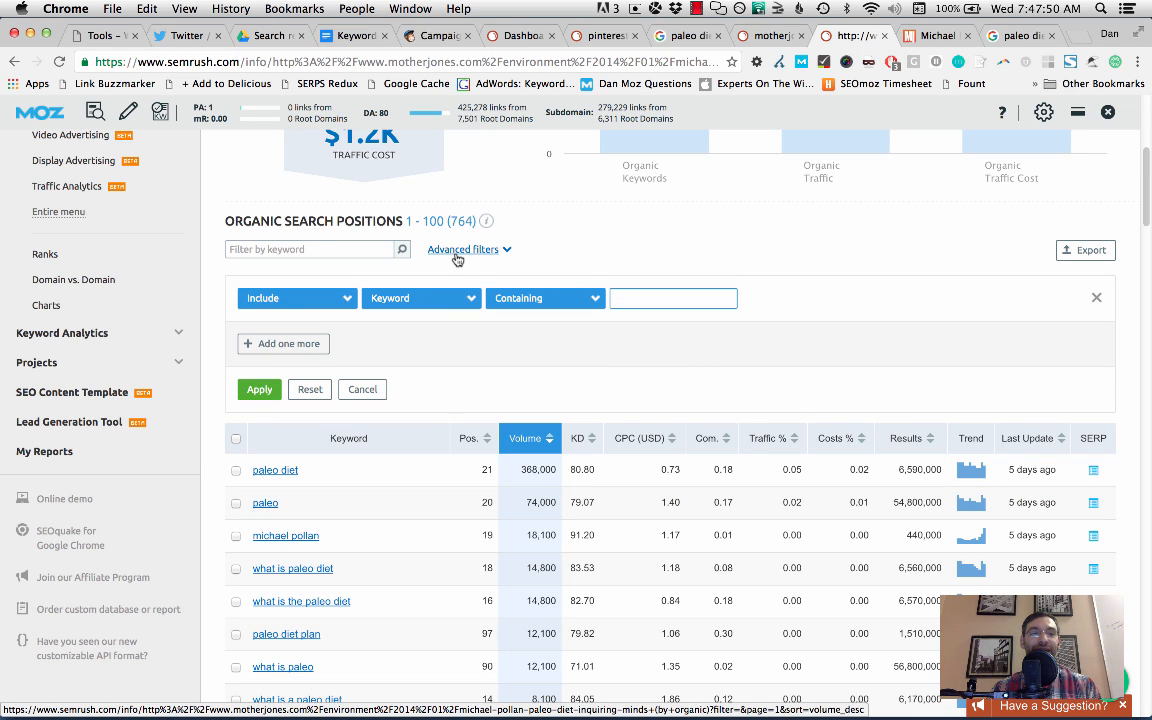
pyautogui.moveTo(448, 278)
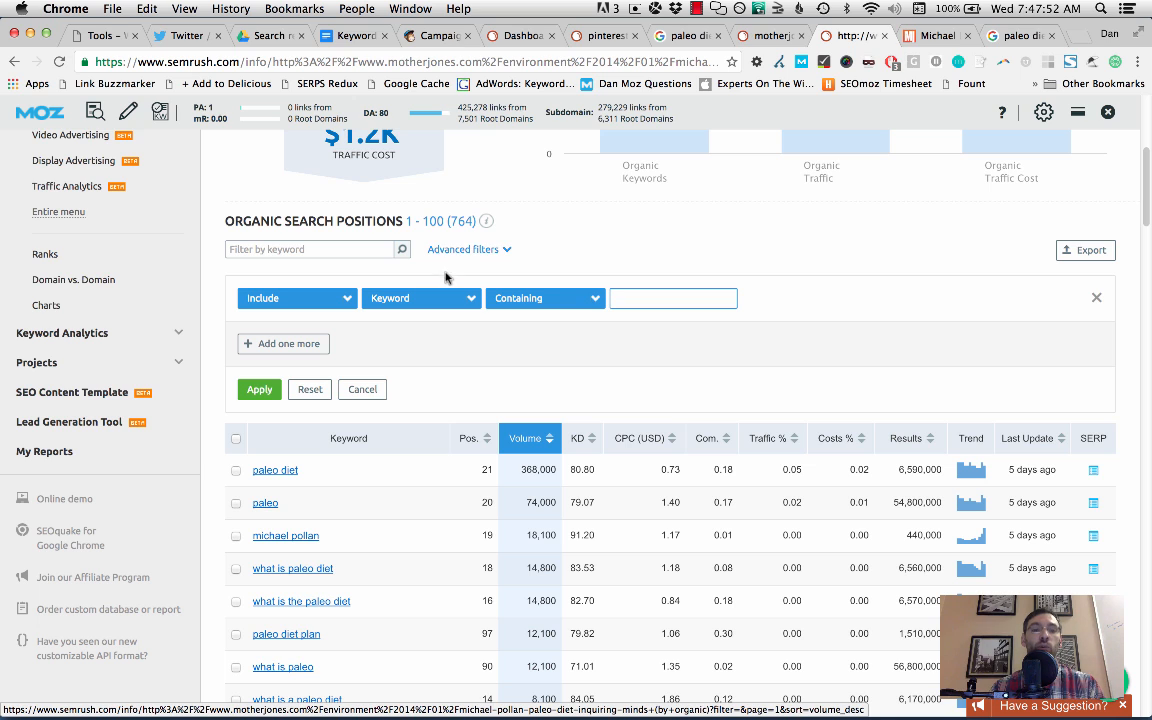
pyautogui.click(464, 248)
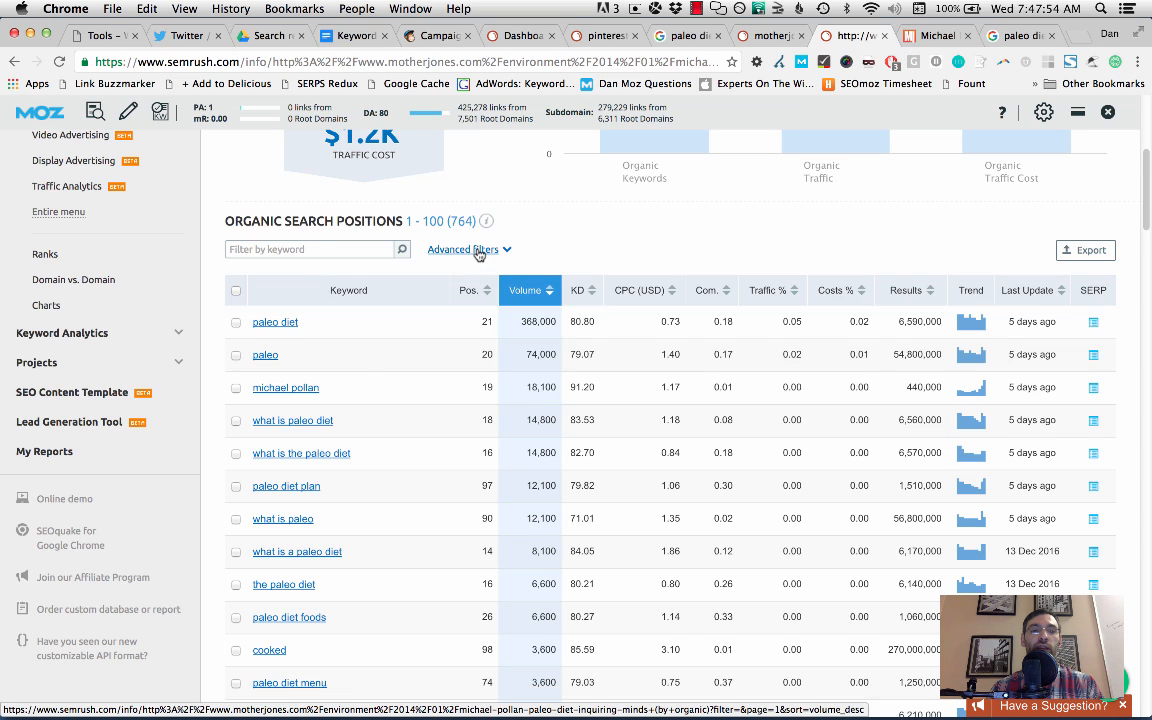
pyautogui.click(464, 248)
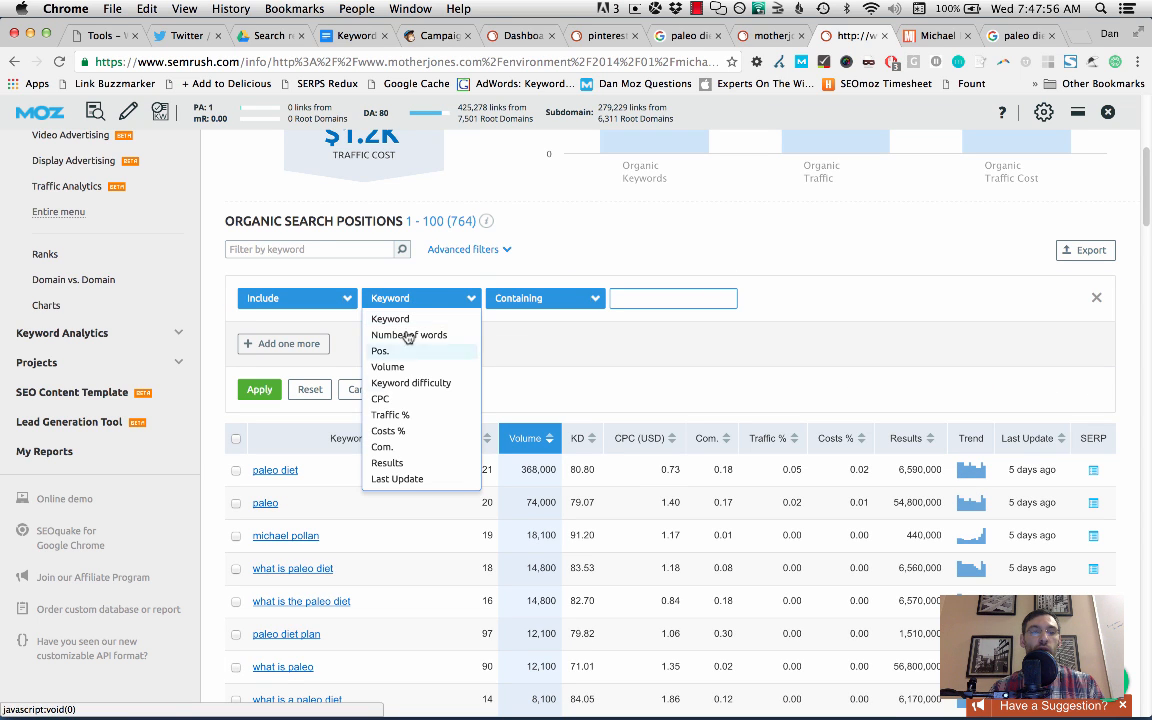
pyautogui.click(380, 350)
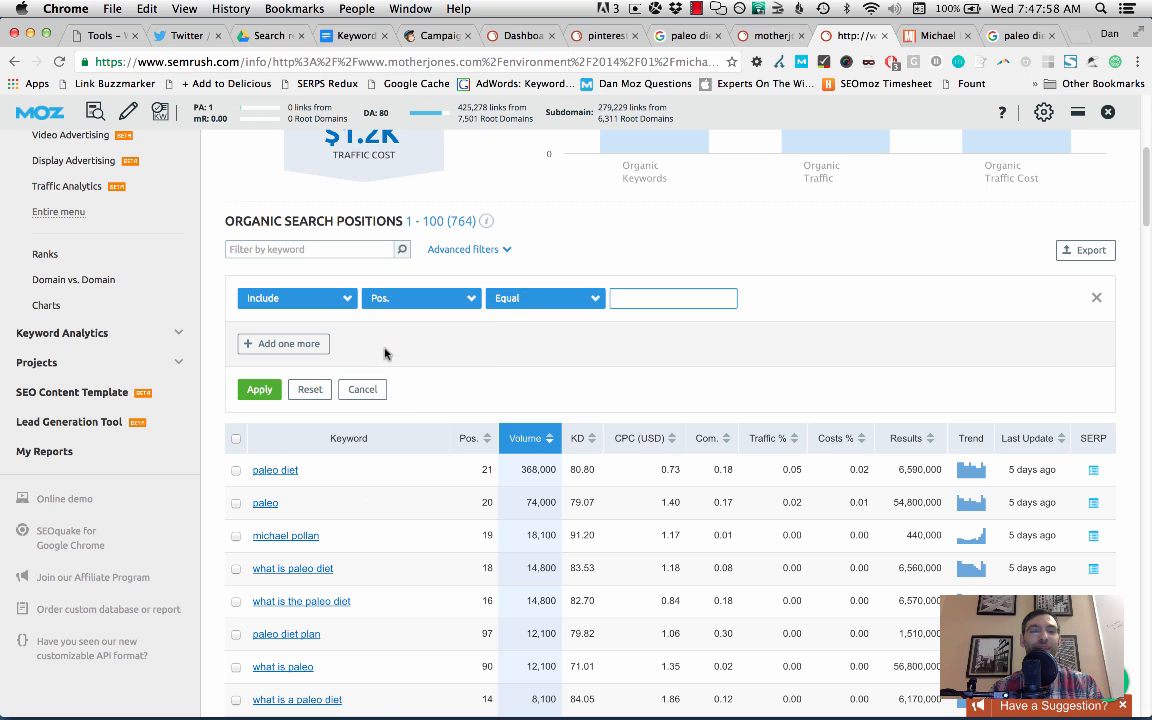
pyautogui.click(544, 298)
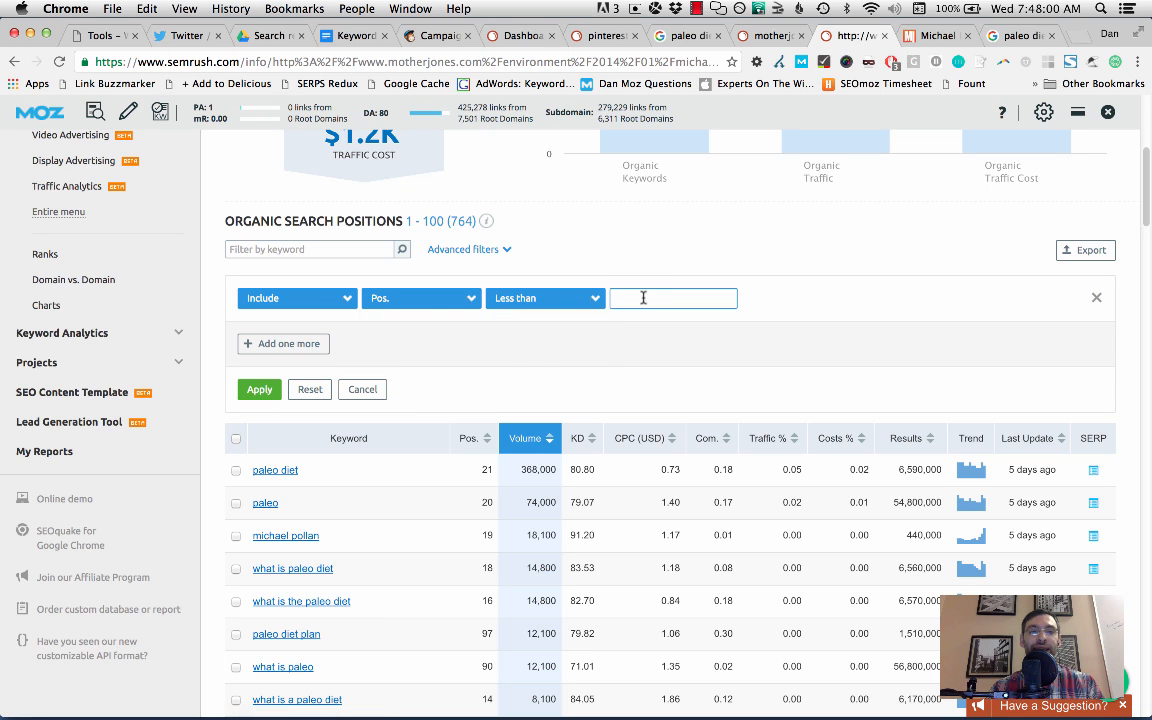
pyautogui.write('11')
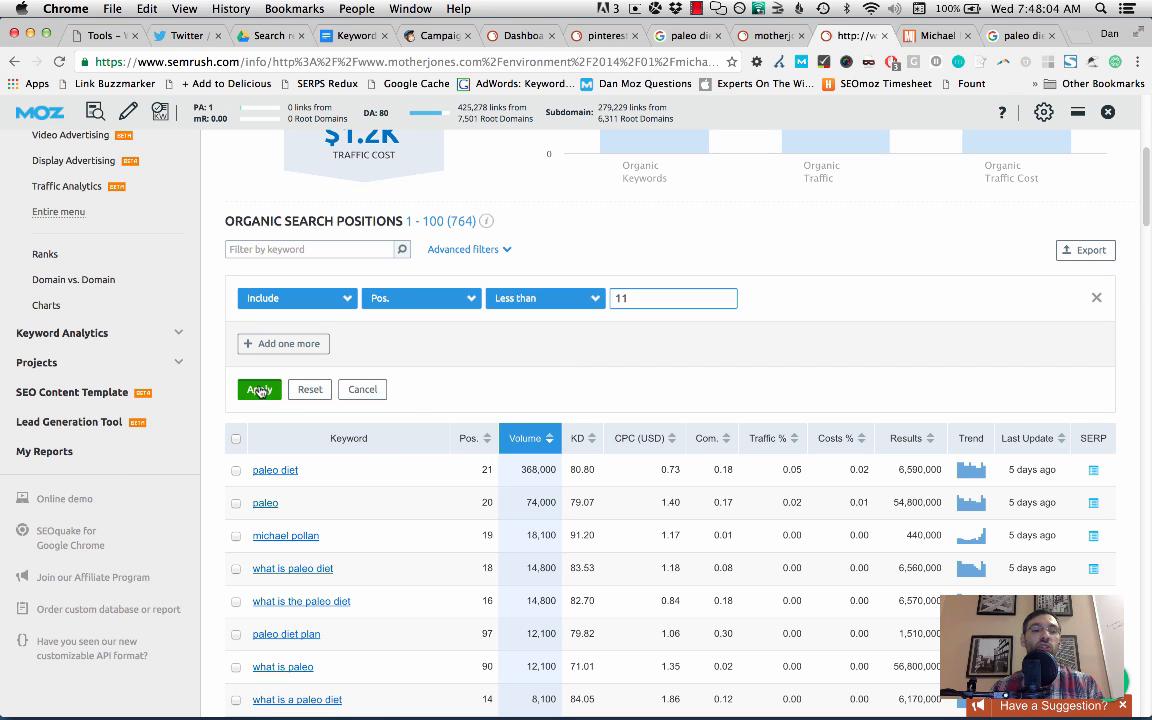
pyautogui.click(260, 388)
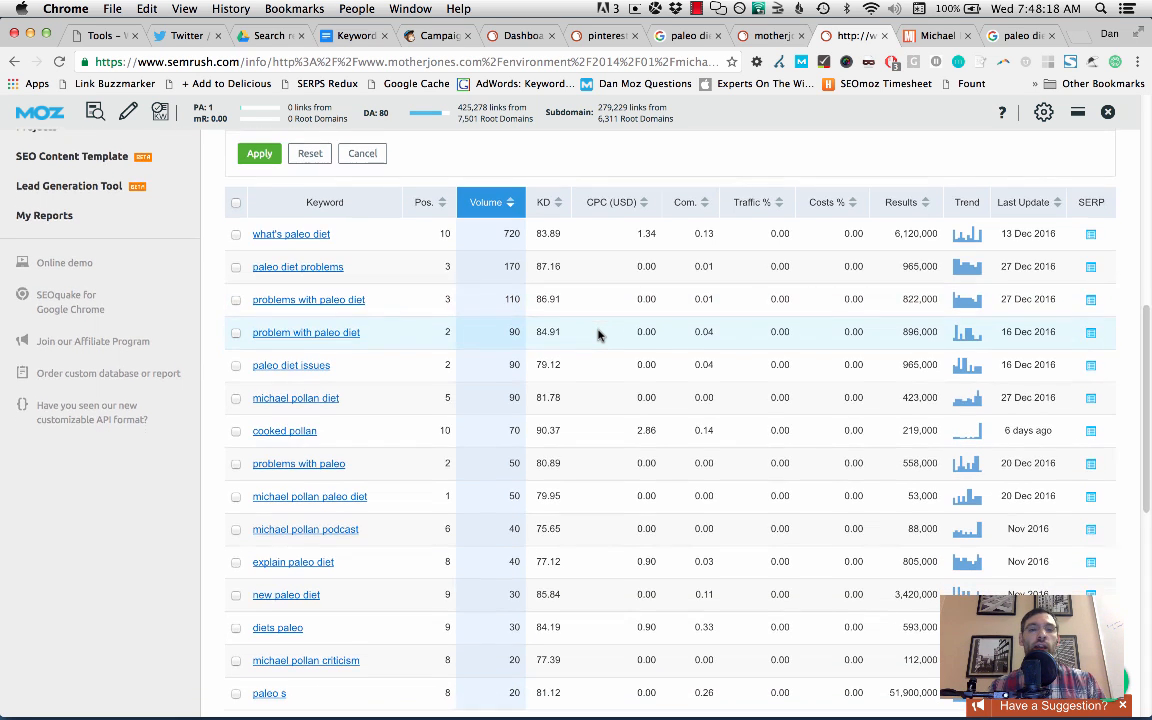
pyautogui.moveTo(296, 266)
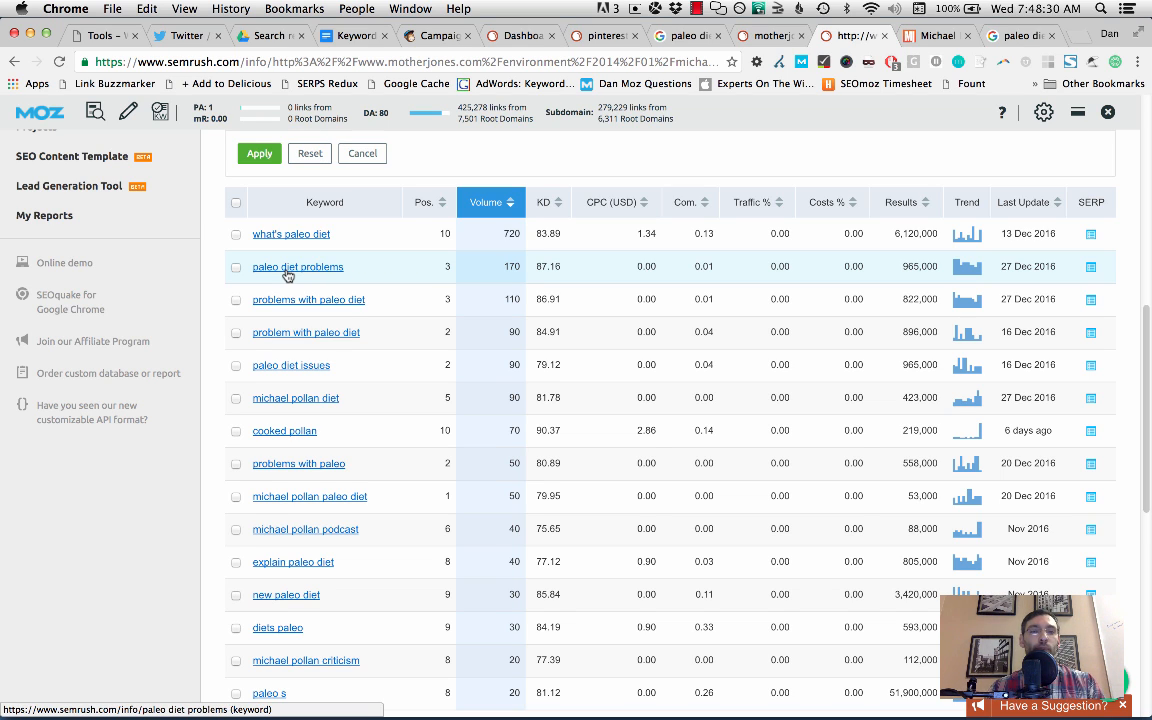
pyautogui.moveTo(484, 276)
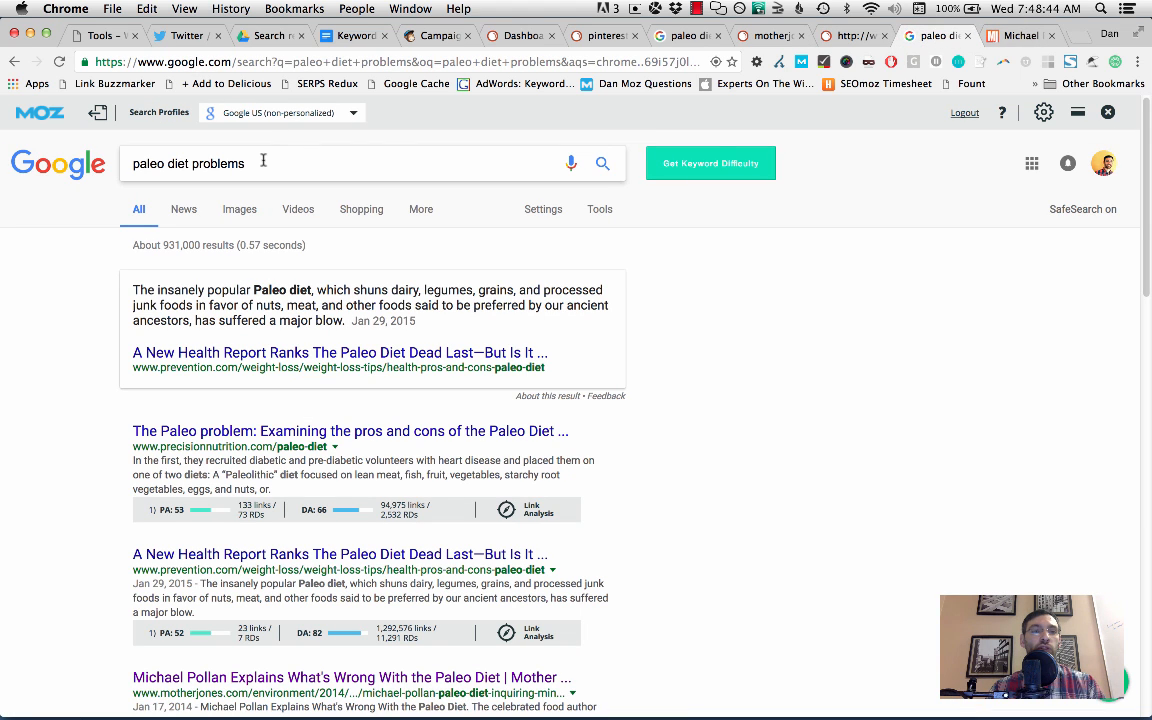
pyautogui.moveTo(728, 374)
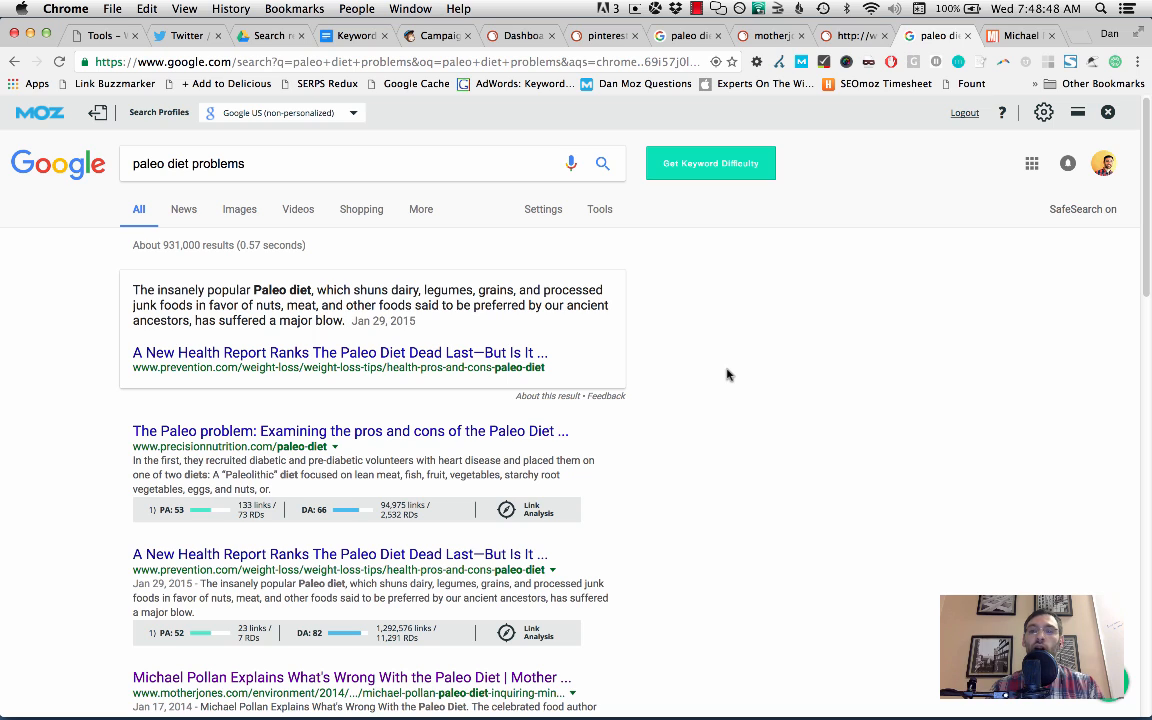
pyautogui.moveTo(400, 396)
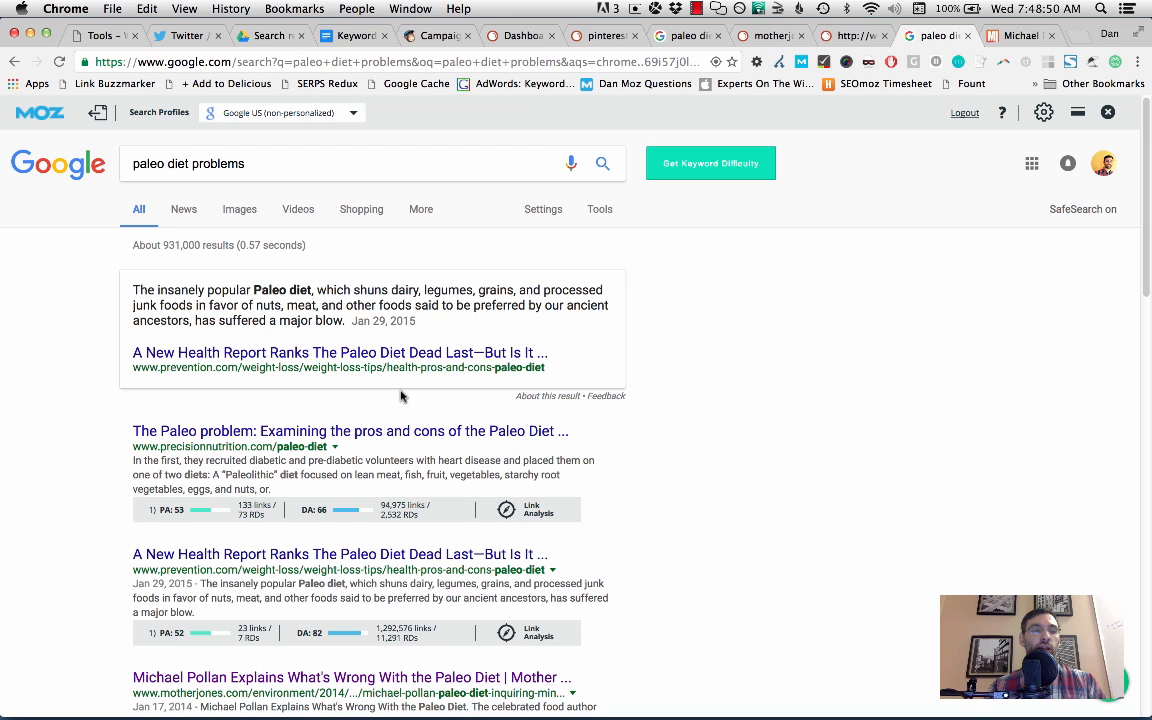
pyautogui.moveTo(368, 348)
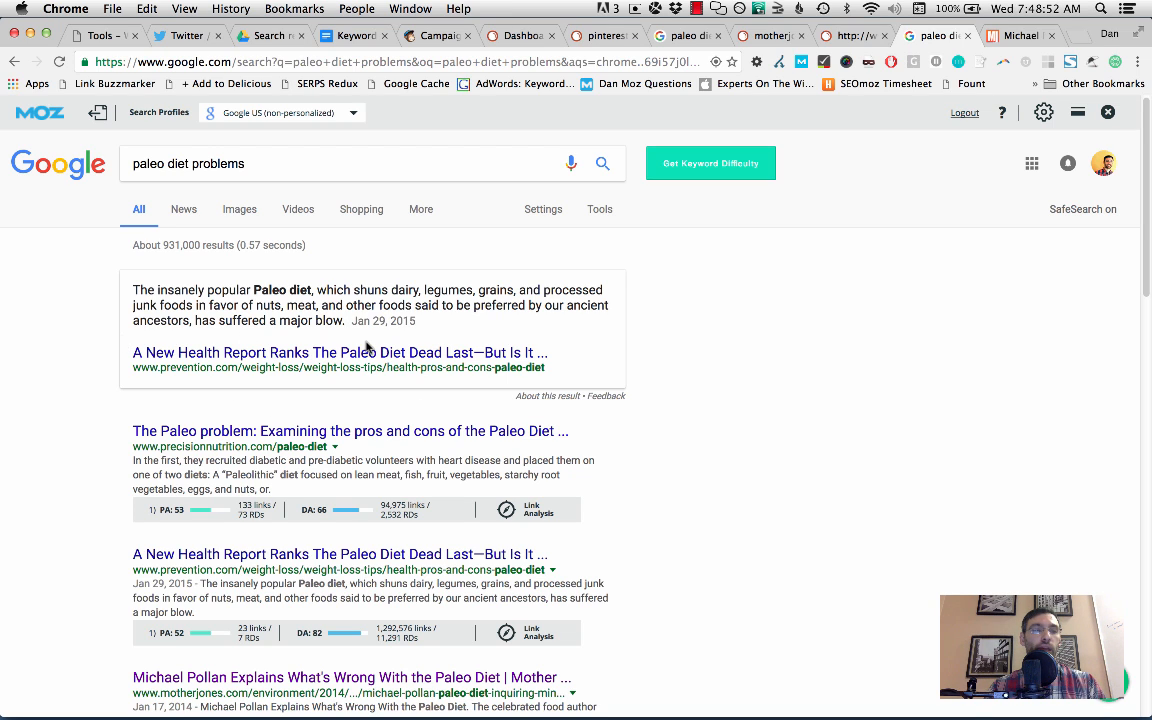
# - Scroll through Google's 'paleo diet problems' results, reading MozBar PA/DA metrics down to related searches
pyautogui.scroll(-3)
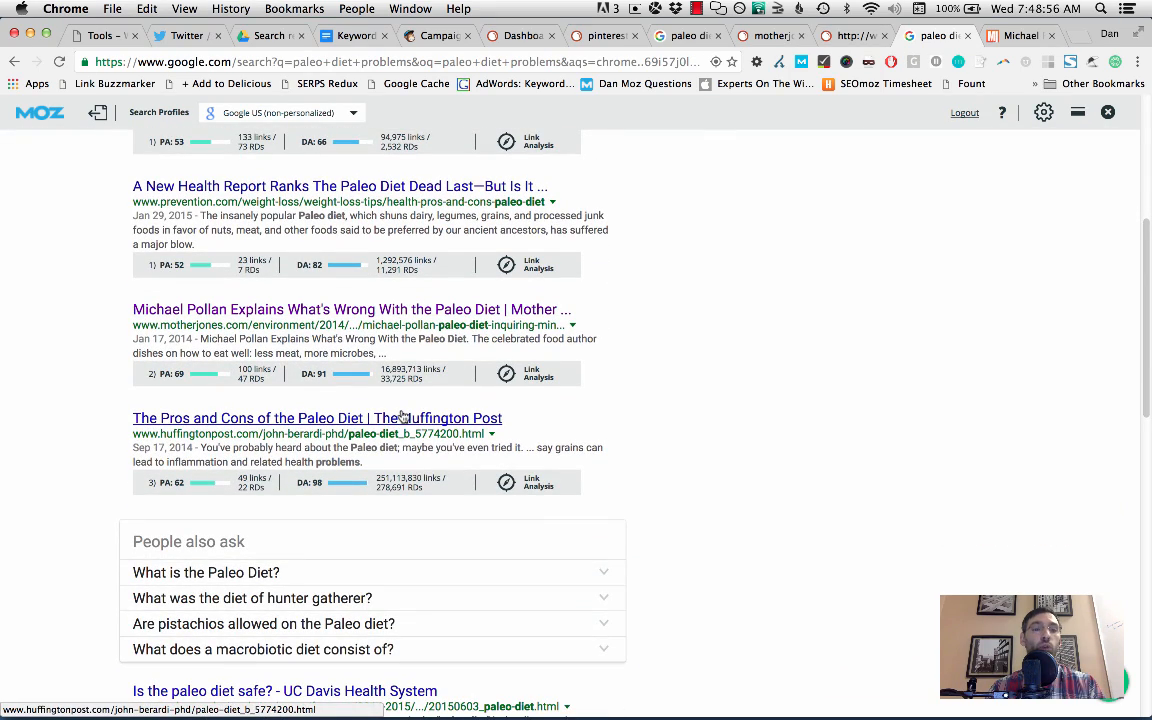
pyautogui.scroll(-3)
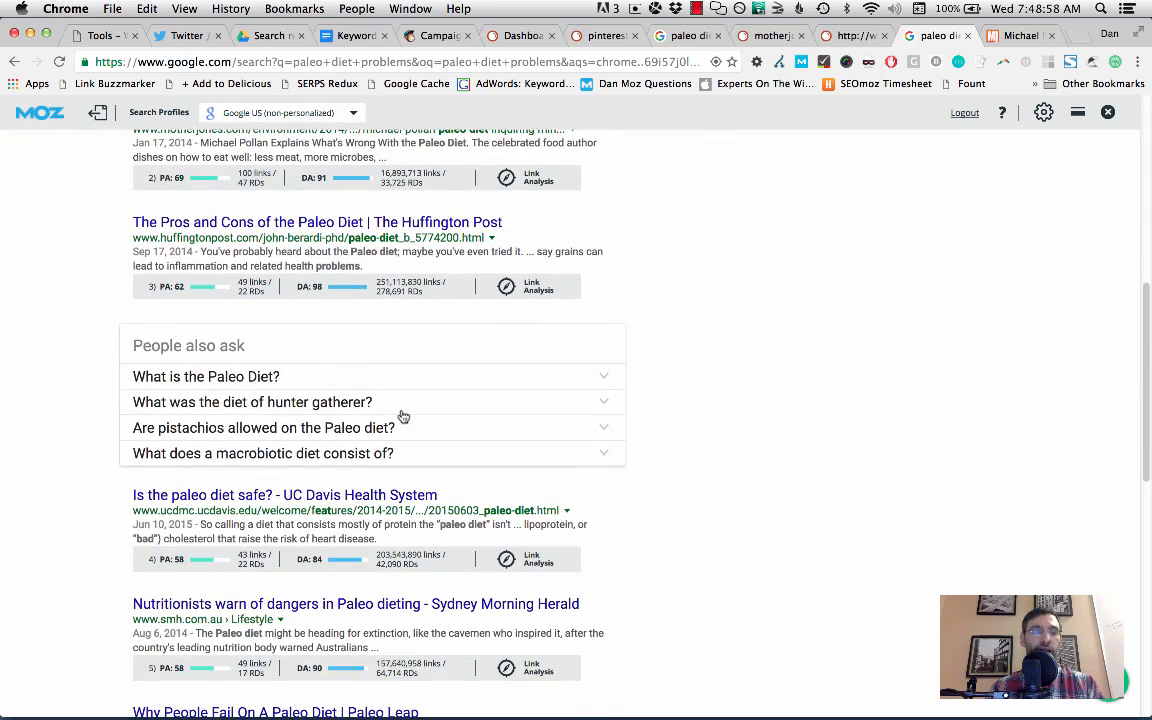
pyautogui.scroll(-3)
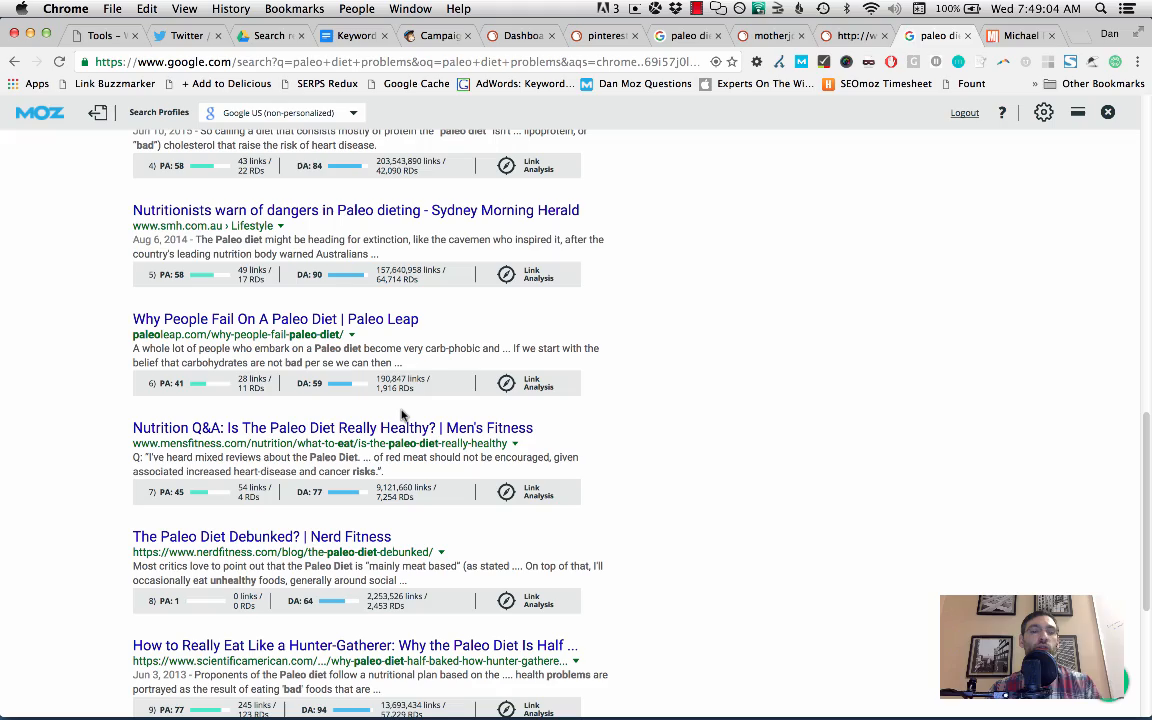
pyautogui.moveTo(640, 396)
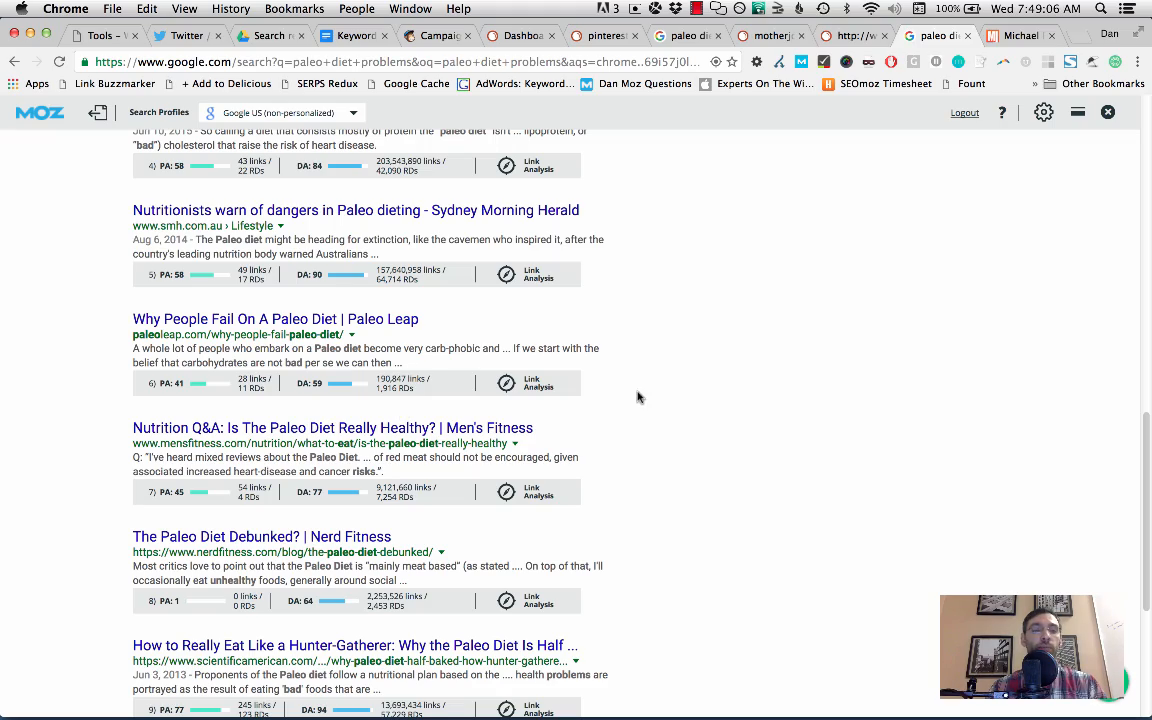
pyautogui.scroll(-3)
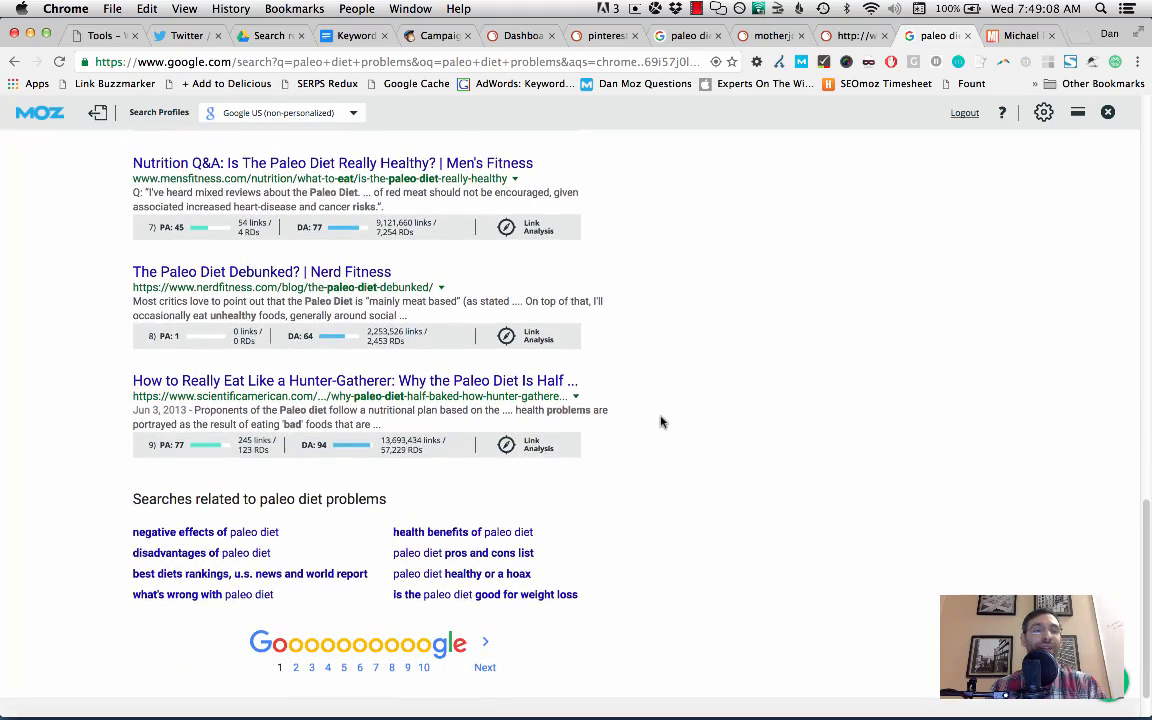
pyautogui.scroll(3)
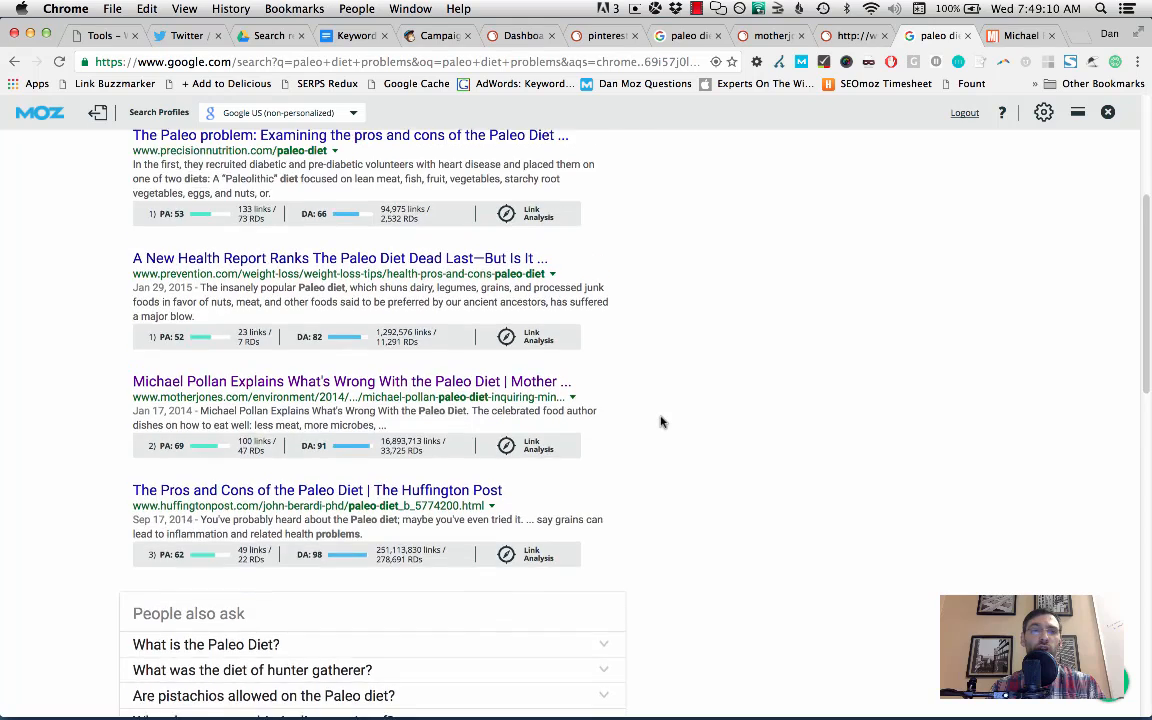
pyautogui.scroll(3)
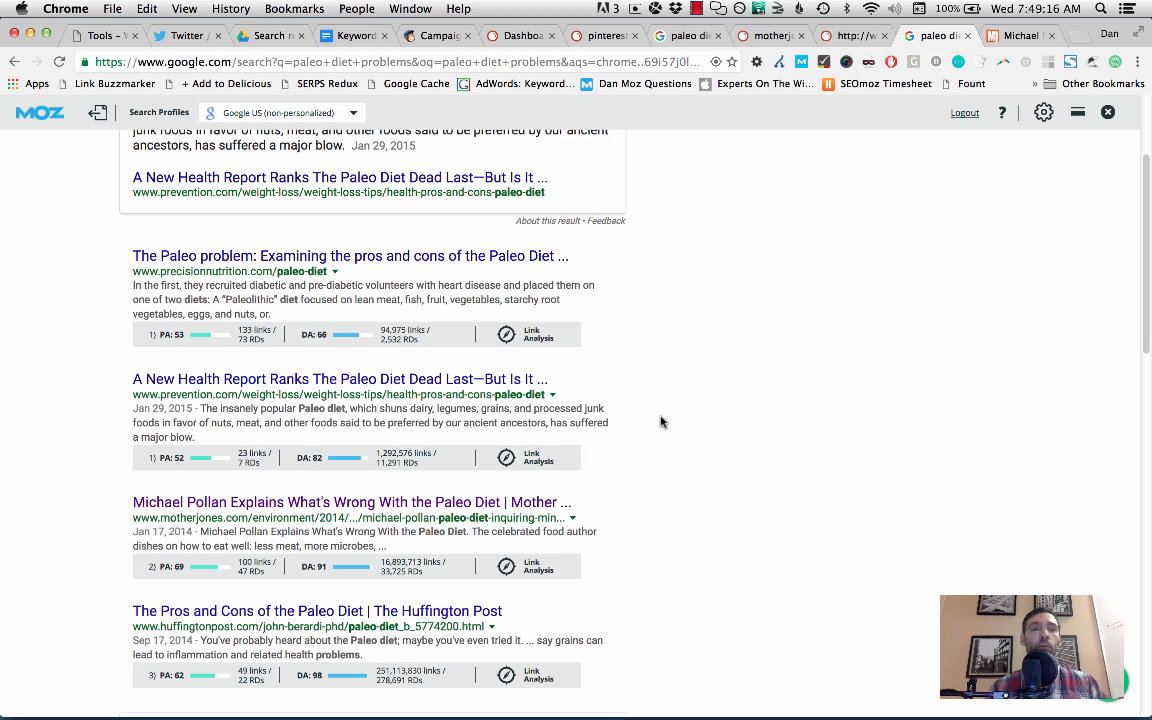
pyautogui.scroll(-3)
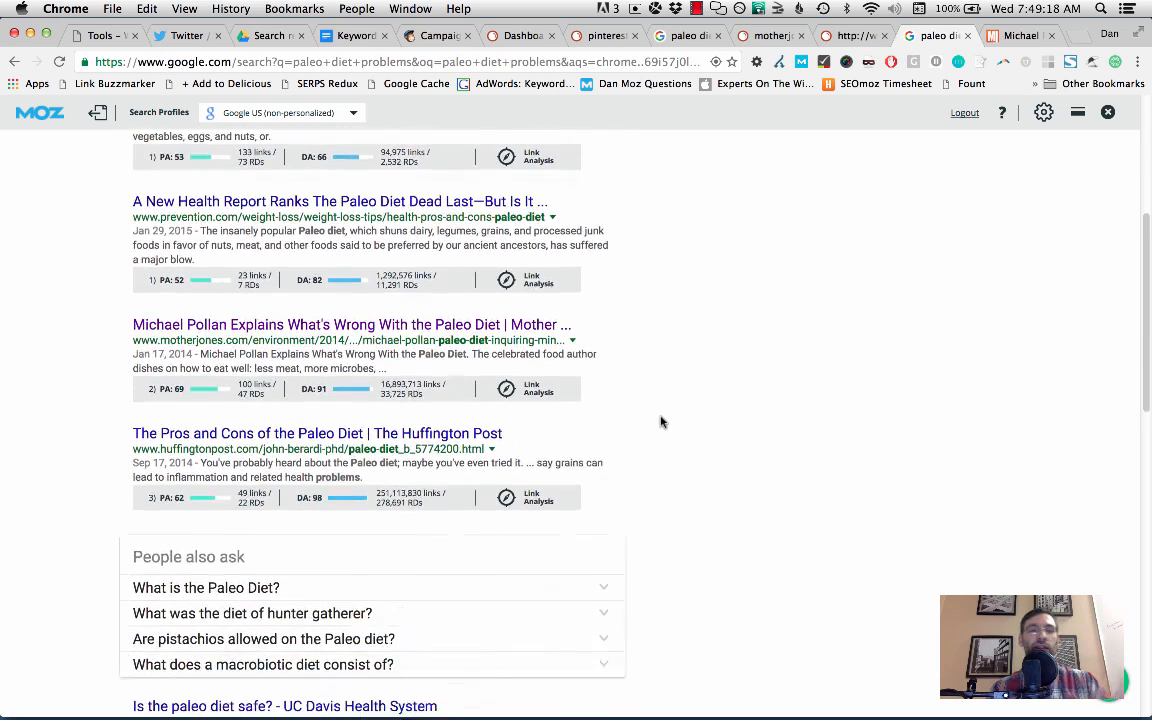
pyautogui.scroll(-3)
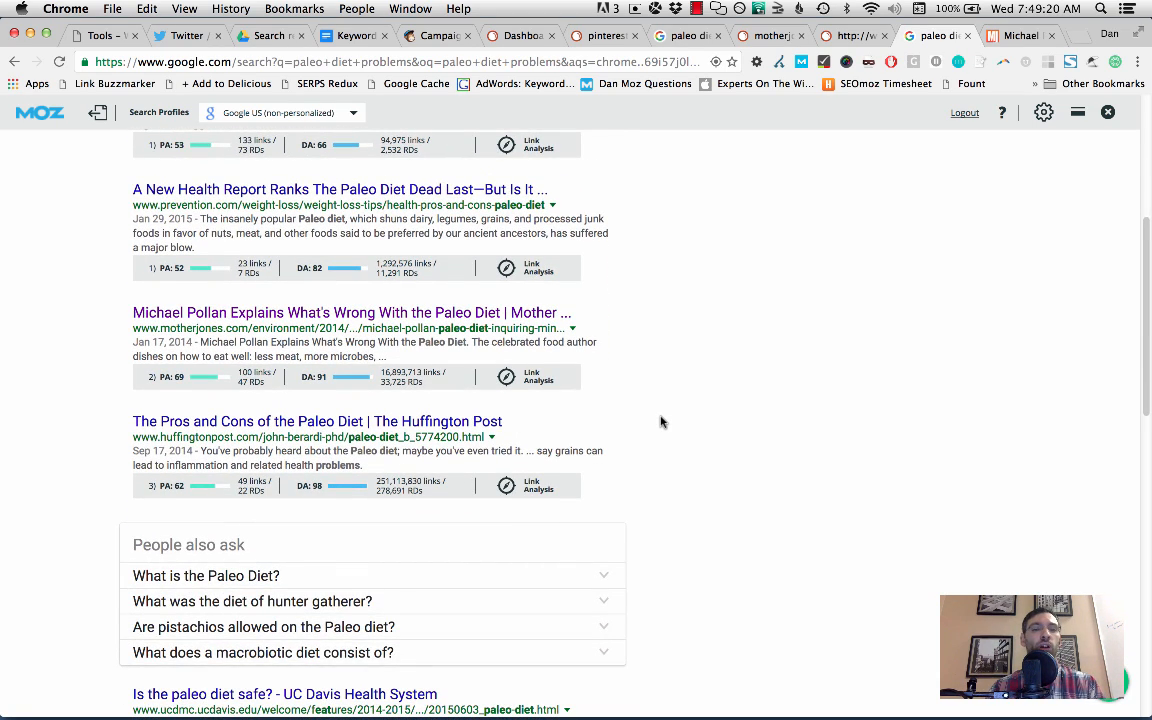
pyautogui.scroll(-3)
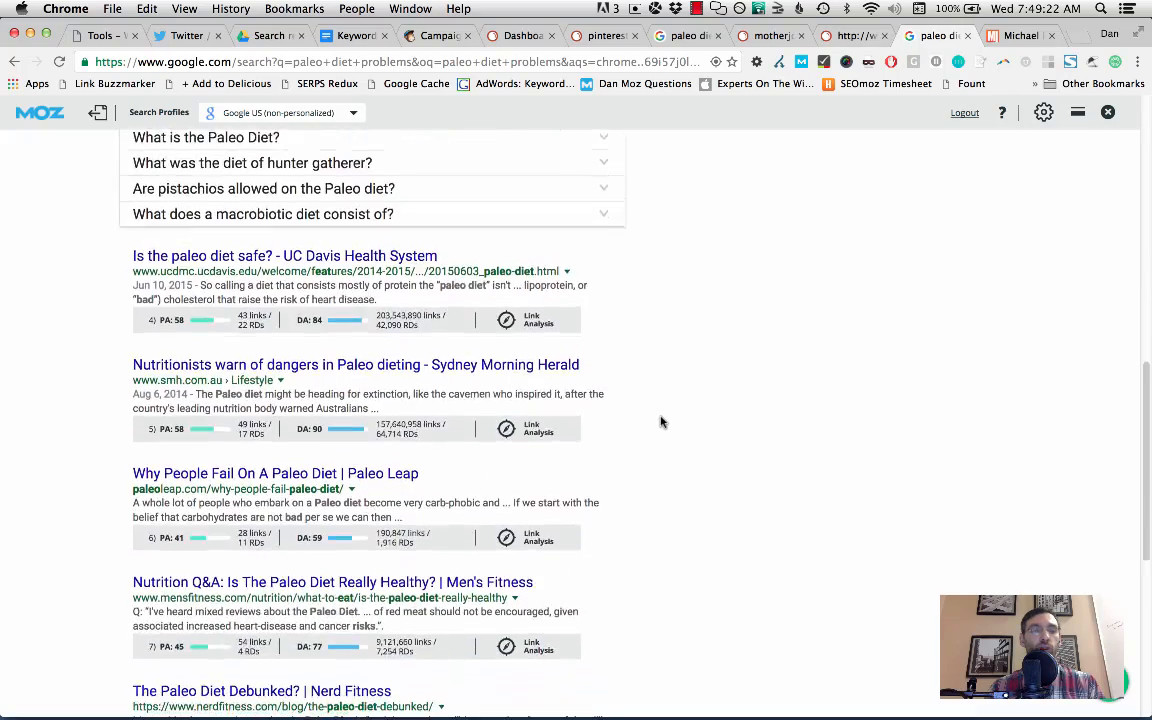
pyautogui.scroll(-3)
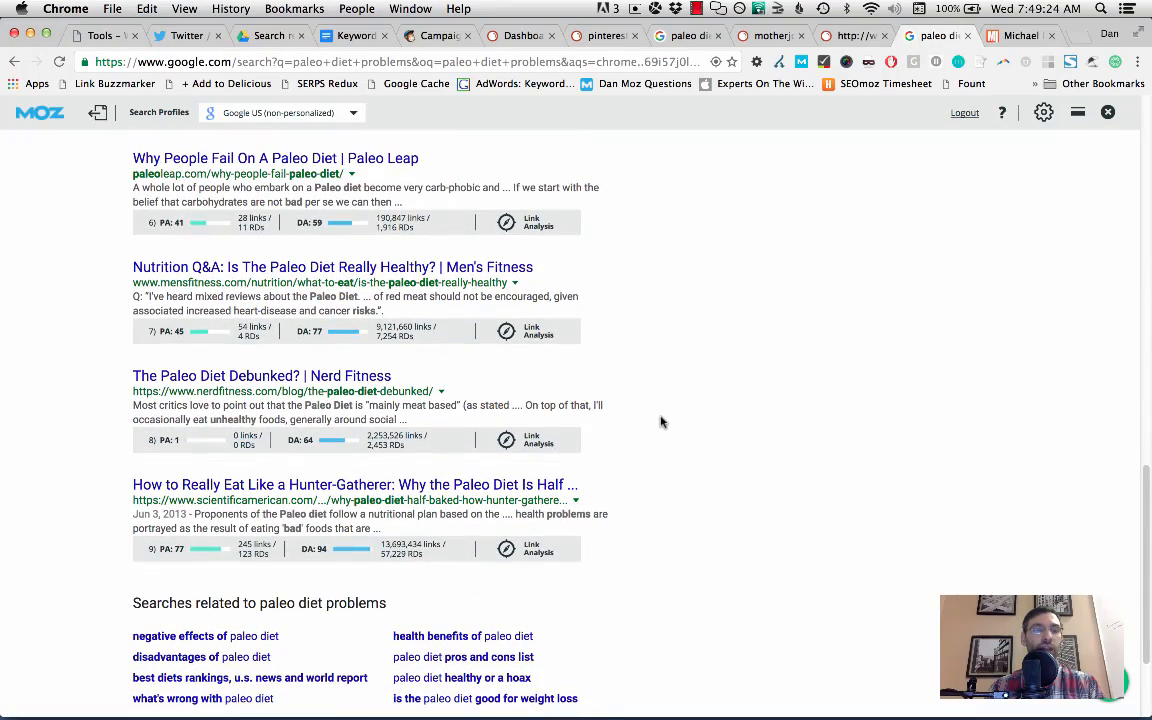
pyautogui.moveTo(310, 316)
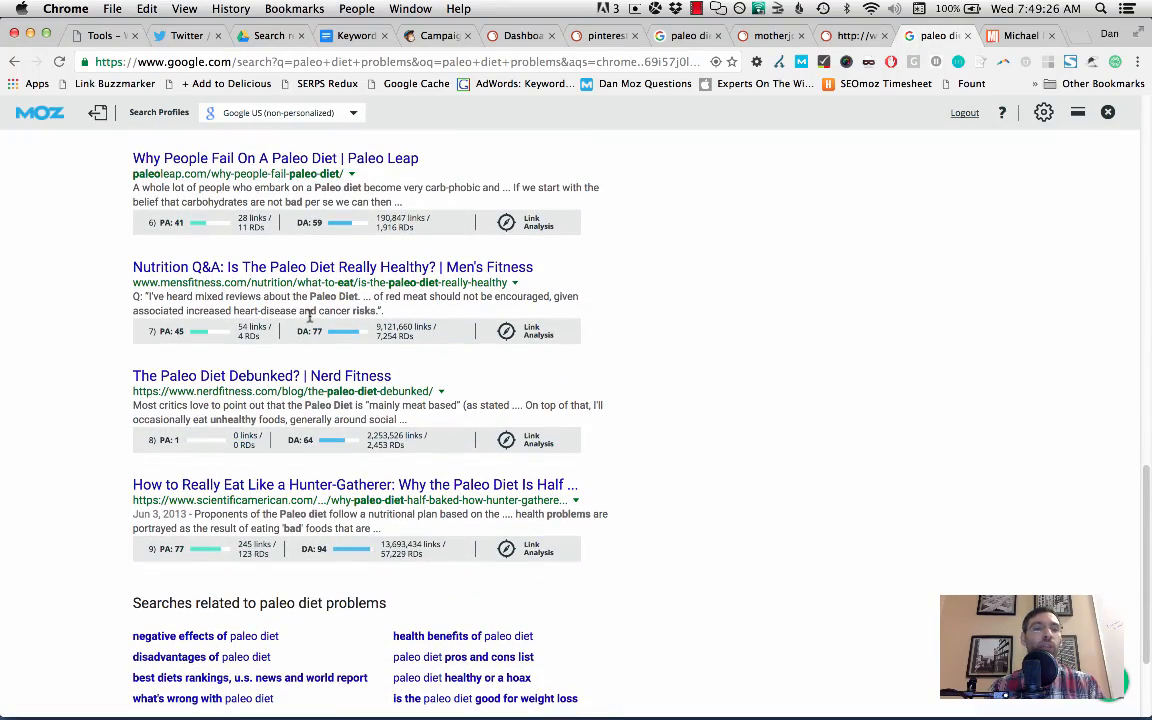
pyautogui.scroll(3)
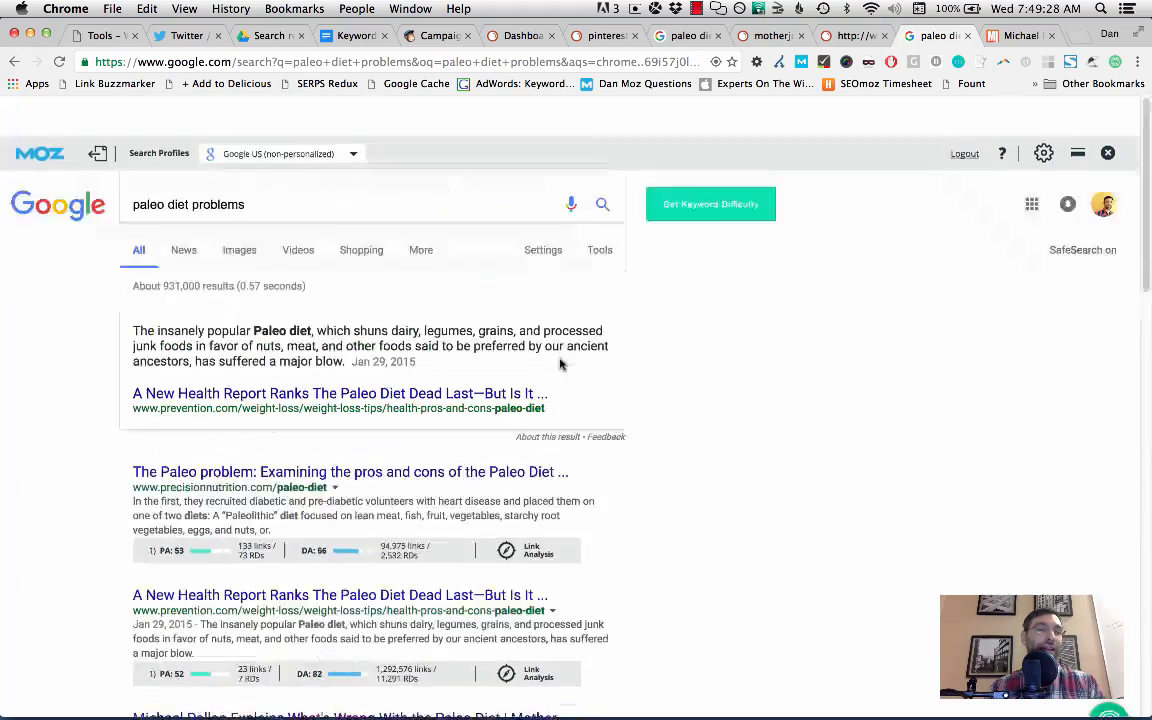
pyautogui.scroll(-3)
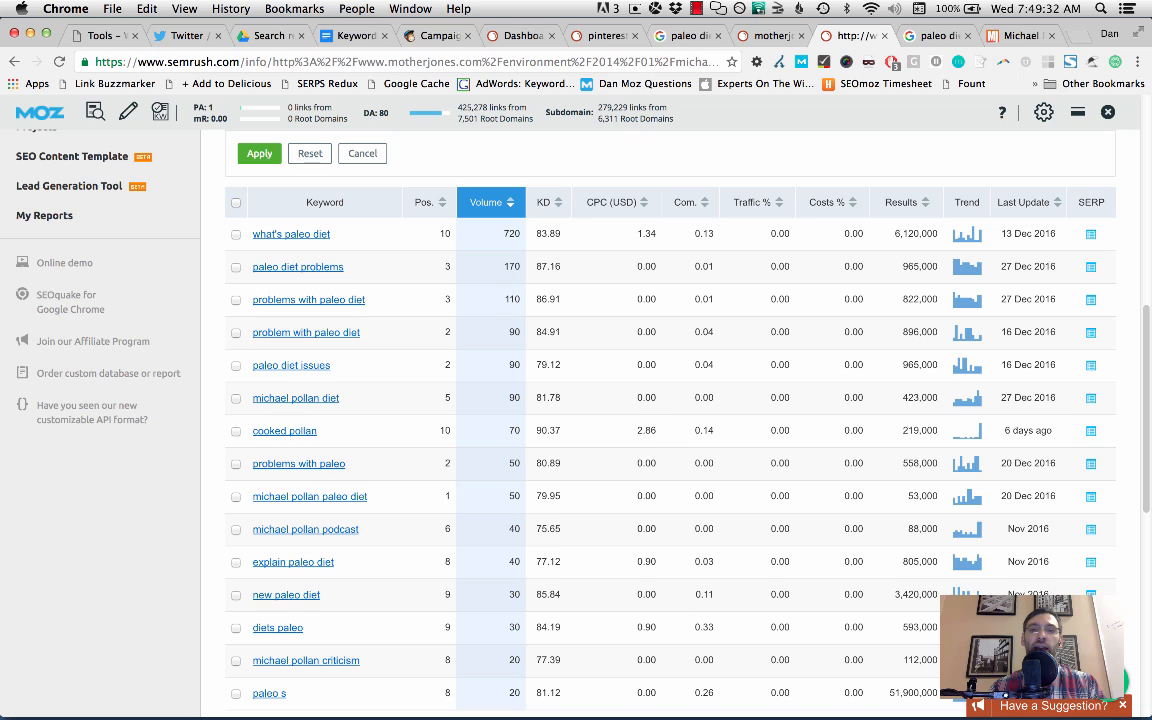
# - View the Mother Jones Michael Pollan paleo diet article up to its headline
pyautogui.scroll(3)
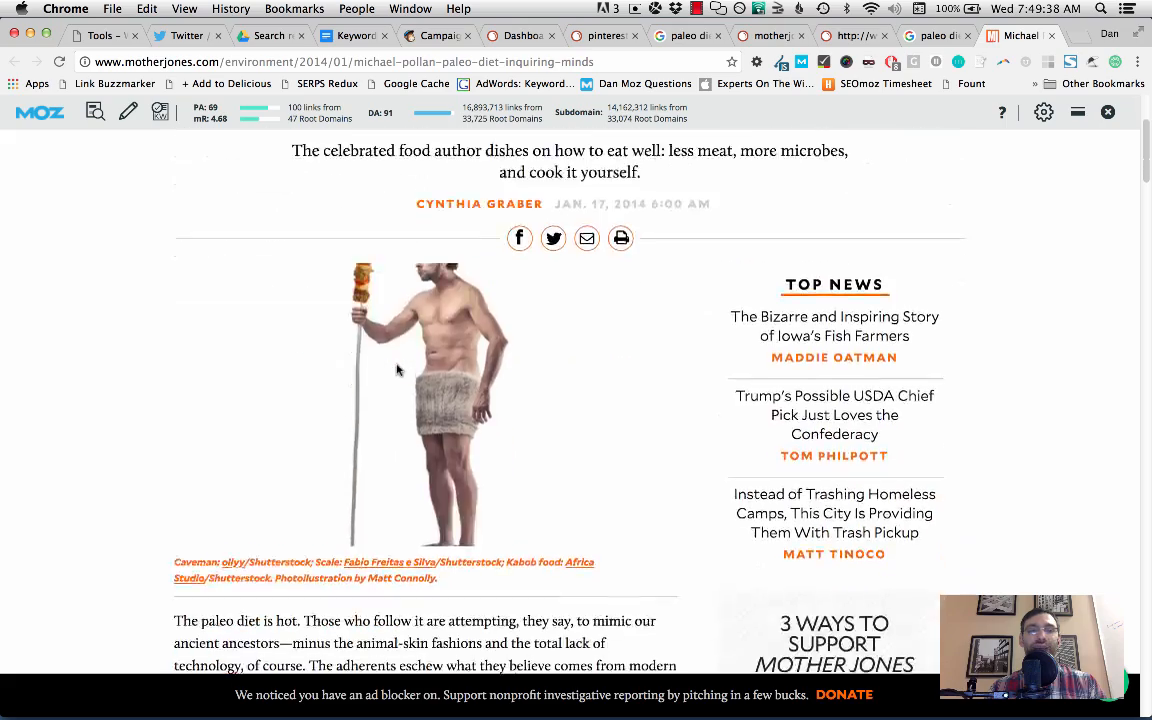
pyautogui.scroll(3)
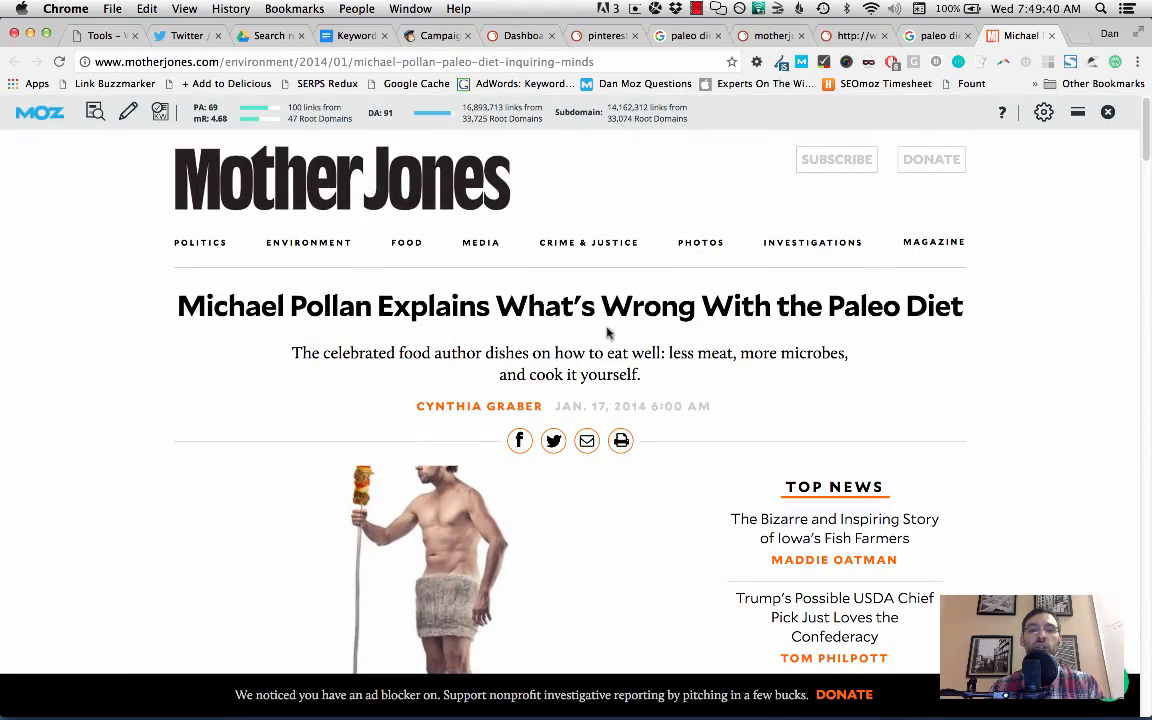
pyautogui.moveTo(496, 344)
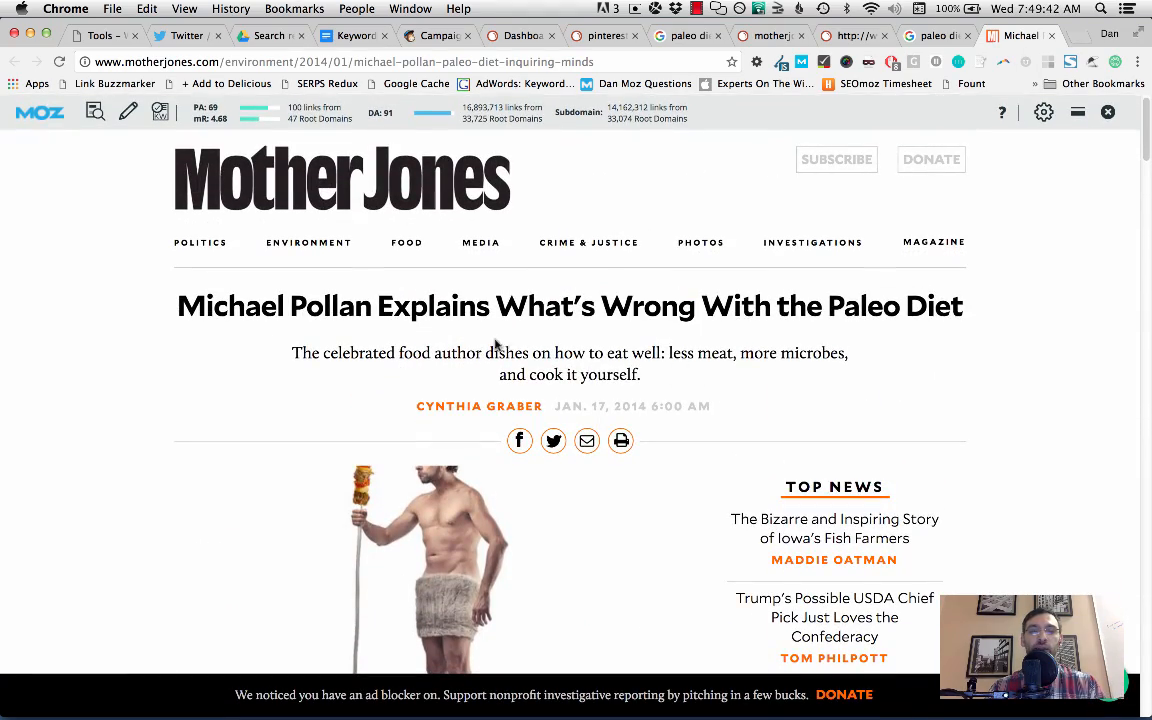
pyautogui.scroll(-3)
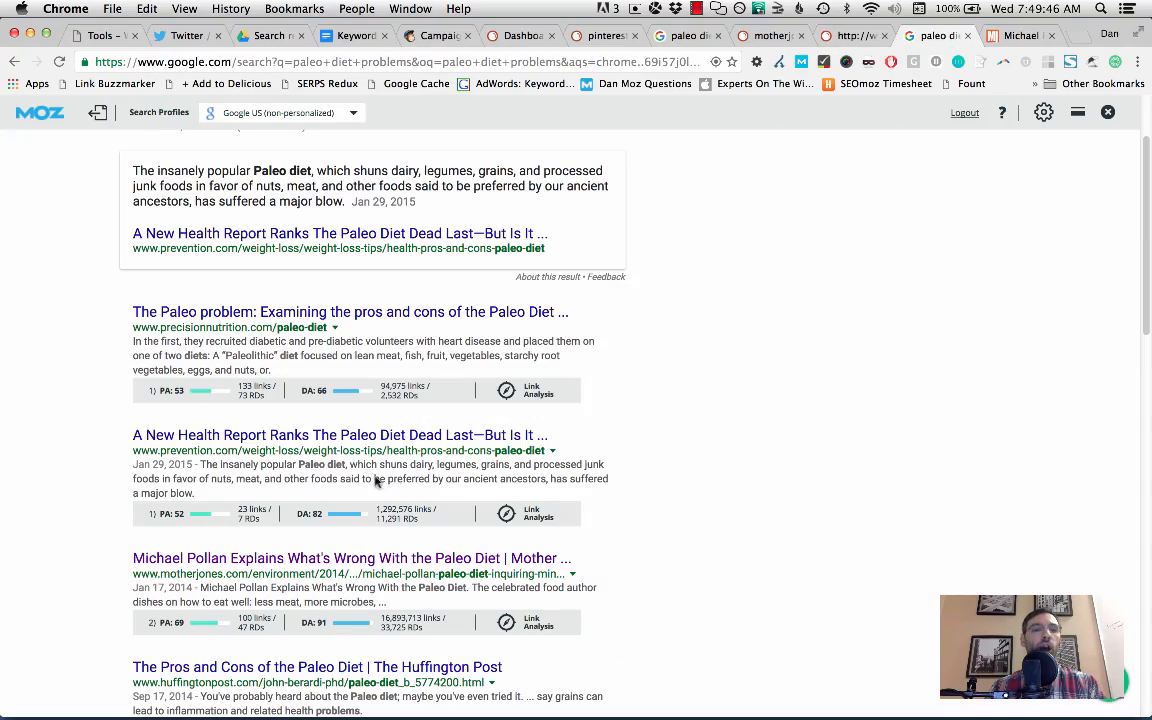
# - Return to the top of Google's 'paleo diet problems' results, then to the SEMrush tab
pyautogui.scroll(3)
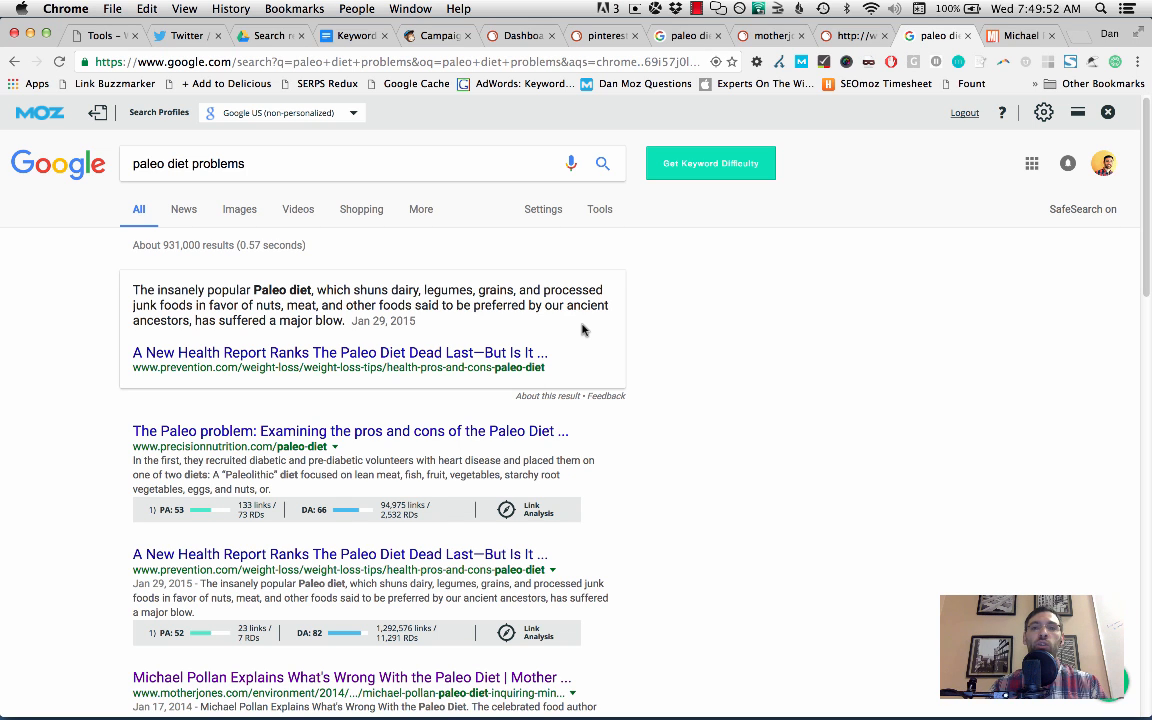
pyautogui.click(770, 36)
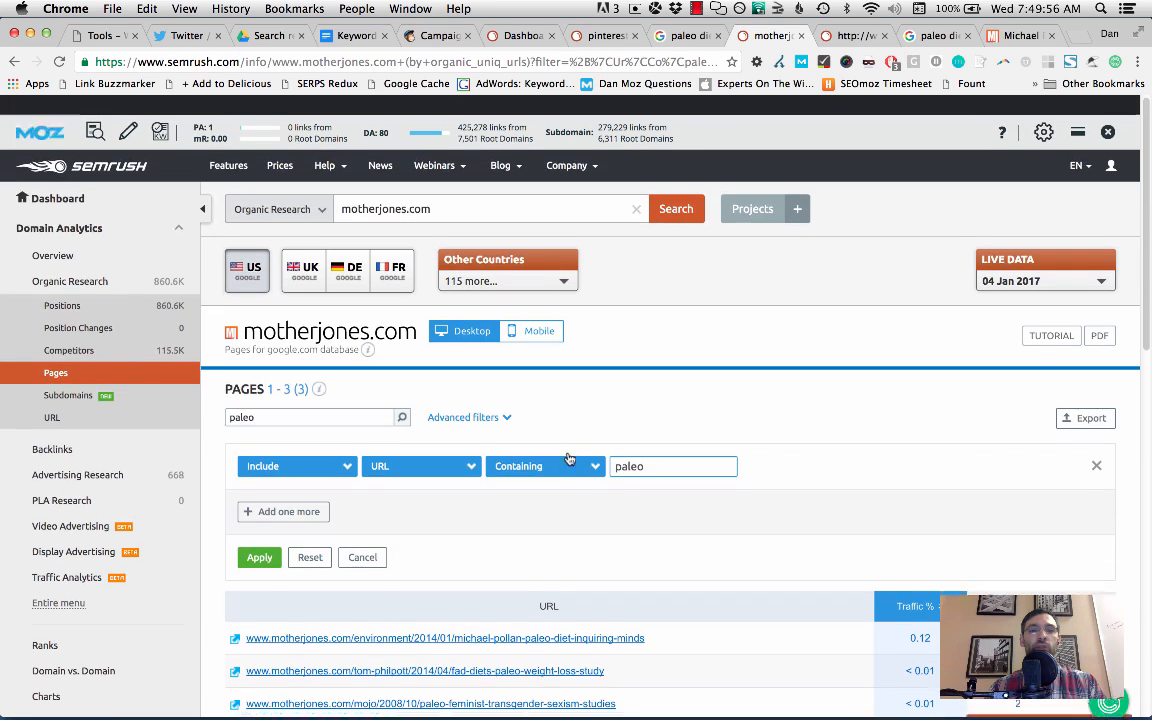
# - Scroll the motherjones.com Pages report filtered to URLs containing 'paleo'
pyautogui.scroll(-3)
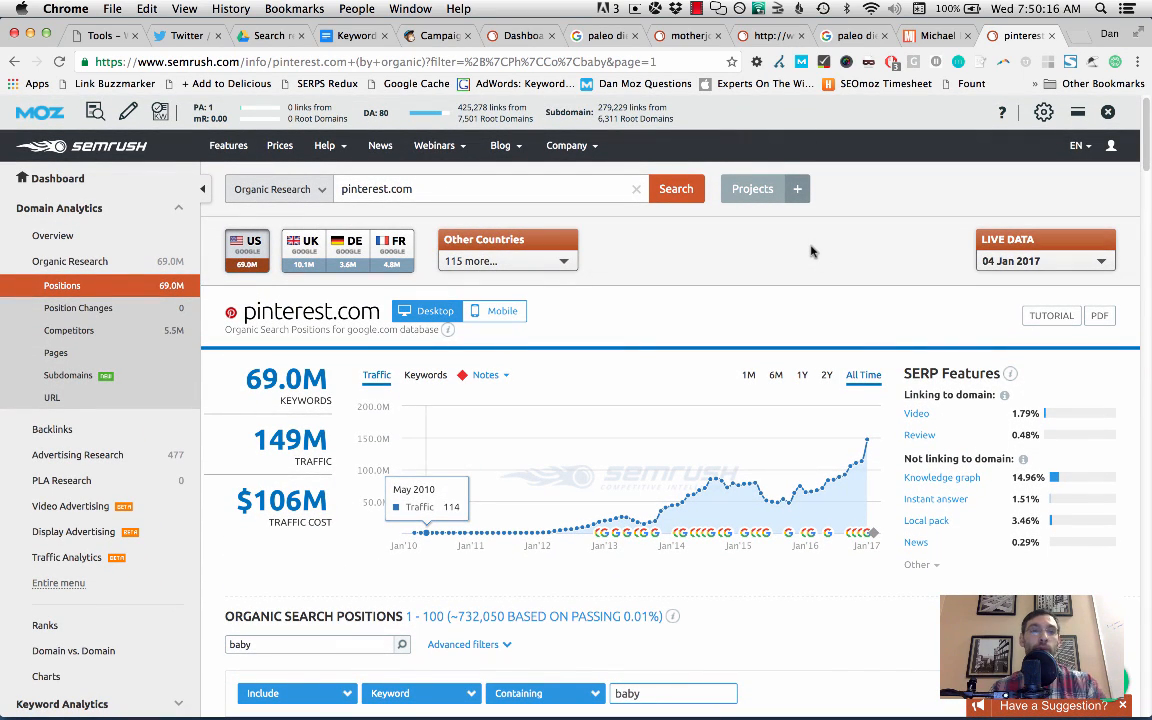
pyautogui.moveTo(644, 288)
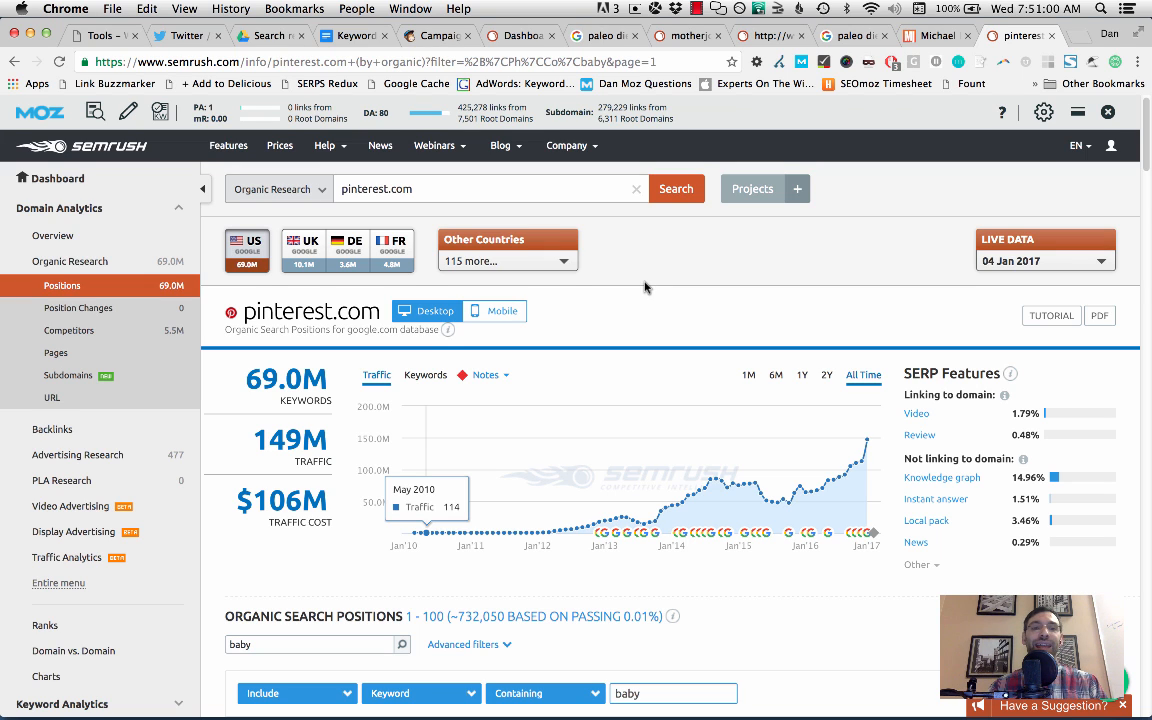
pyautogui.moveTo(638, 248)
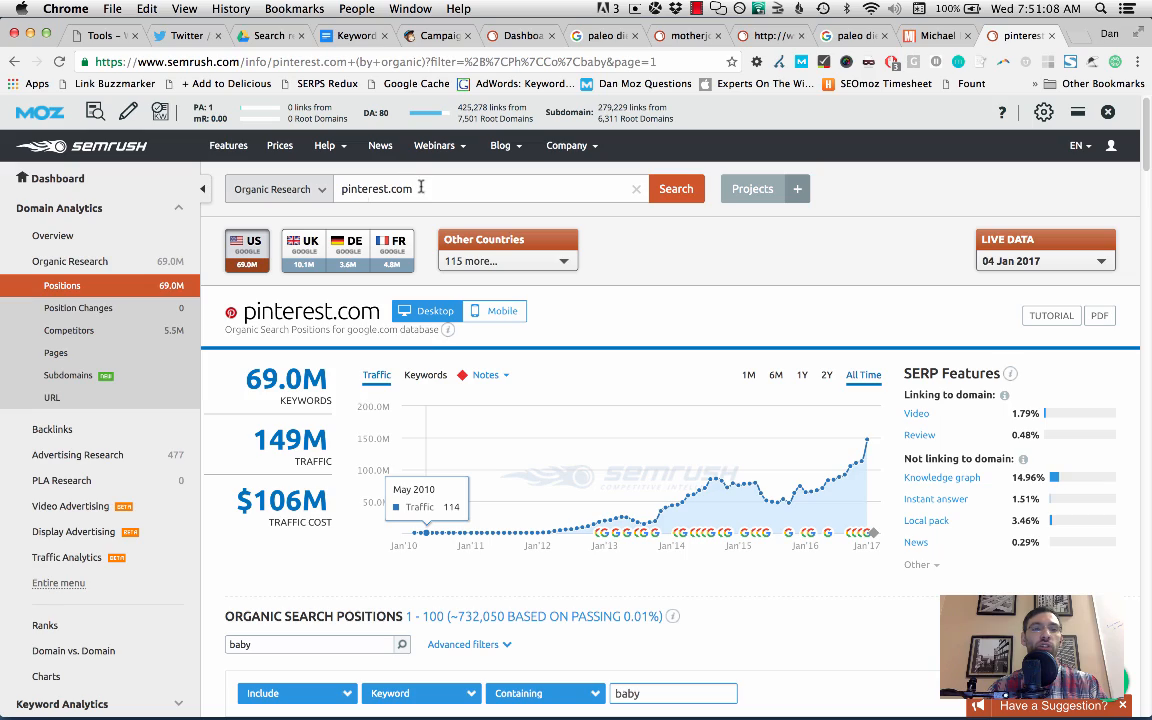
pyautogui.scroll(-3)
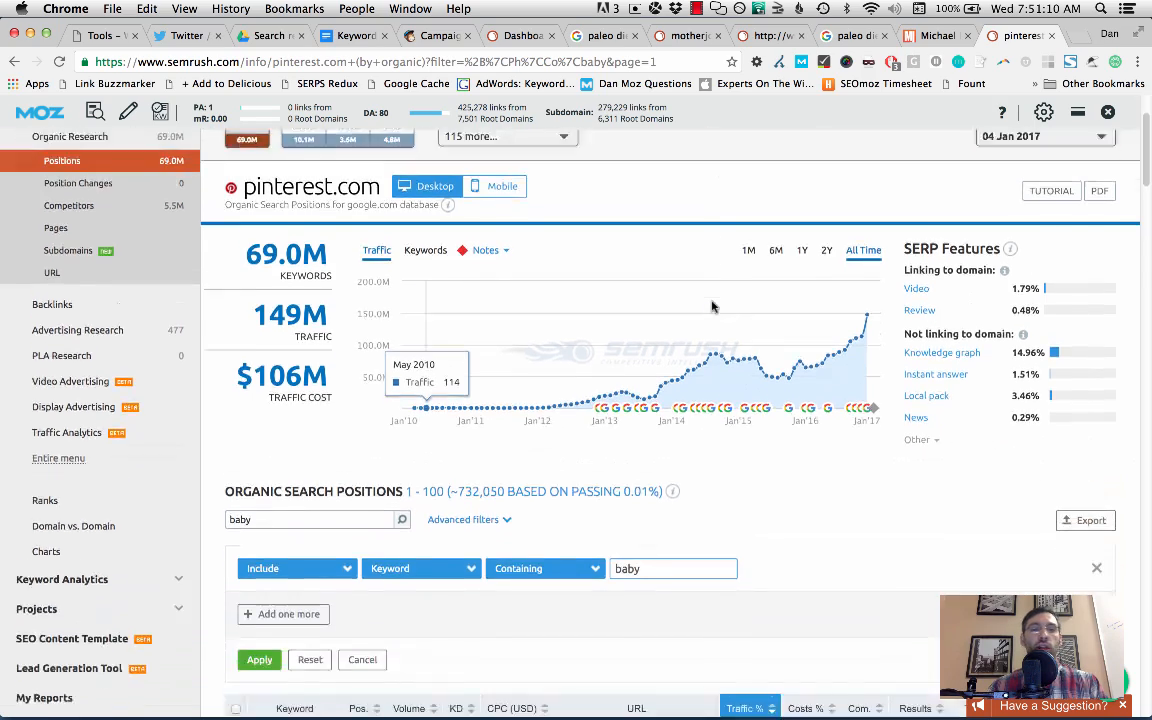
pyautogui.scroll(3)
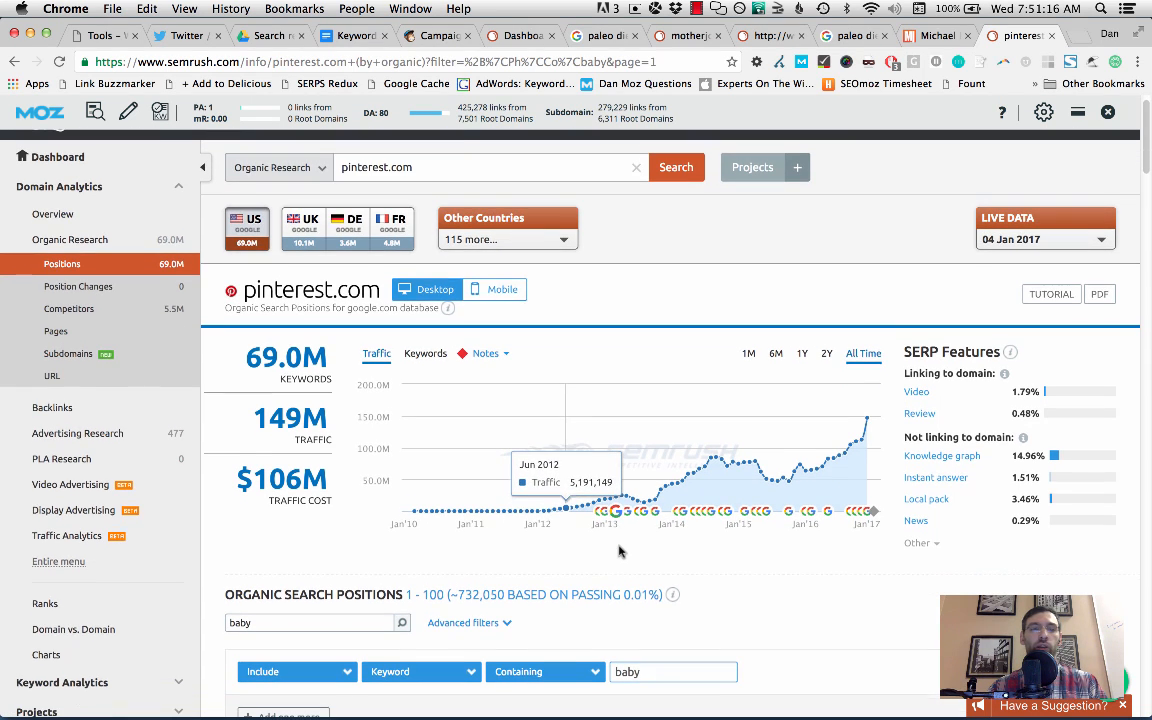
pyautogui.scroll(-3)
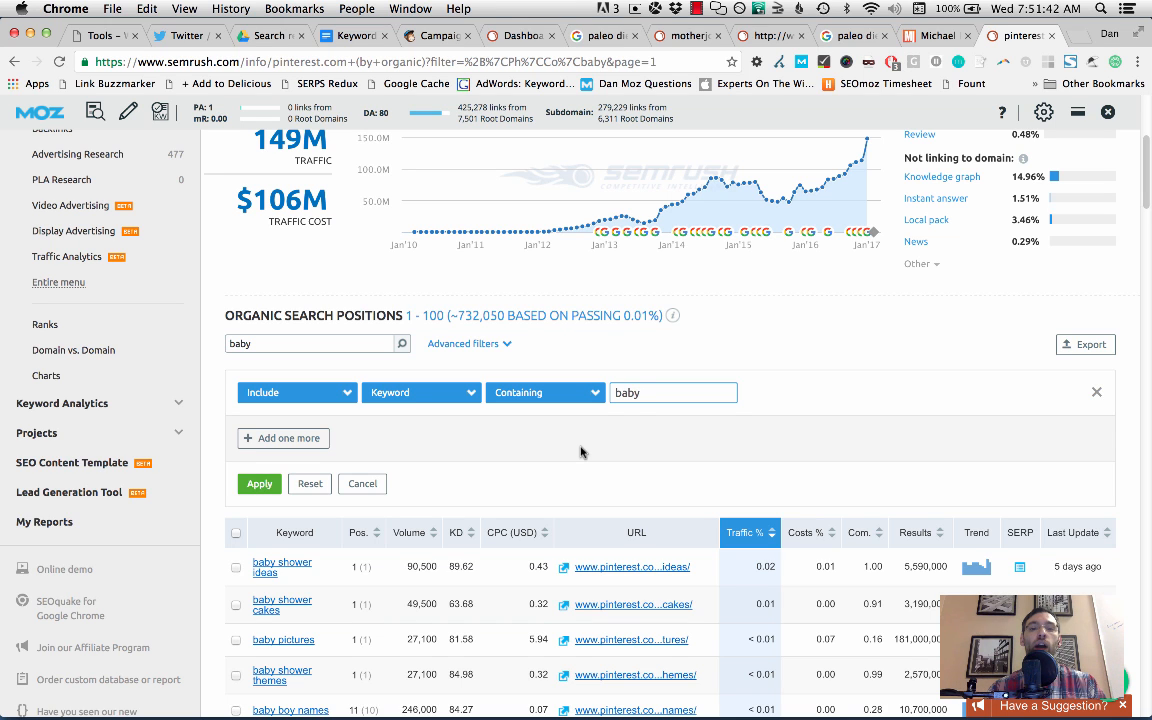
pyautogui.scroll(-3)
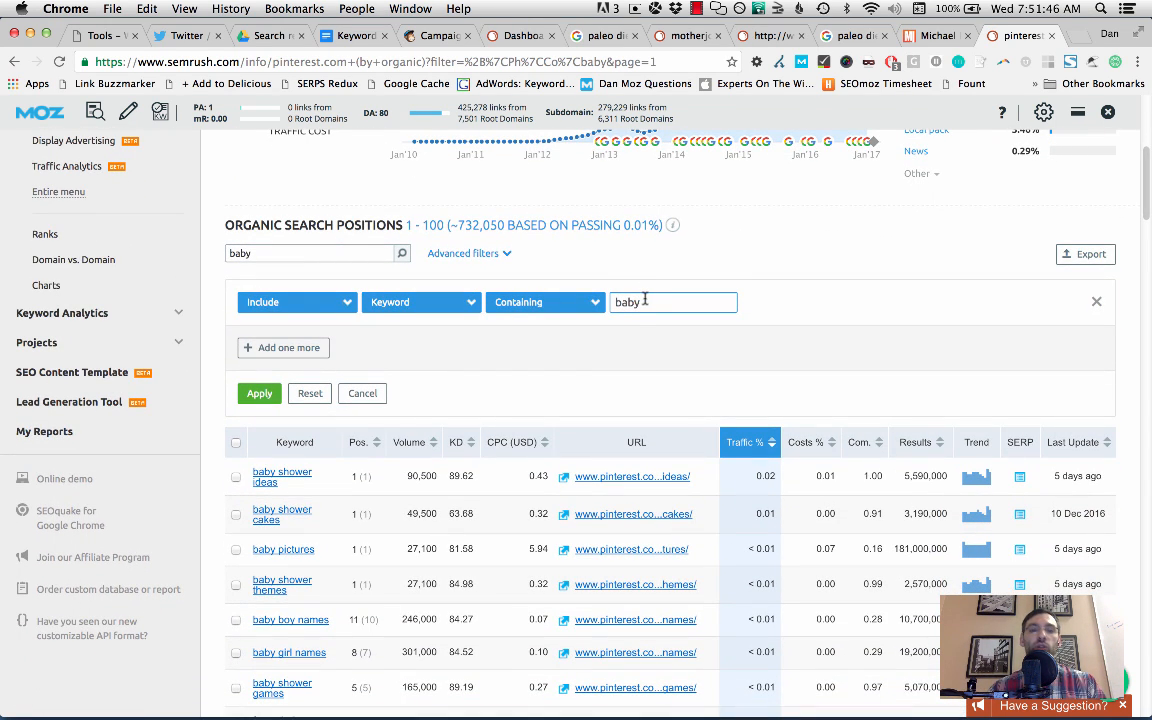
pyautogui.scroll(-3)
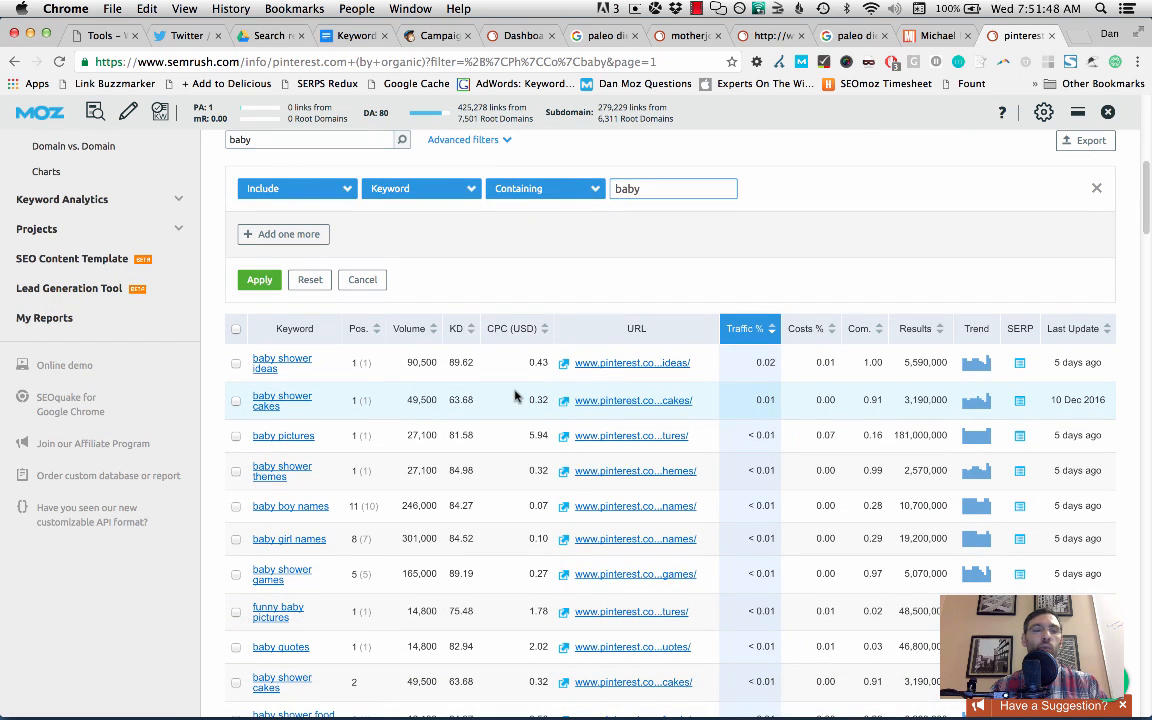
pyautogui.moveTo(480, 428)
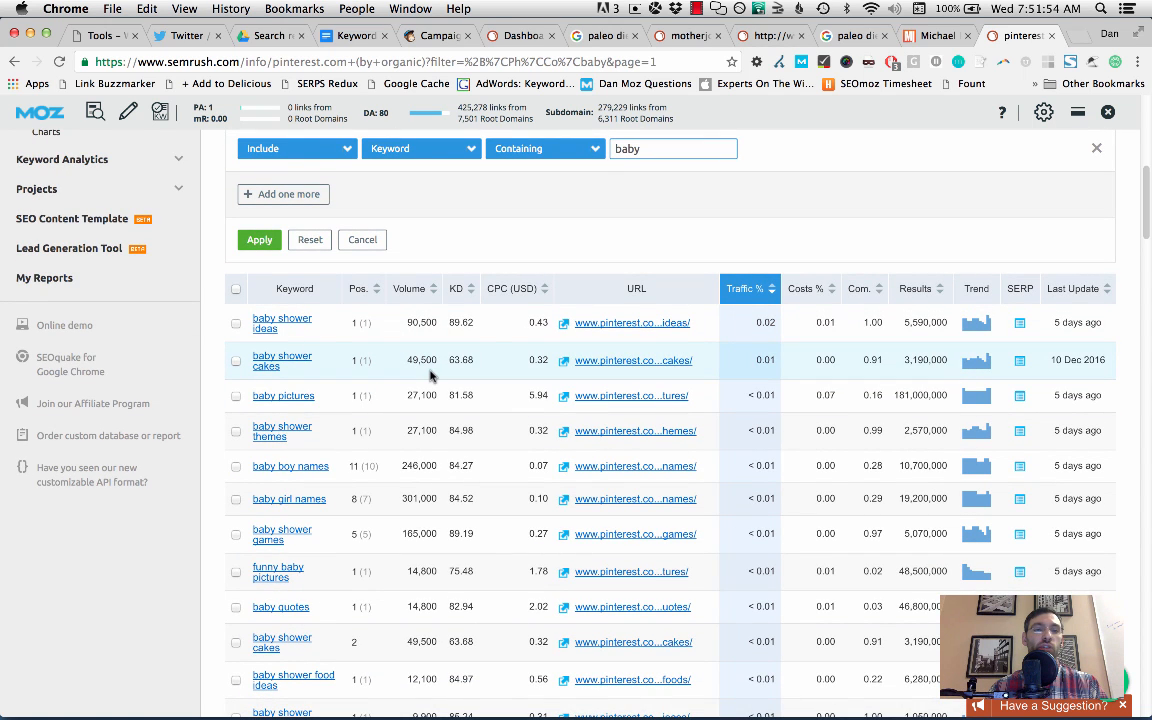
pyautogui.moveTo(290, 308)
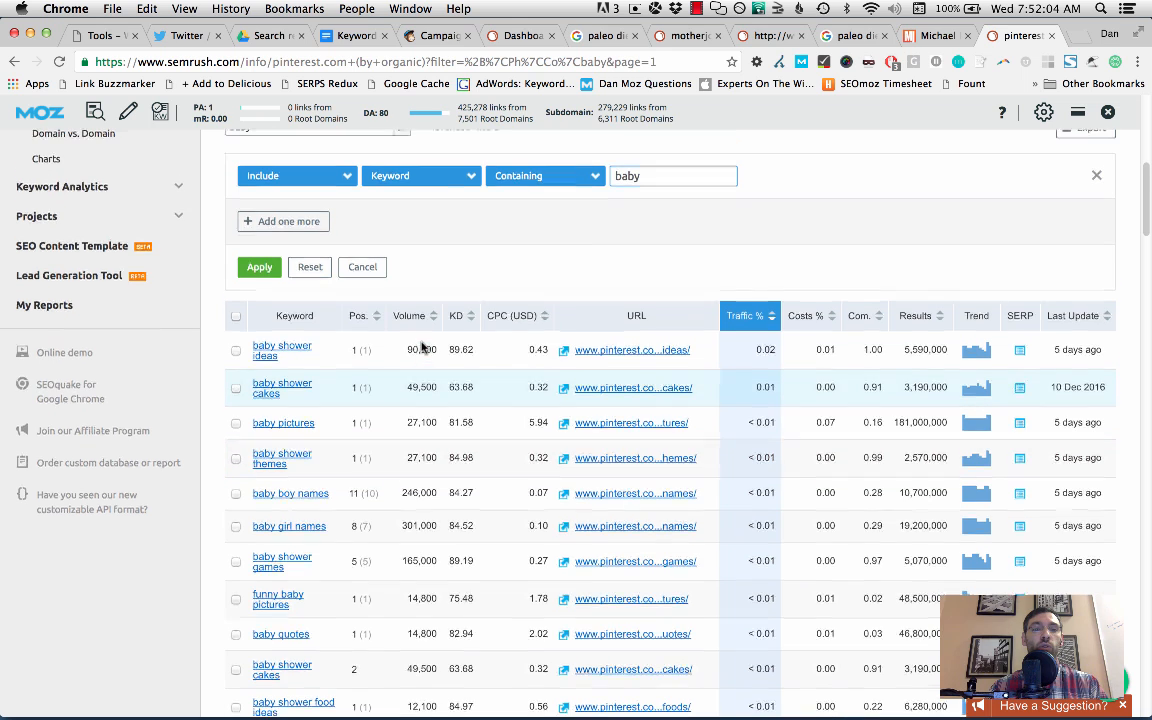
# - Add an Include filter requiring keyword difficulty less than 60 and apply it to Pinterest's baby keywords
pyautogui.click(284, 220)
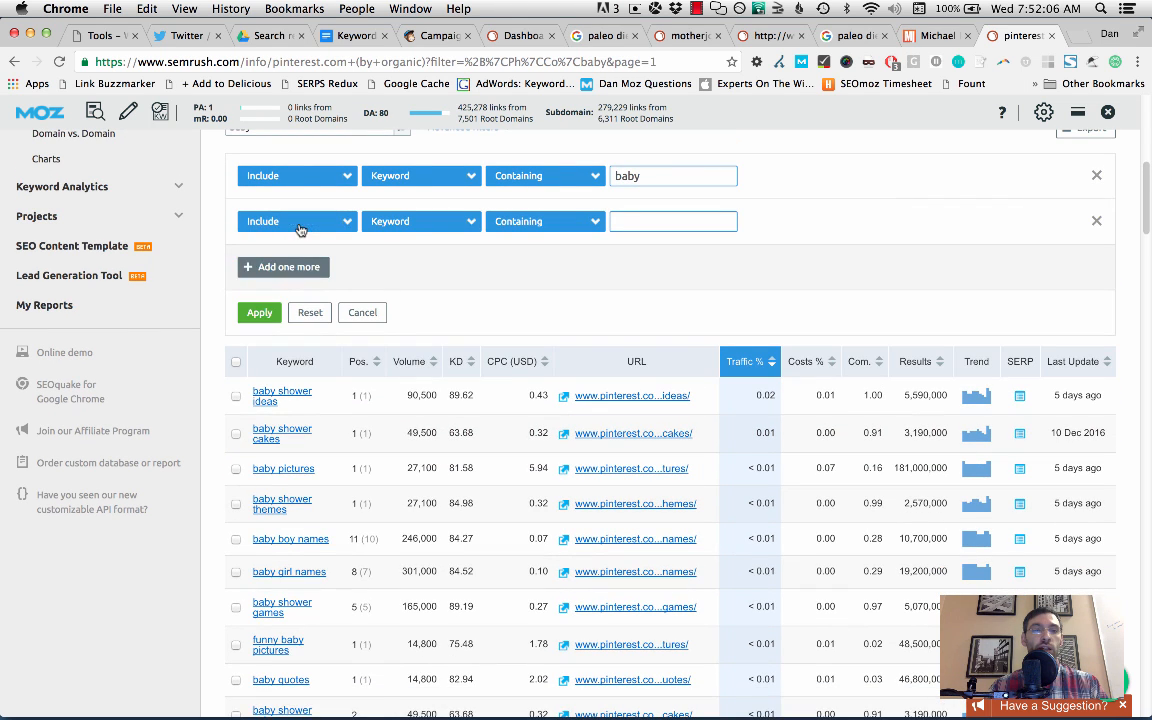
pyautogui.click(420, 220)
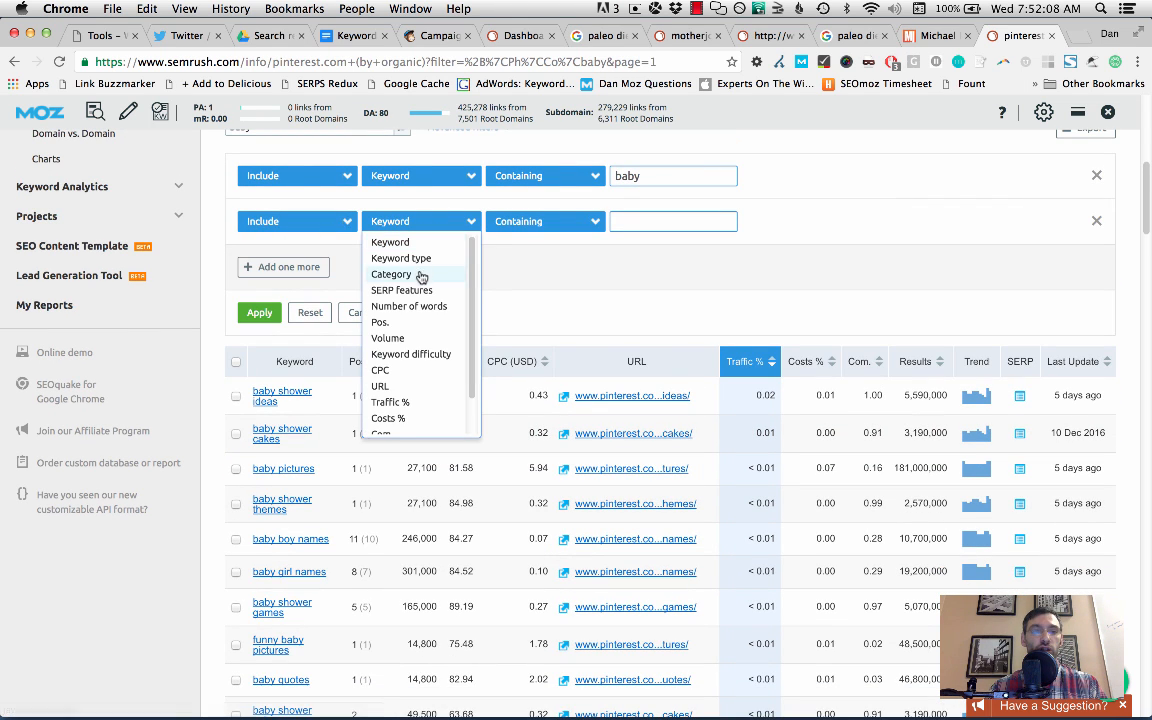
pyautogui.click(412, 352)
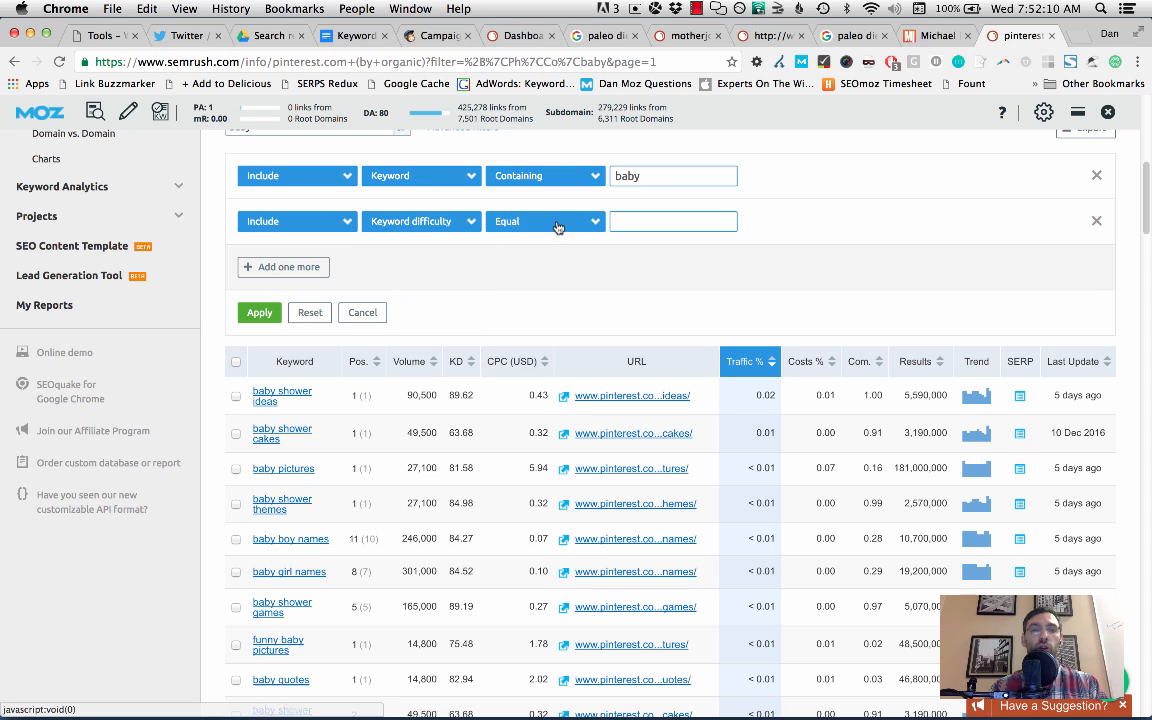
pyautogui.click(544, 220)
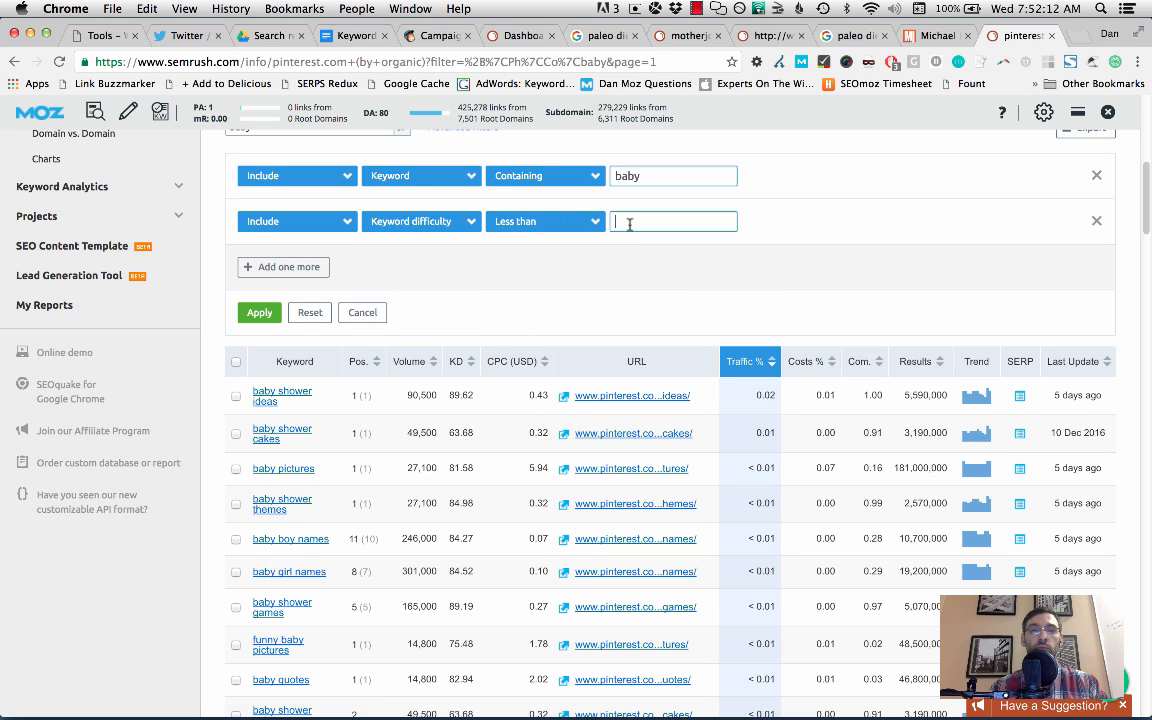
pyautogui.write('60')
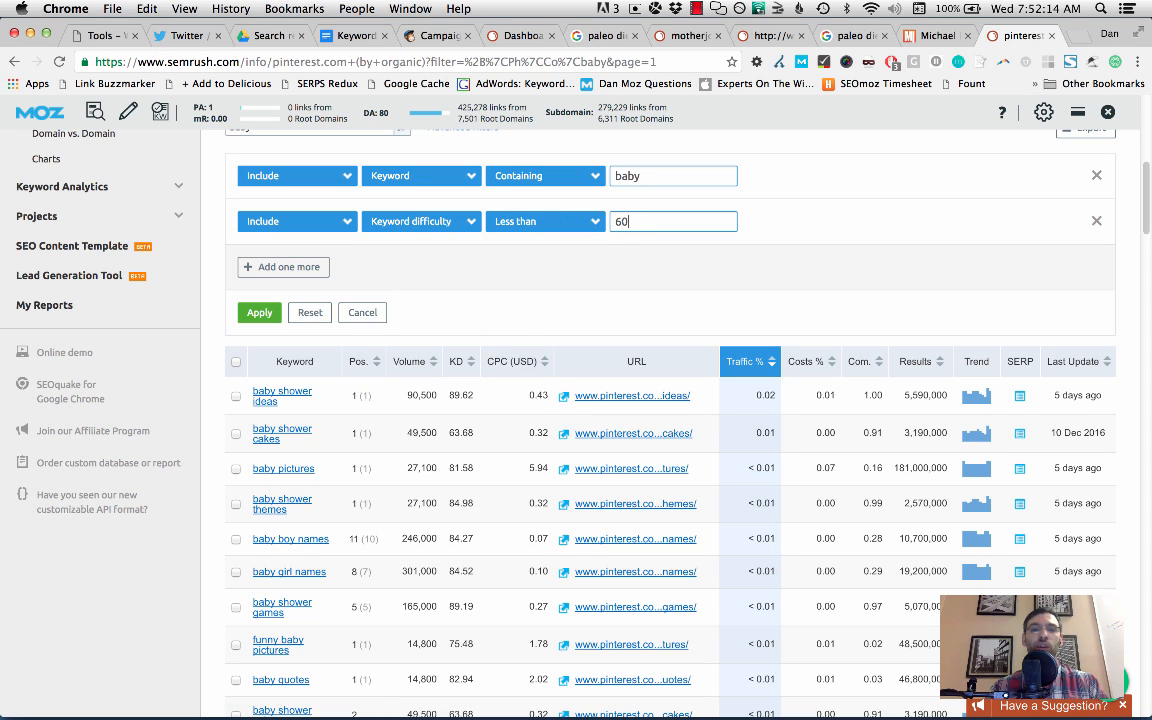
pyautogui.click(260, 312)
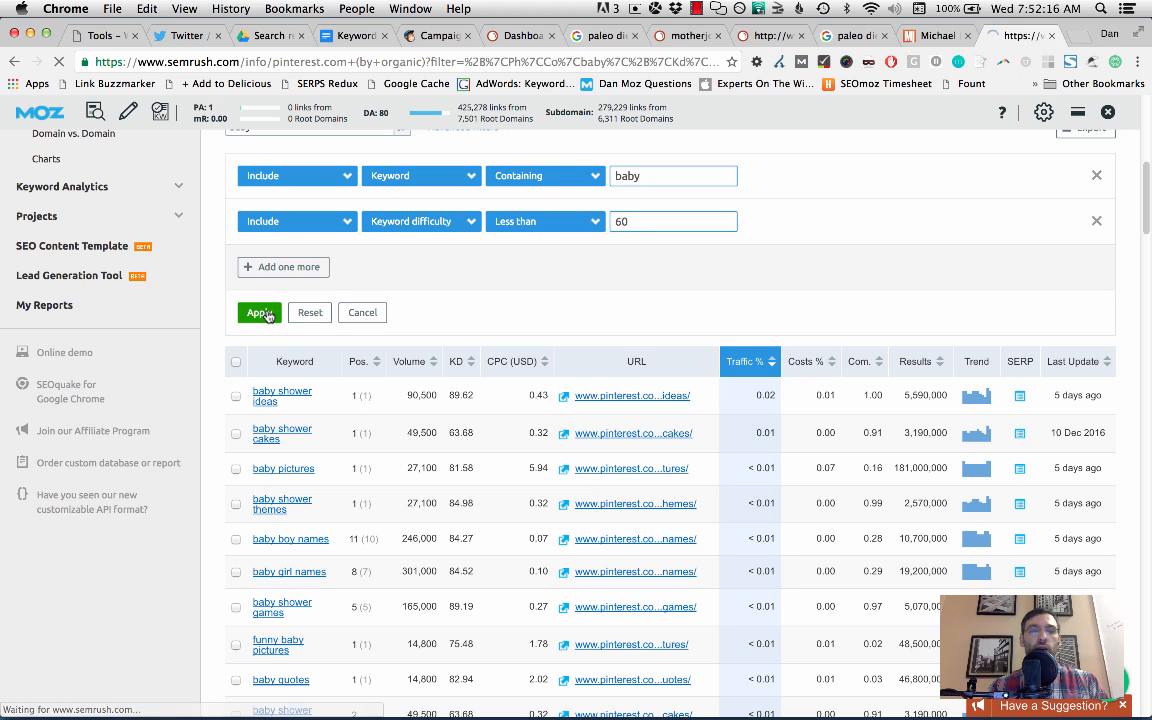
pyautogui.click(260, 312)
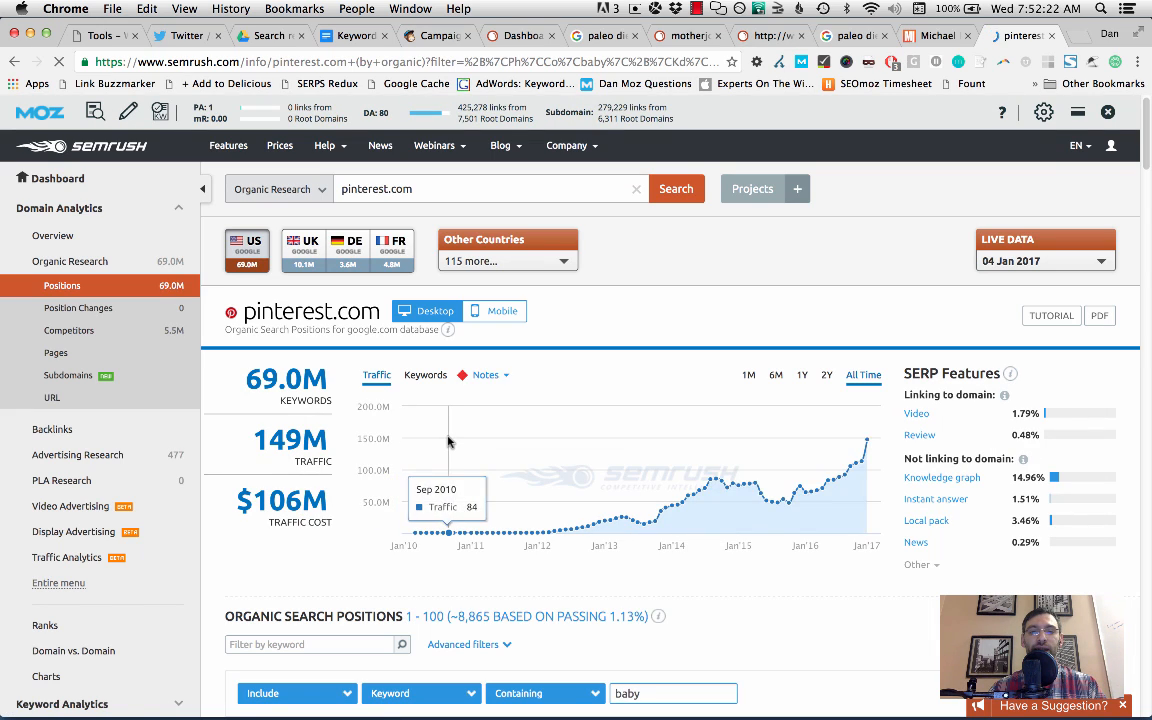
pyautogui.scroll(-3)
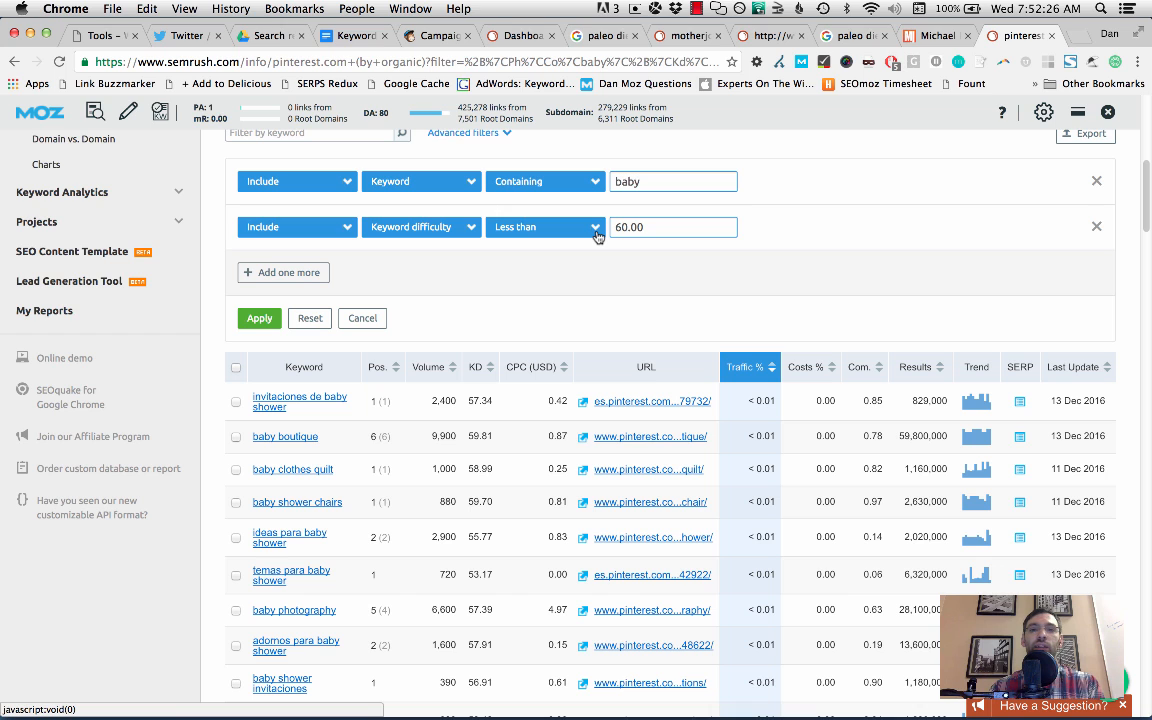
pyautogui.scroll(-3)
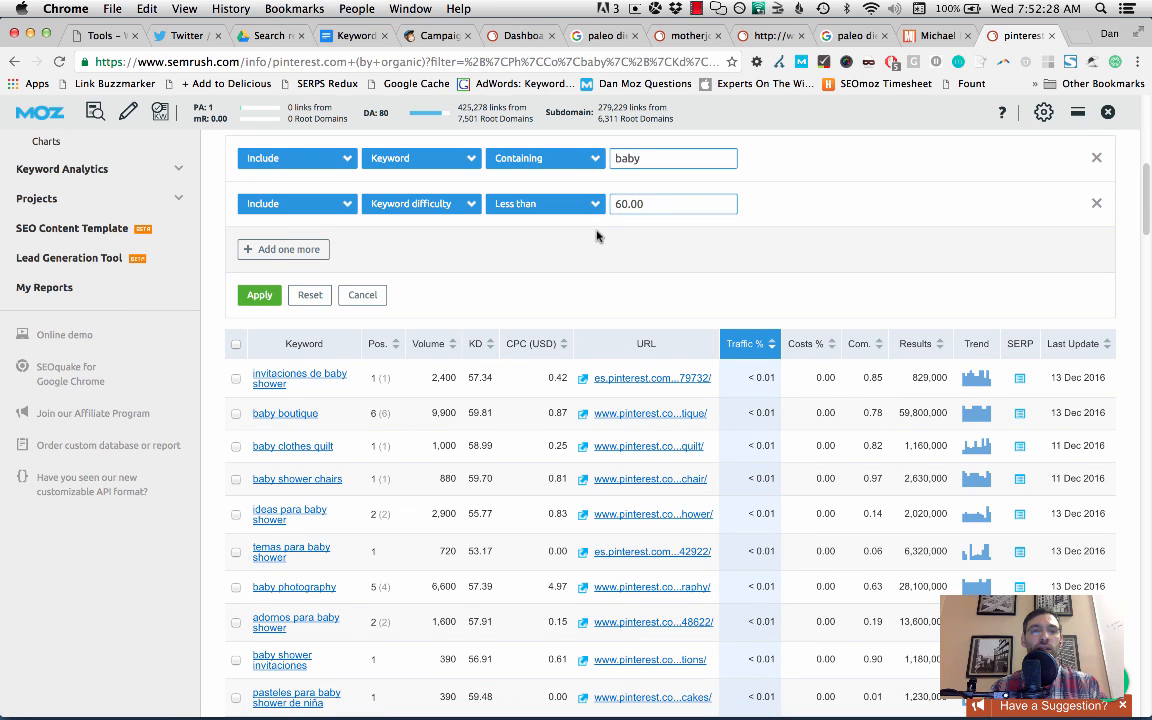
pyautogui.moveTo(576, 272)
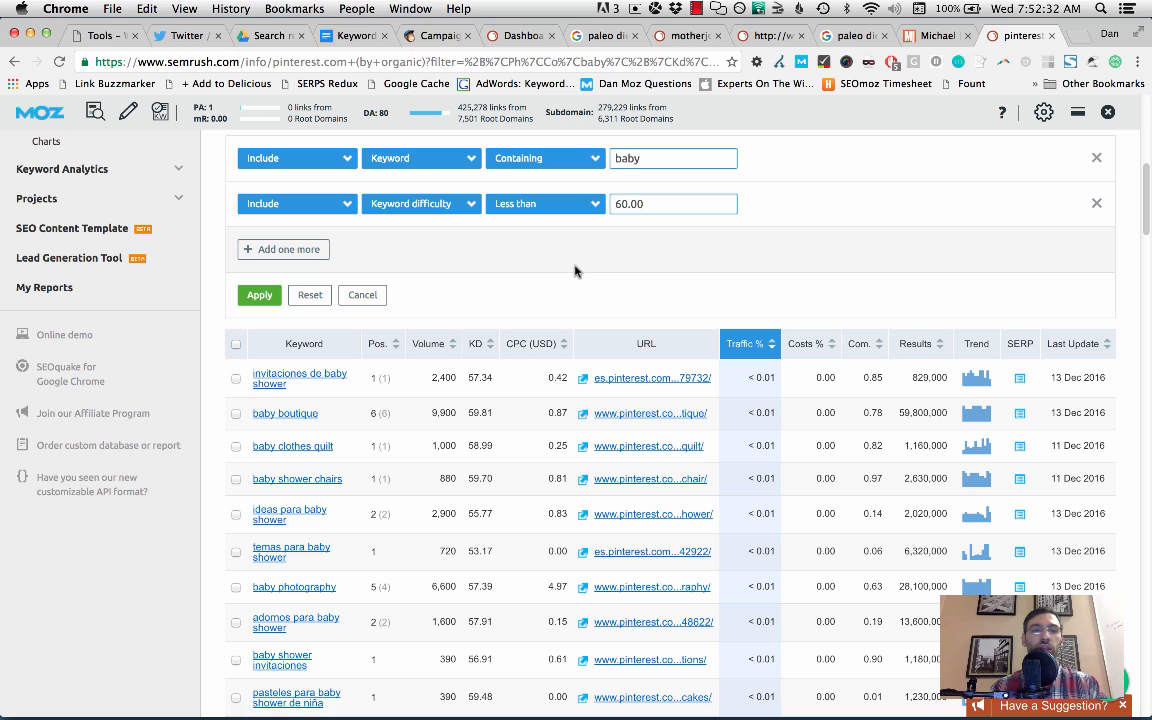
pyautogui.moveTo(420, 260)
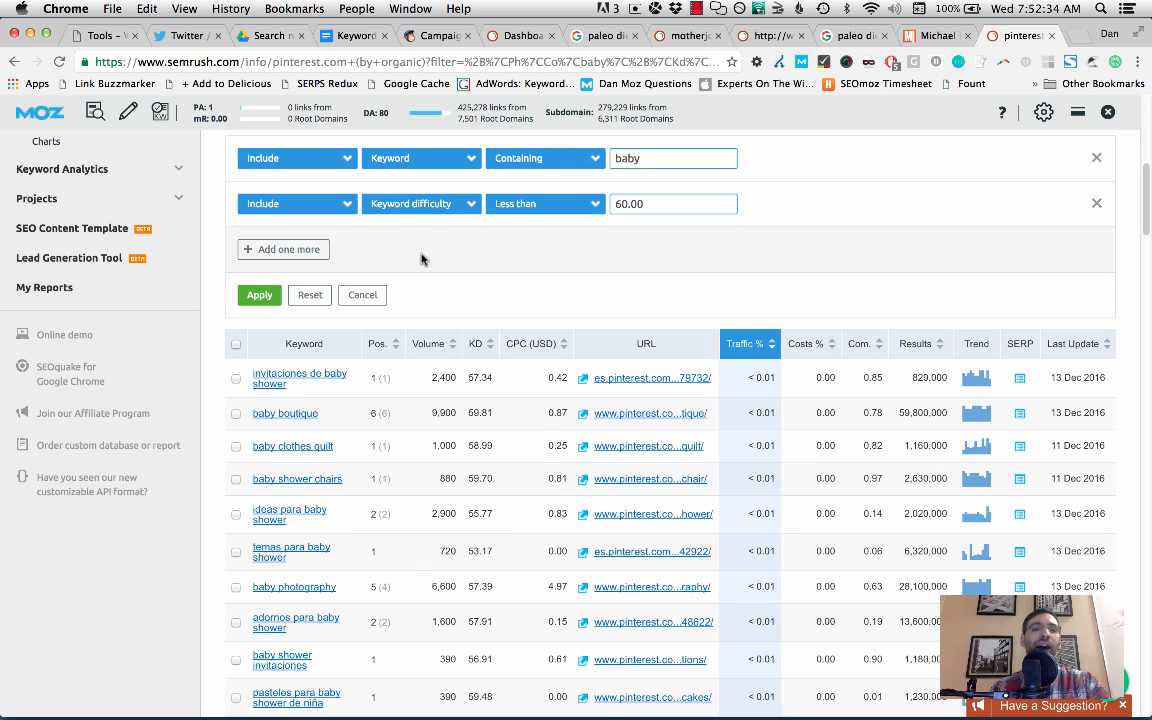
# - Add an Include filter requiring Pos. less than 6 on the baby keywords
pyautogui.click(284, 248)
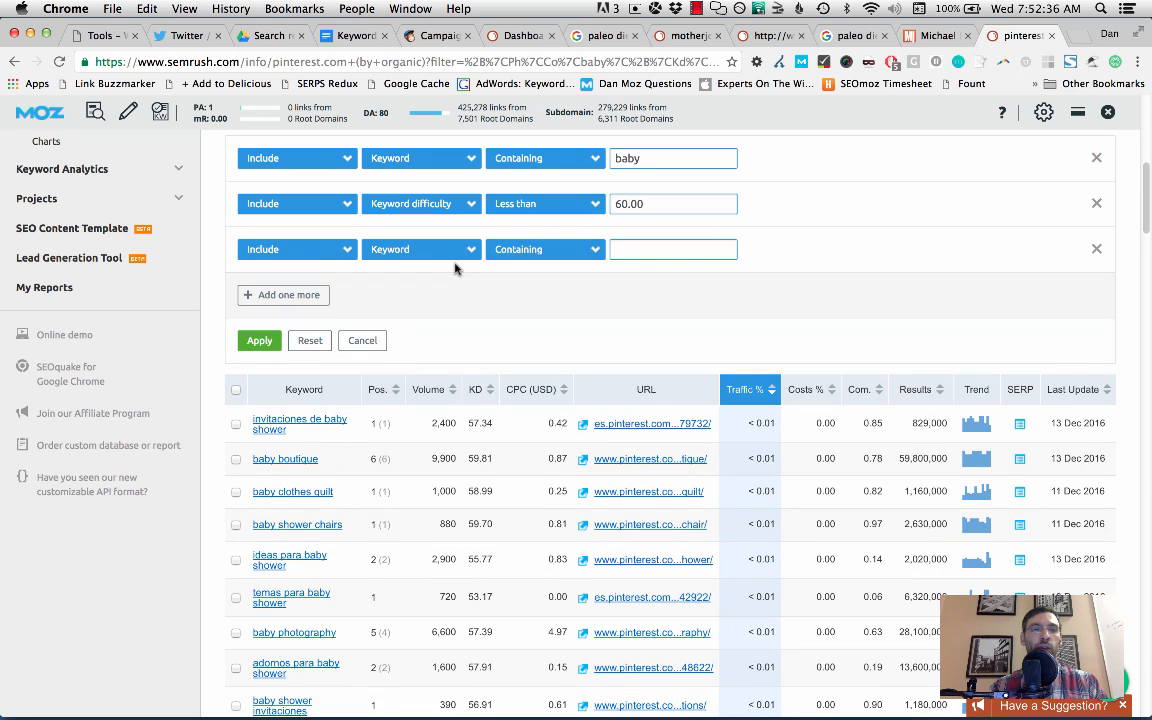
pyautogui.click(420, 248)
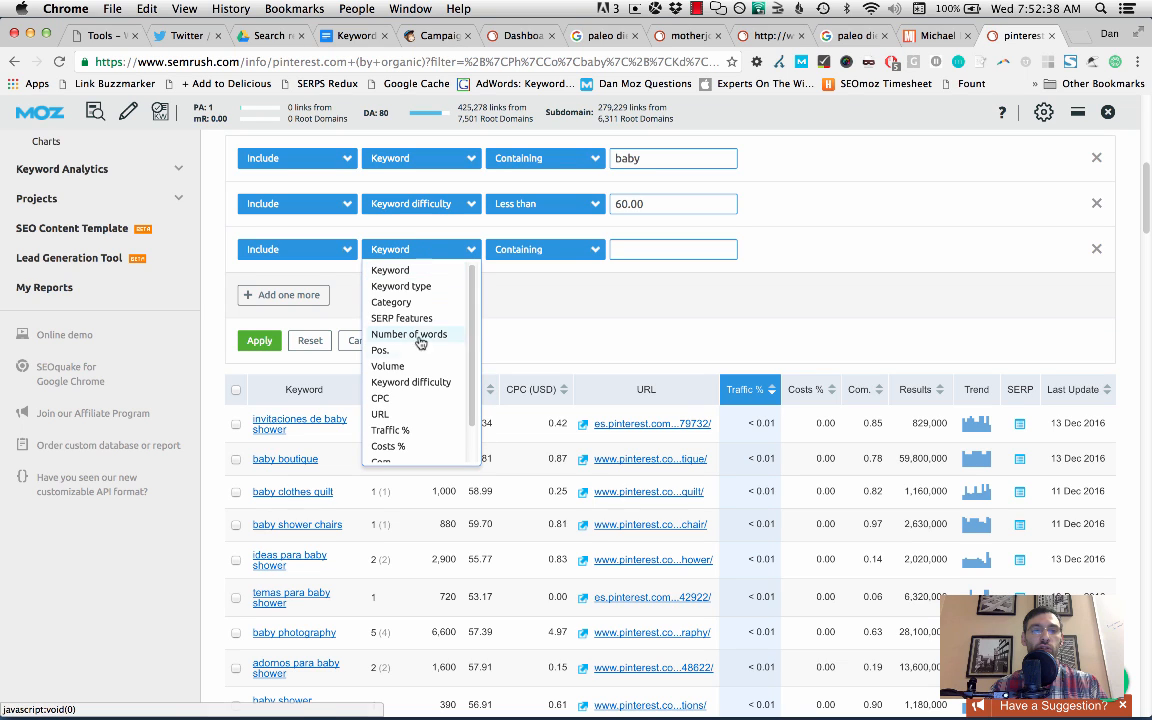
pyautogui.click(380, 350)
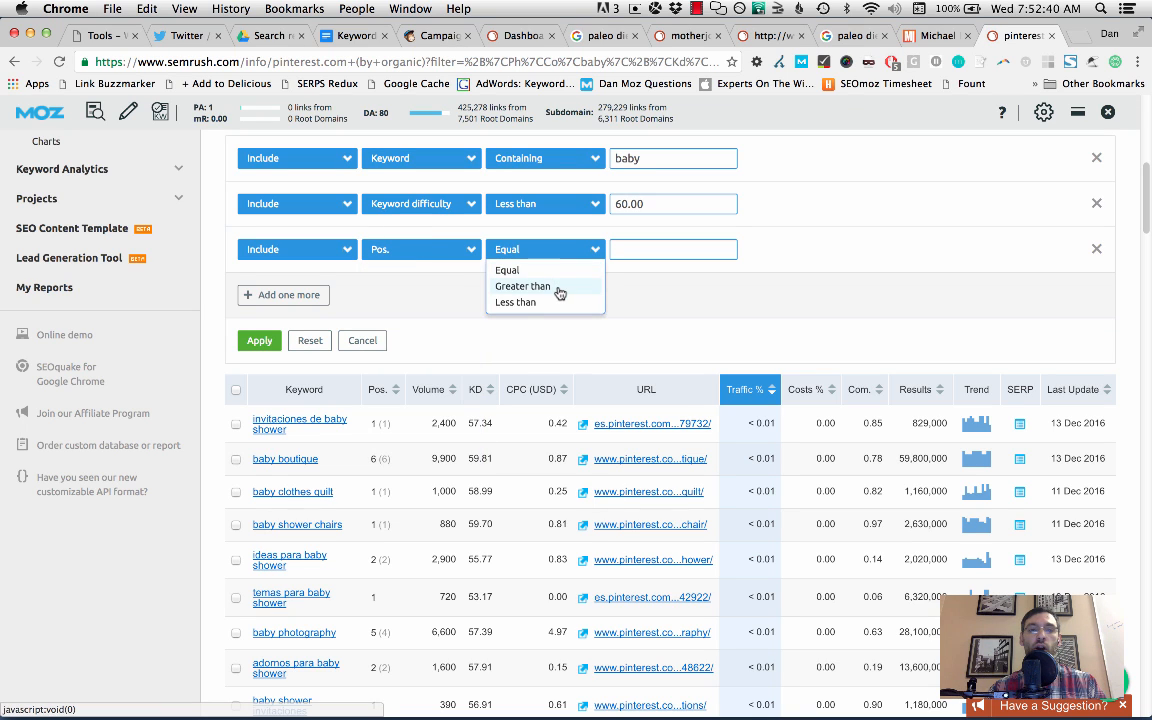
pyautogui.click(516, 302)
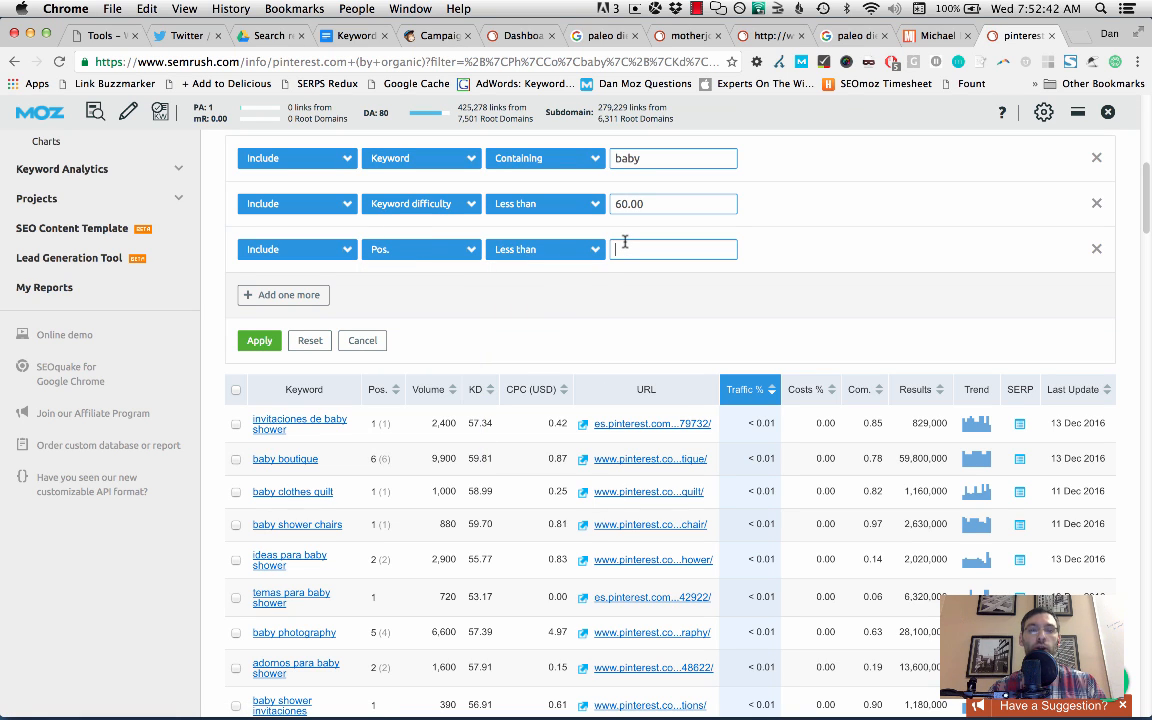
pyautogui.write('6')
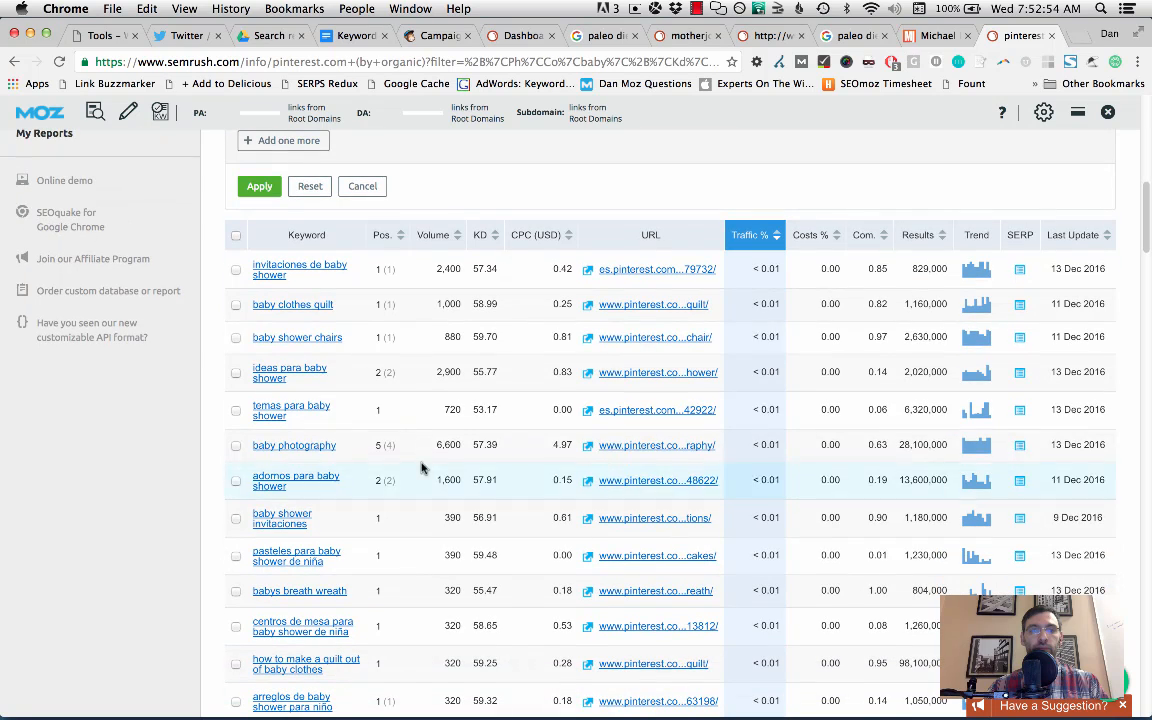
pyautogui.moveTo(440, 236)
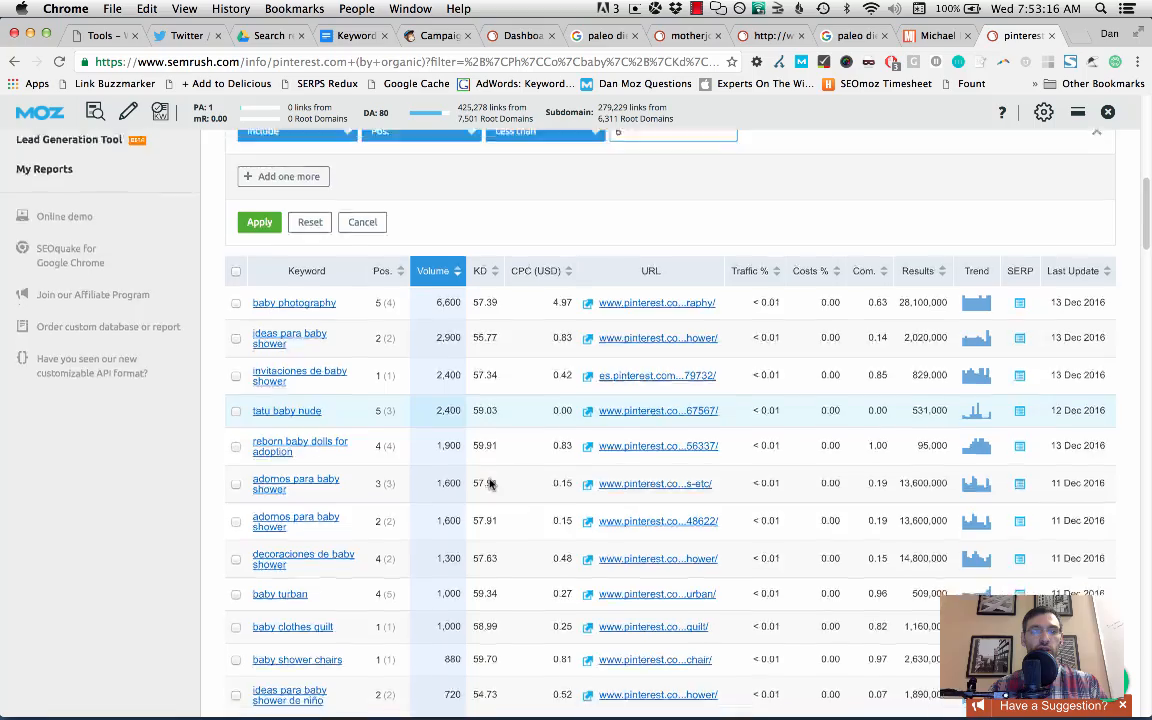
pyautogui.scroll(-3)
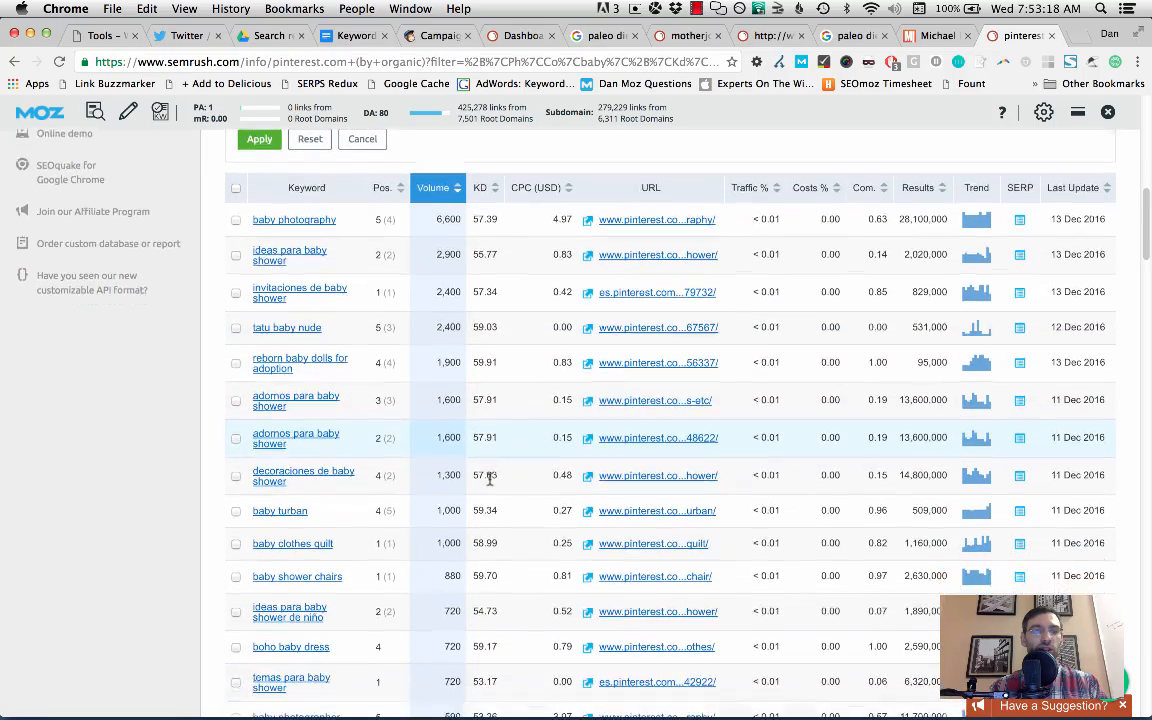
pyautogui.scroll(-3)
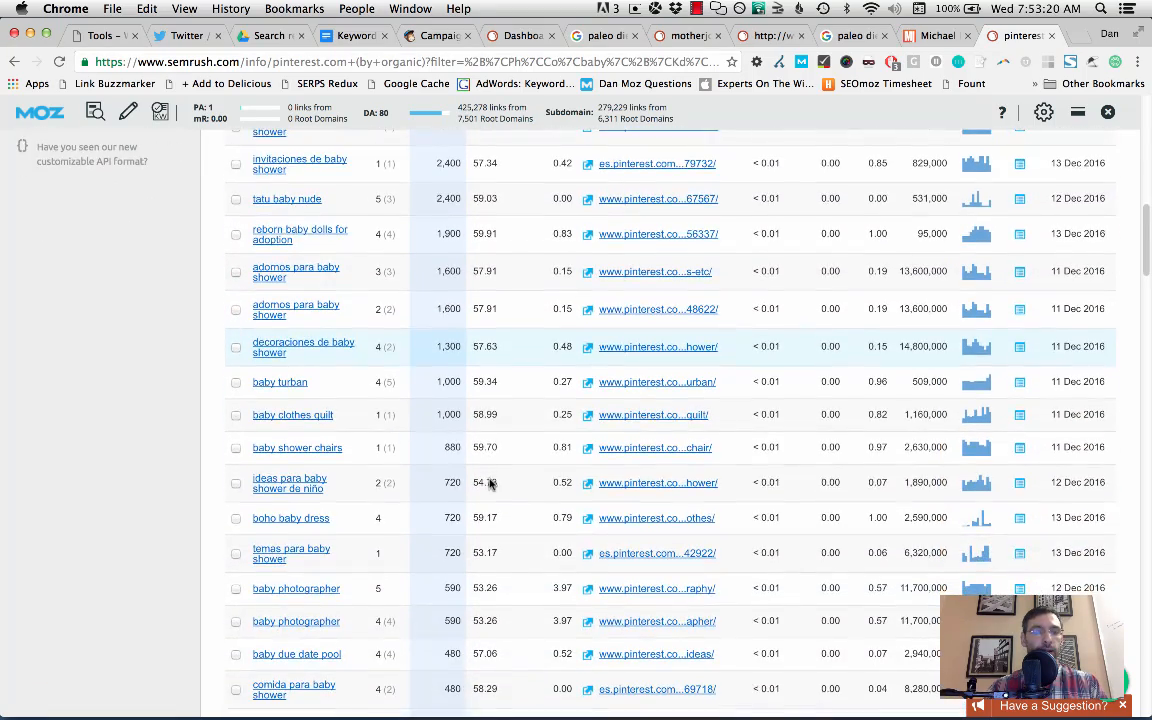
pyautogui.scroll(-3)
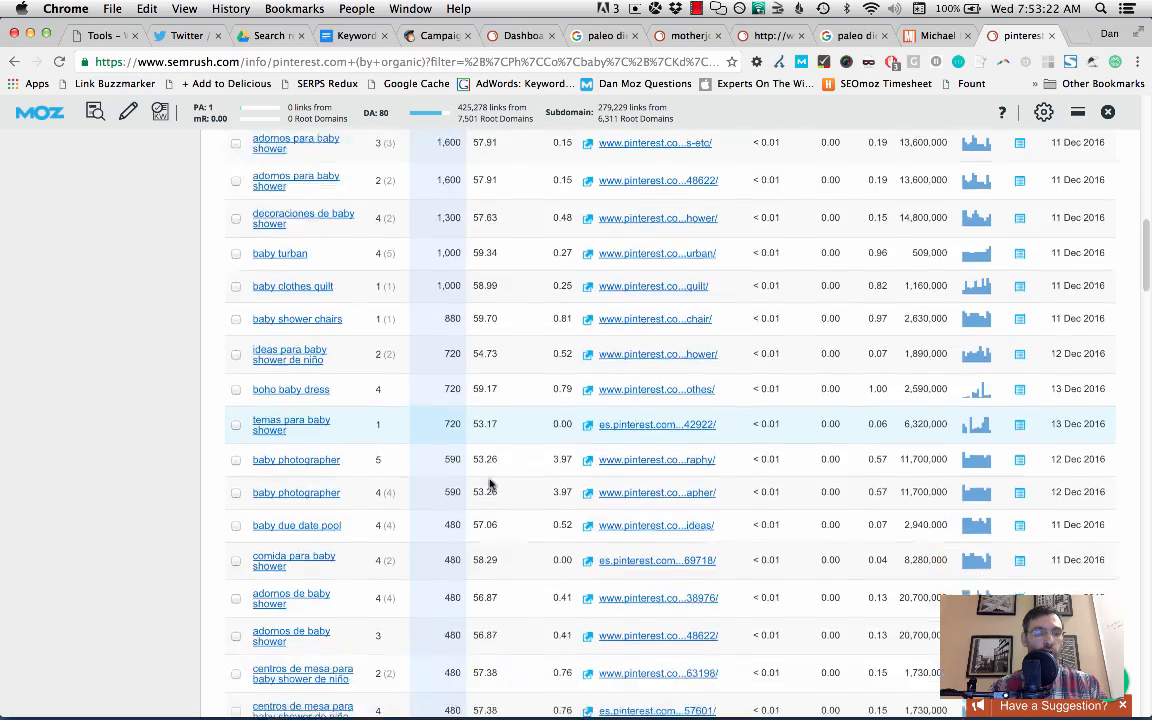
pyautogui.scroll(-3)
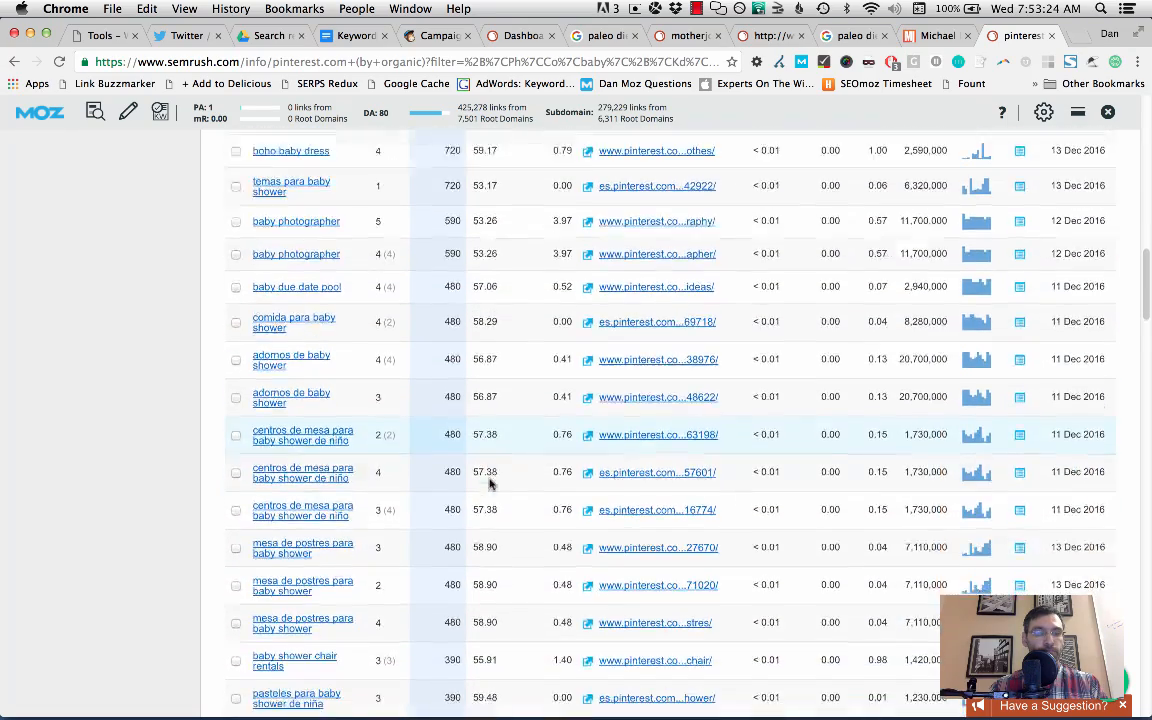
pyautogui.scroll(-3)
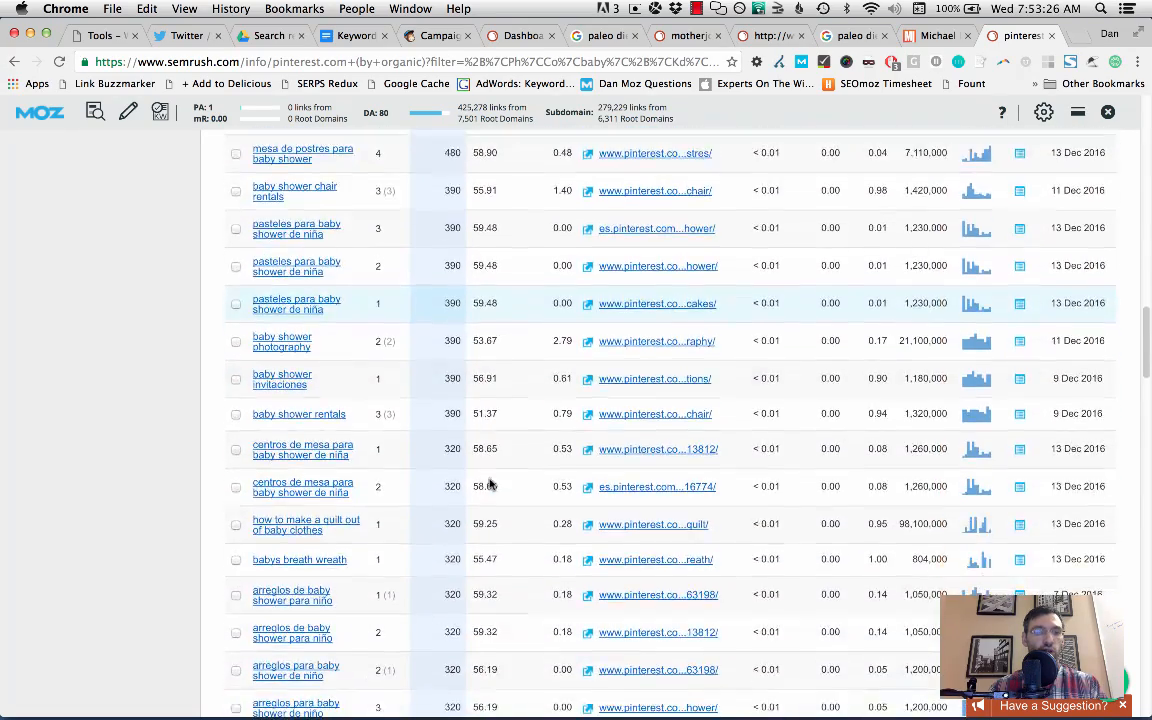
pyautogui.scroll(-3)
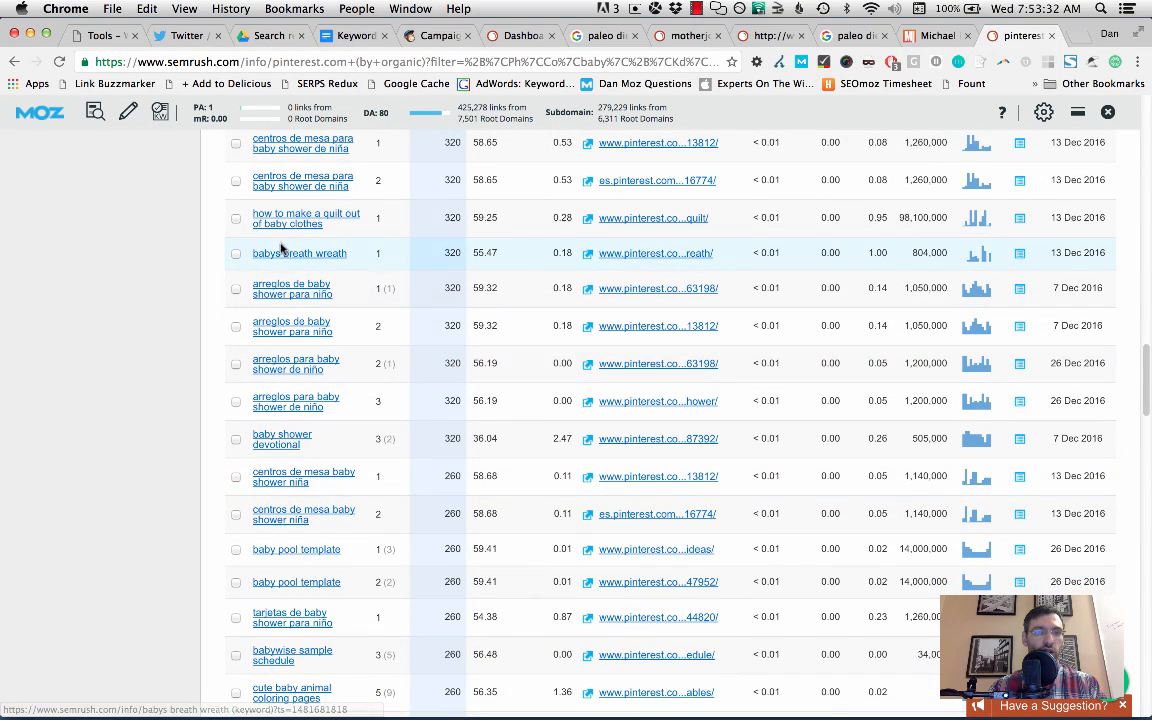
pyautogui.moveTo(452, 344)
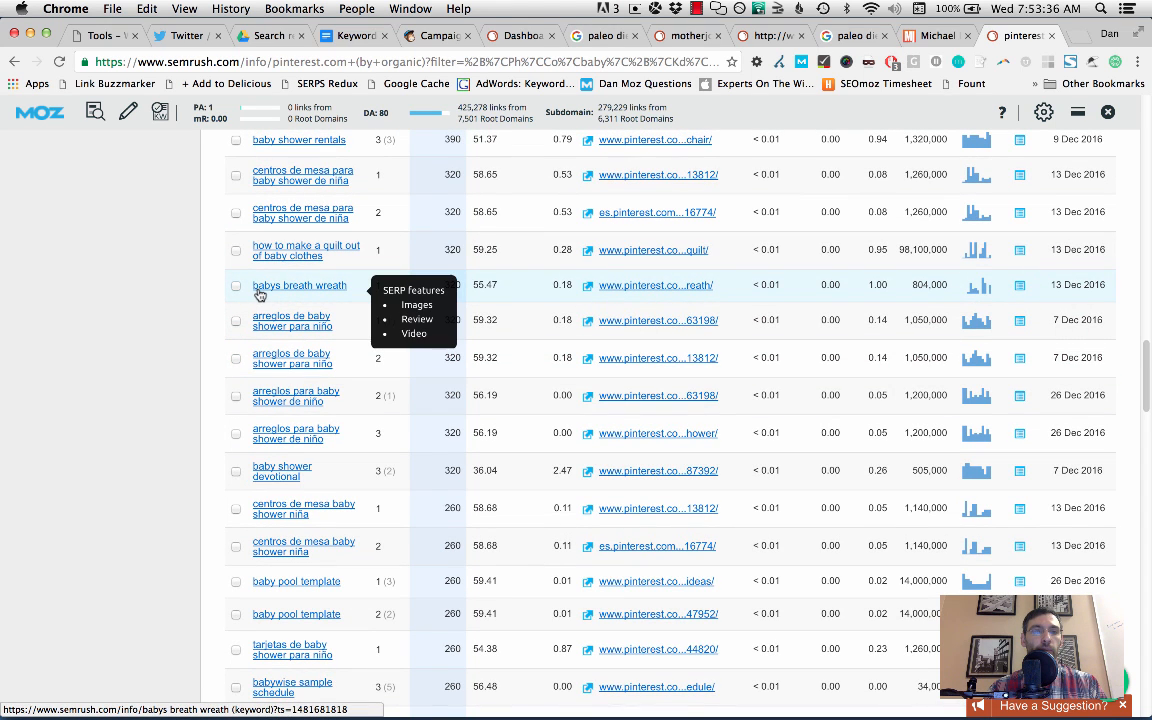
pyautogui.moveTo(380, 284)
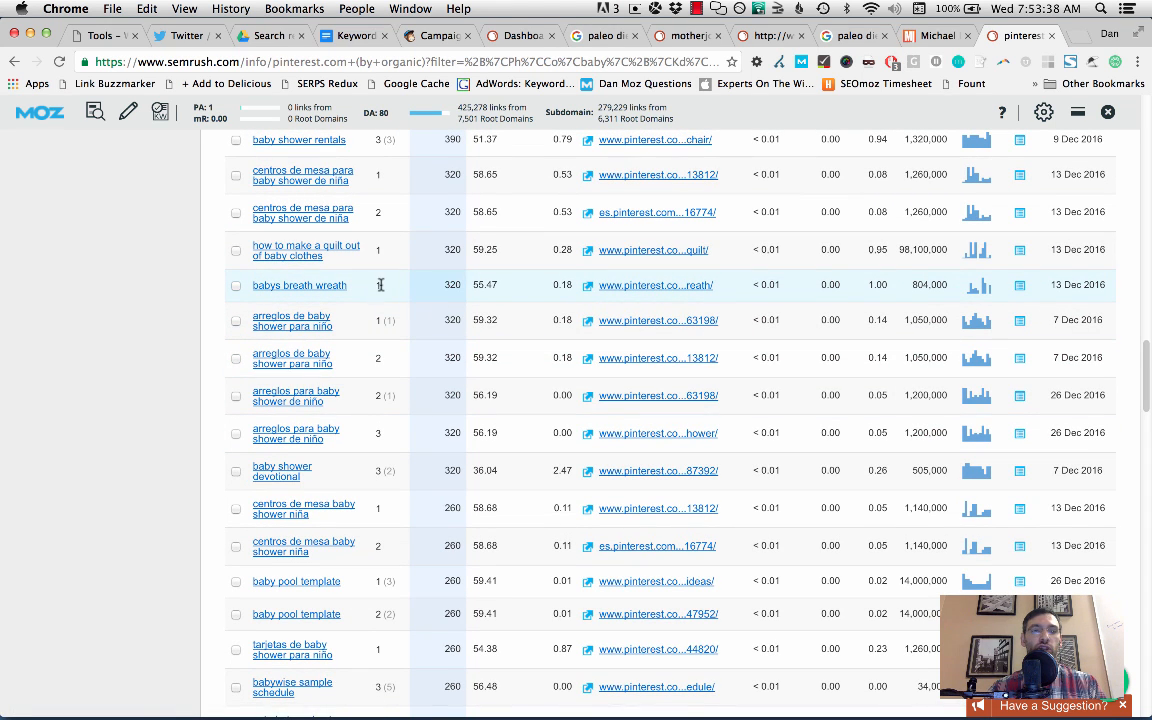
pyautogui.moveTo(450, 284)
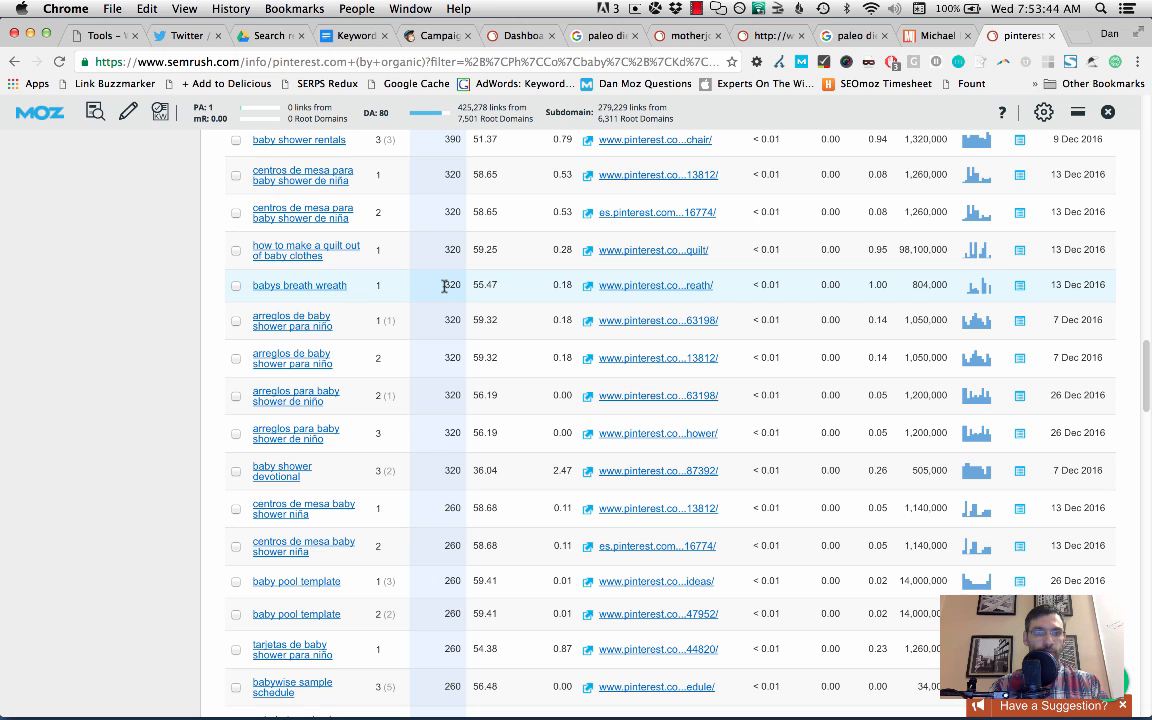
# - In a new Chrome tab, run a Google search for baby's breath wreath
pyautogui.click(1012, 36)
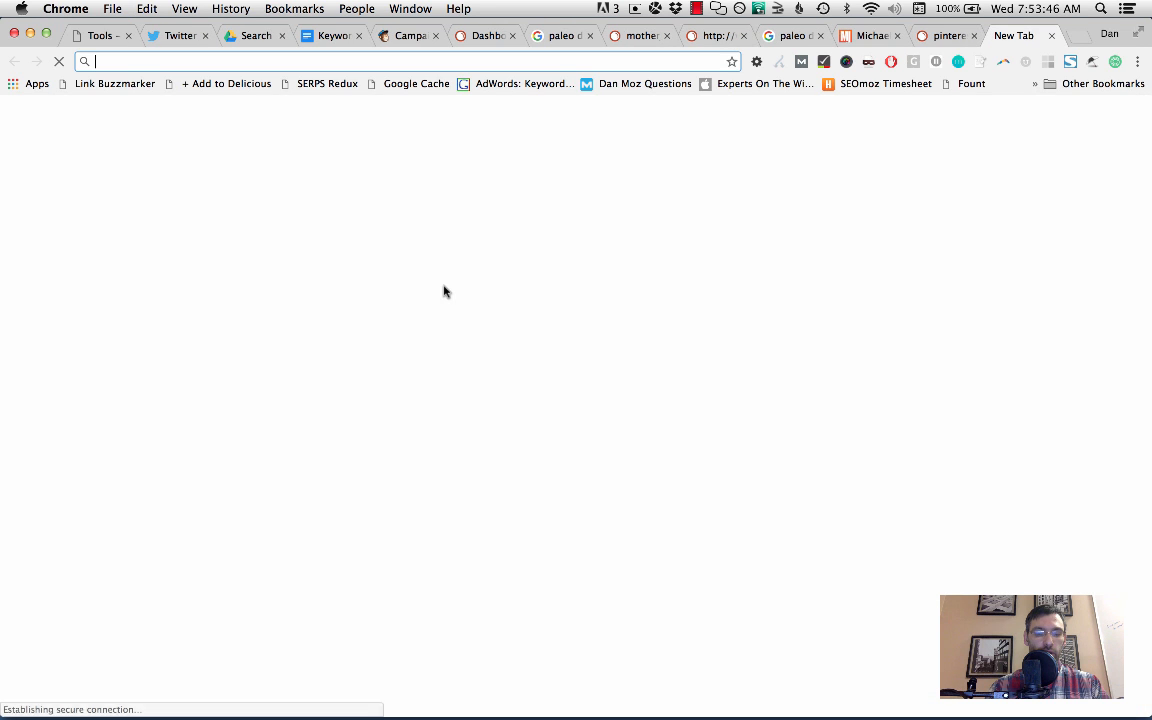
pyautogui.write('babys v')
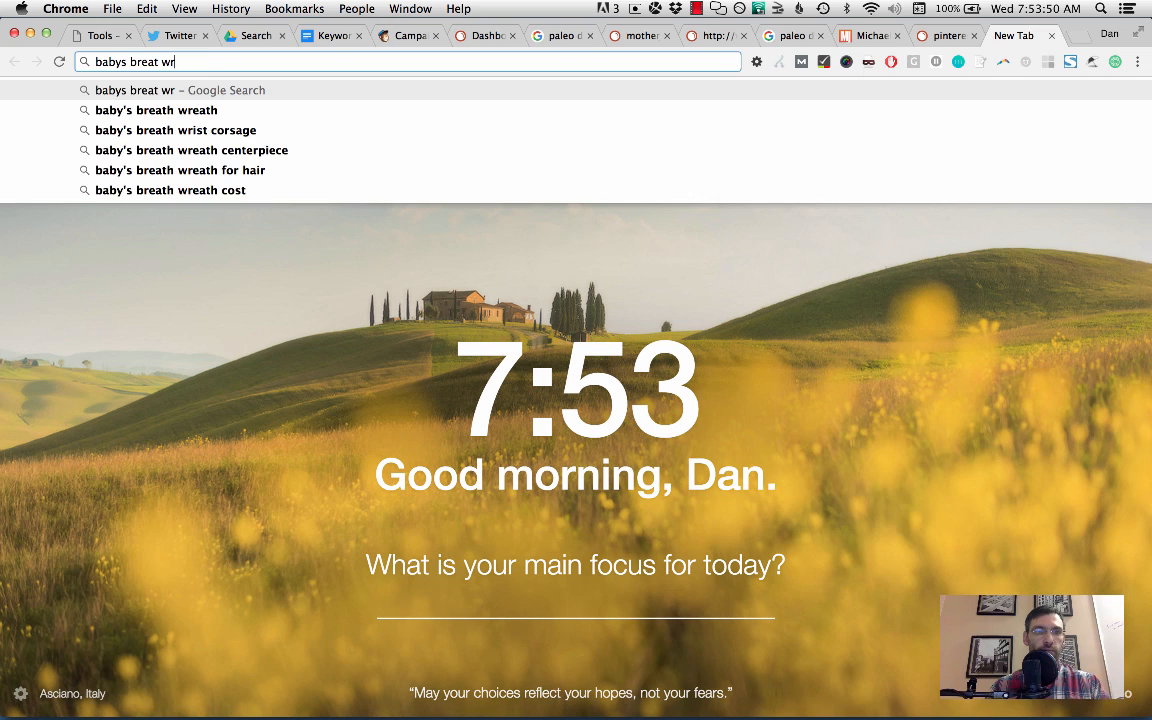
pyautogui.click(156, 110)
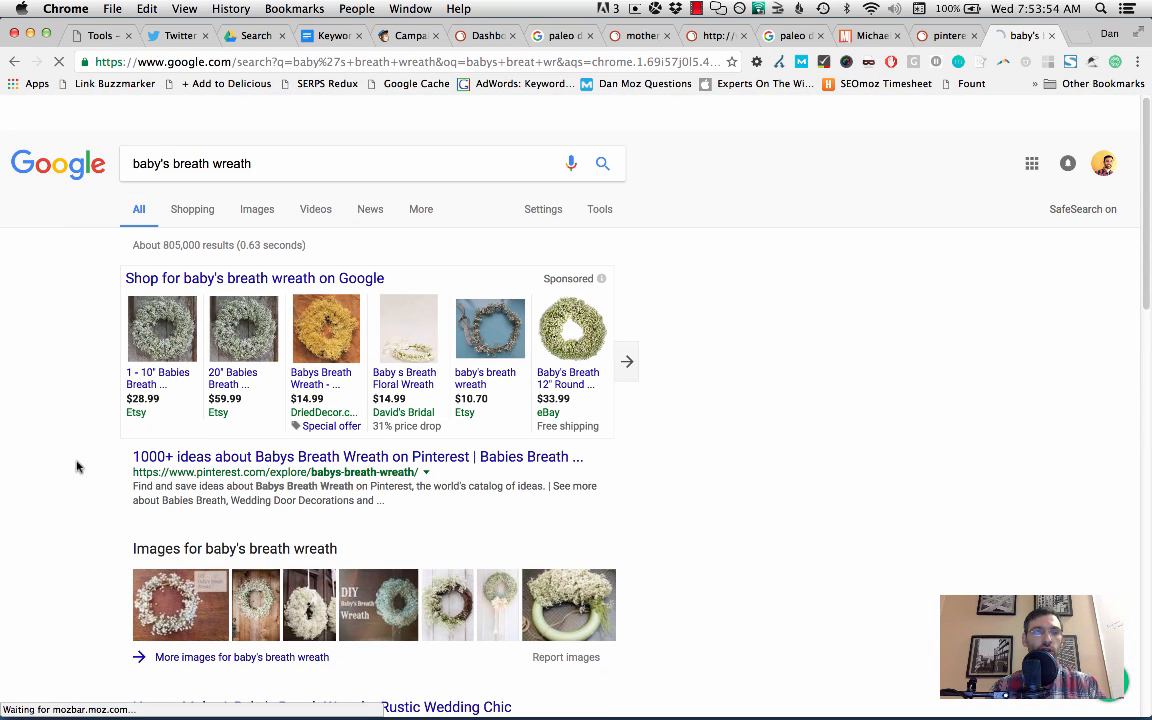
pyautogui.scroll(-3)
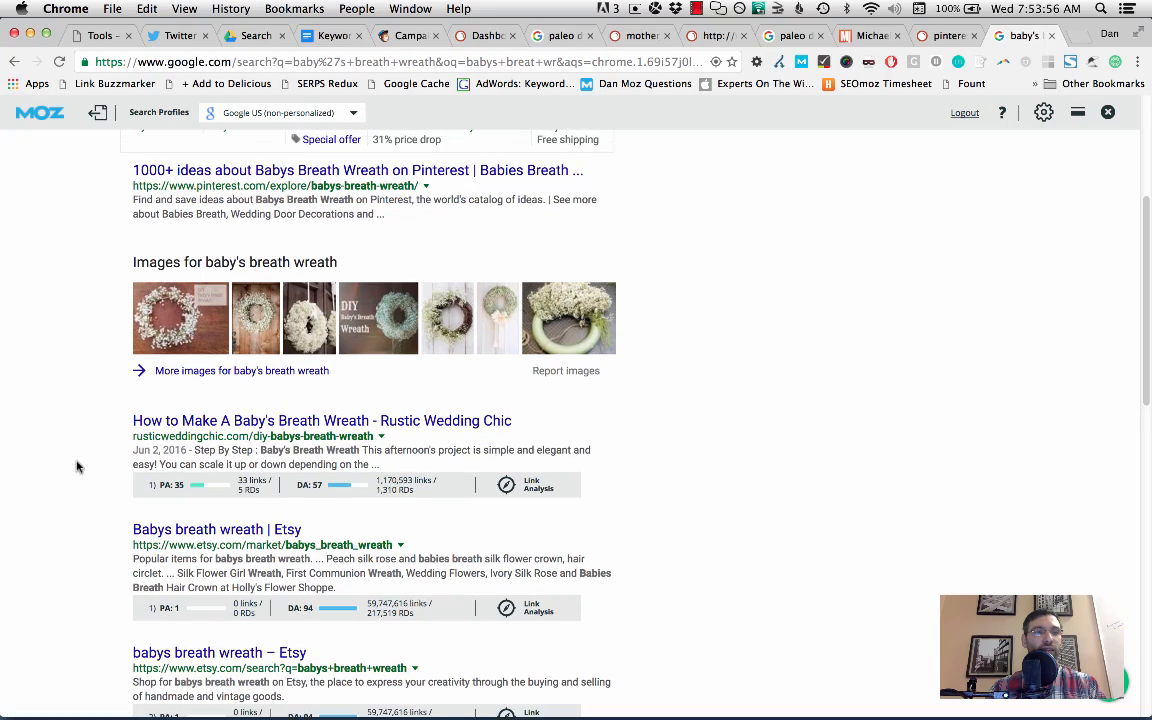
pyautogui.scroll(-3)
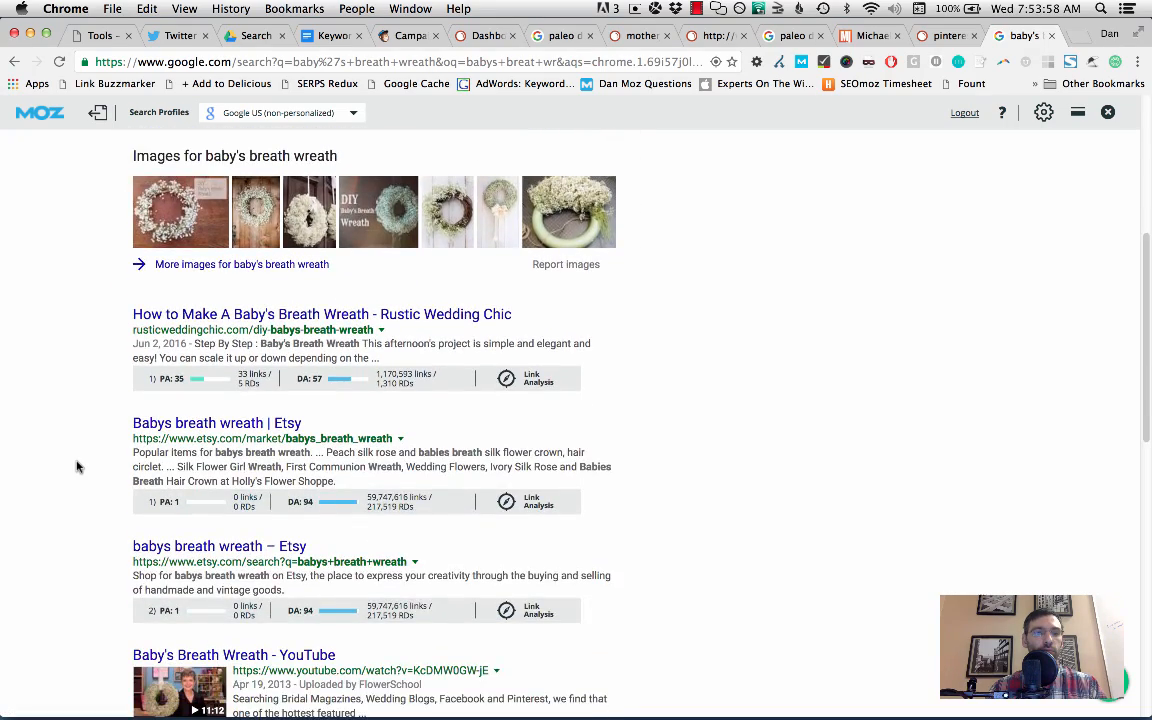
pyautogui.scroll(-3)
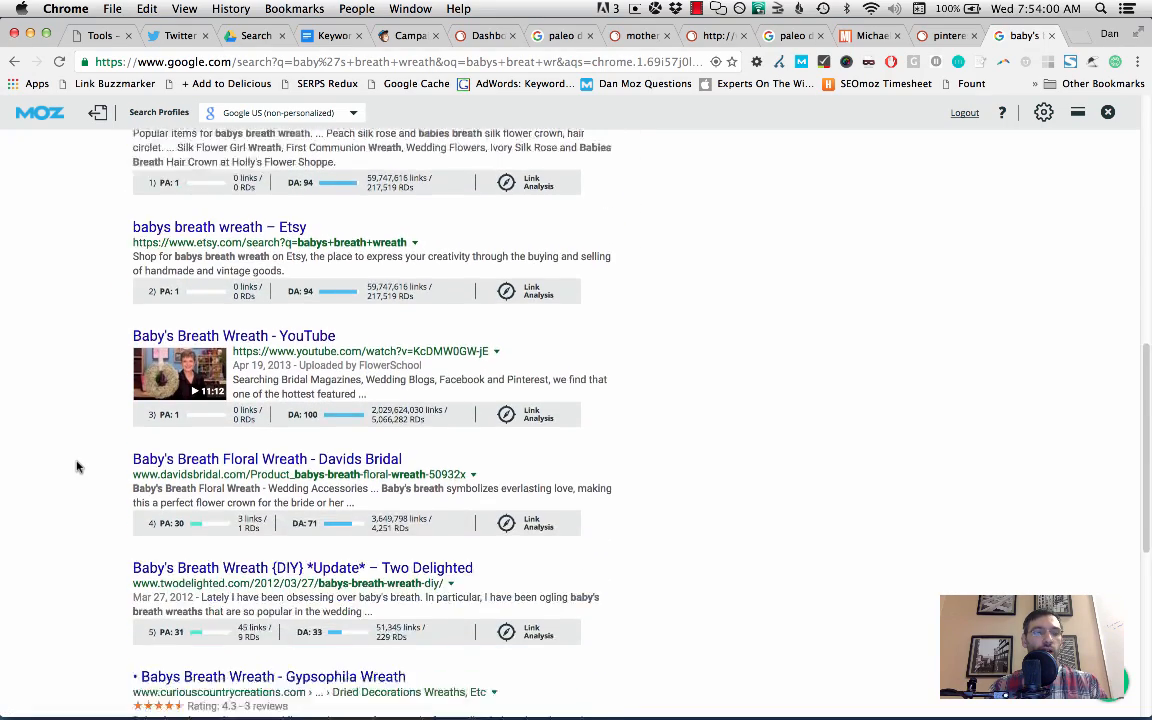
pyautogui.scroll(3)
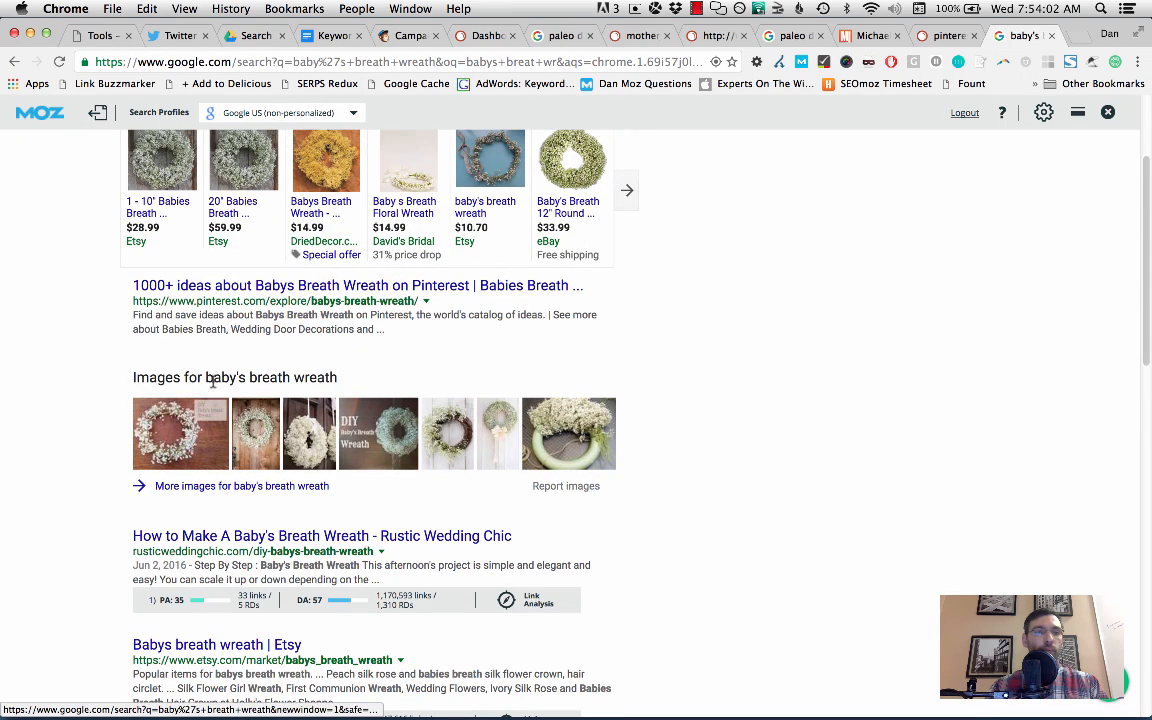
pyautogui.scroll(3)
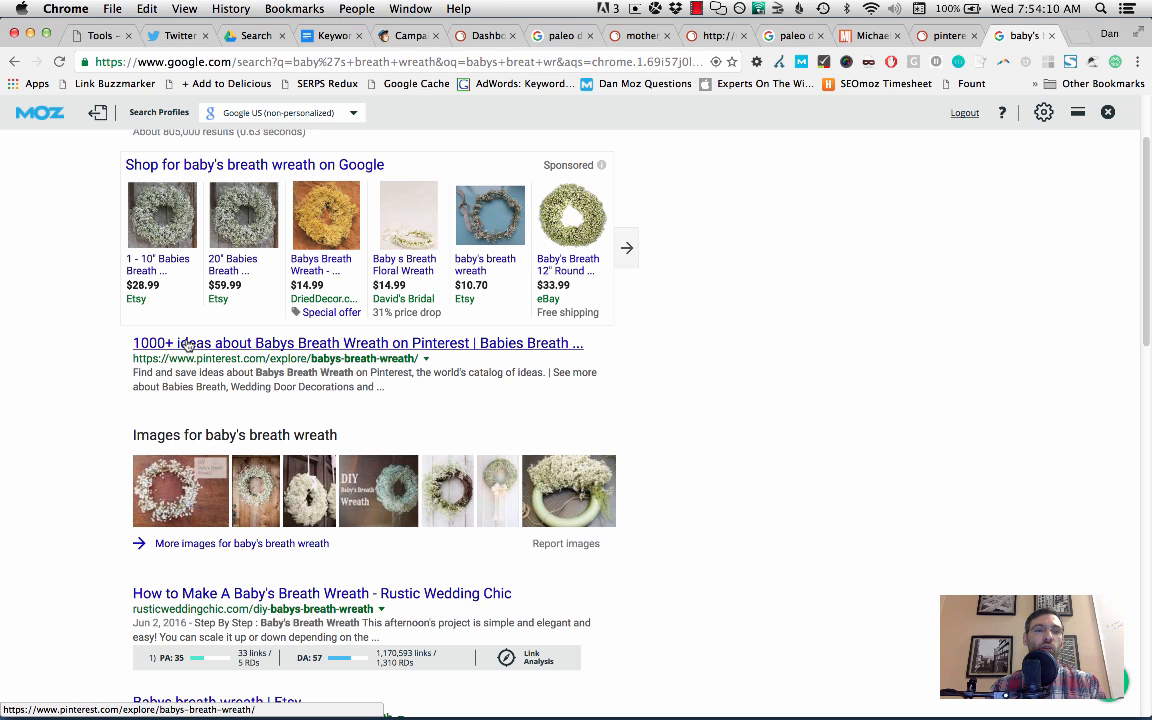
pyautogui.scroll(3)
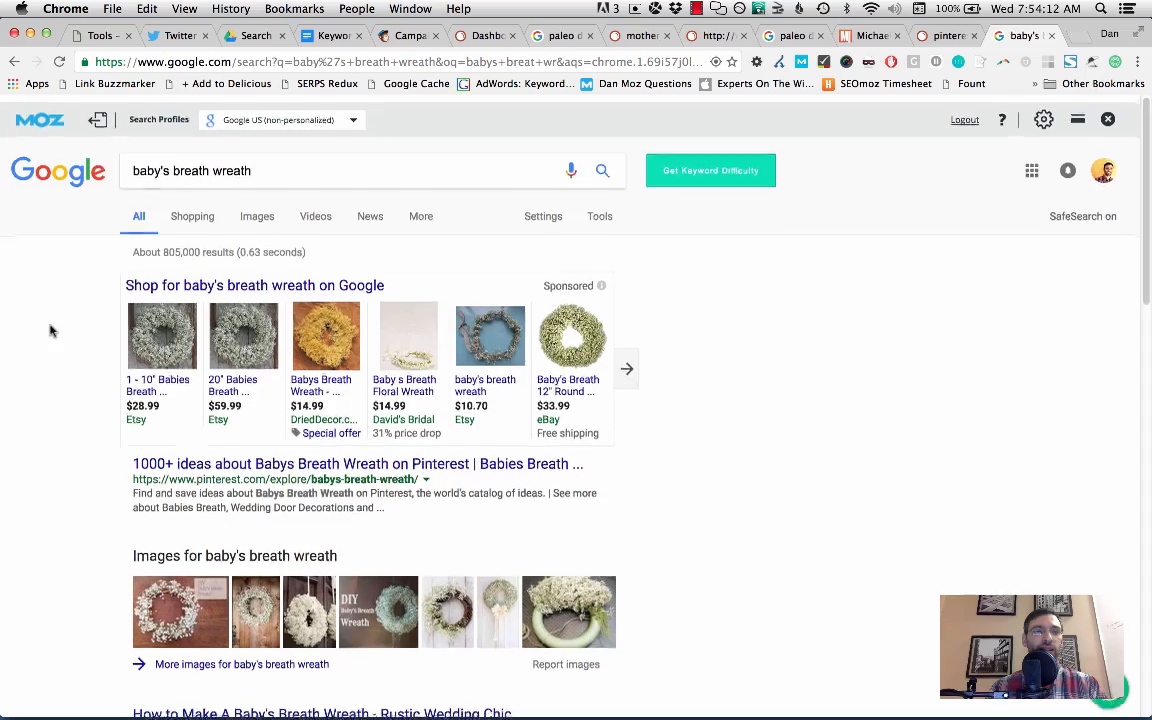
pyautogui.scroll(-3)
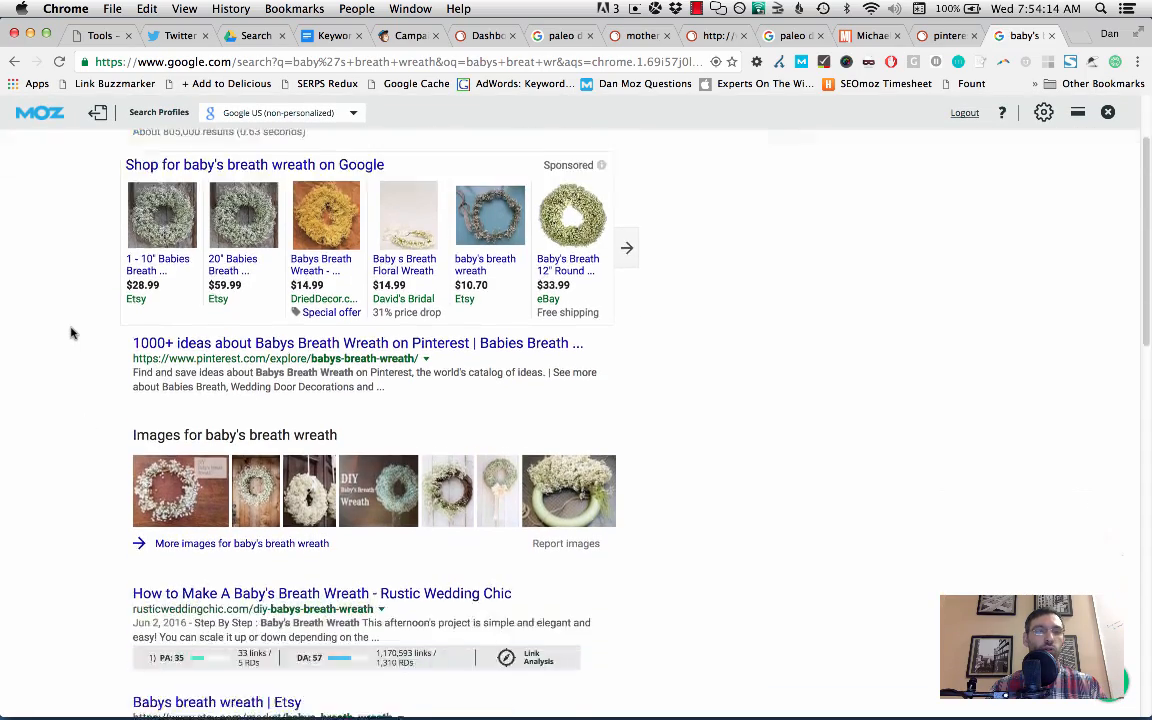
pyautogui.scroll(-3)
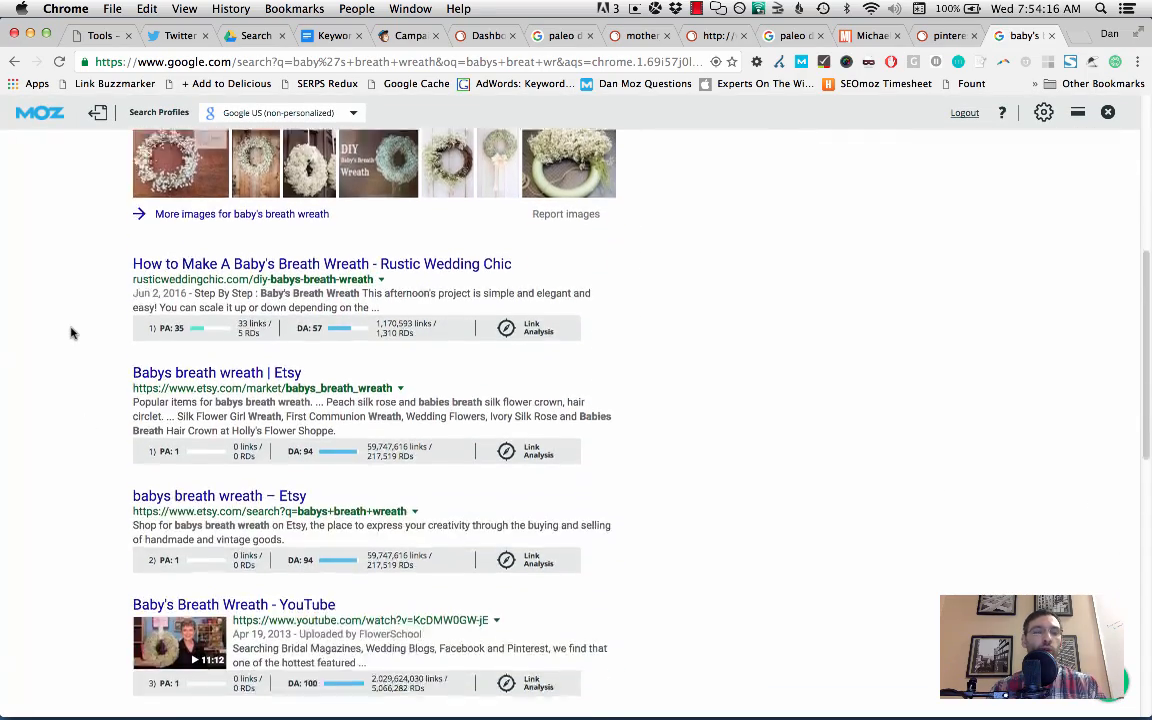
pyautogui.scroll(-3)
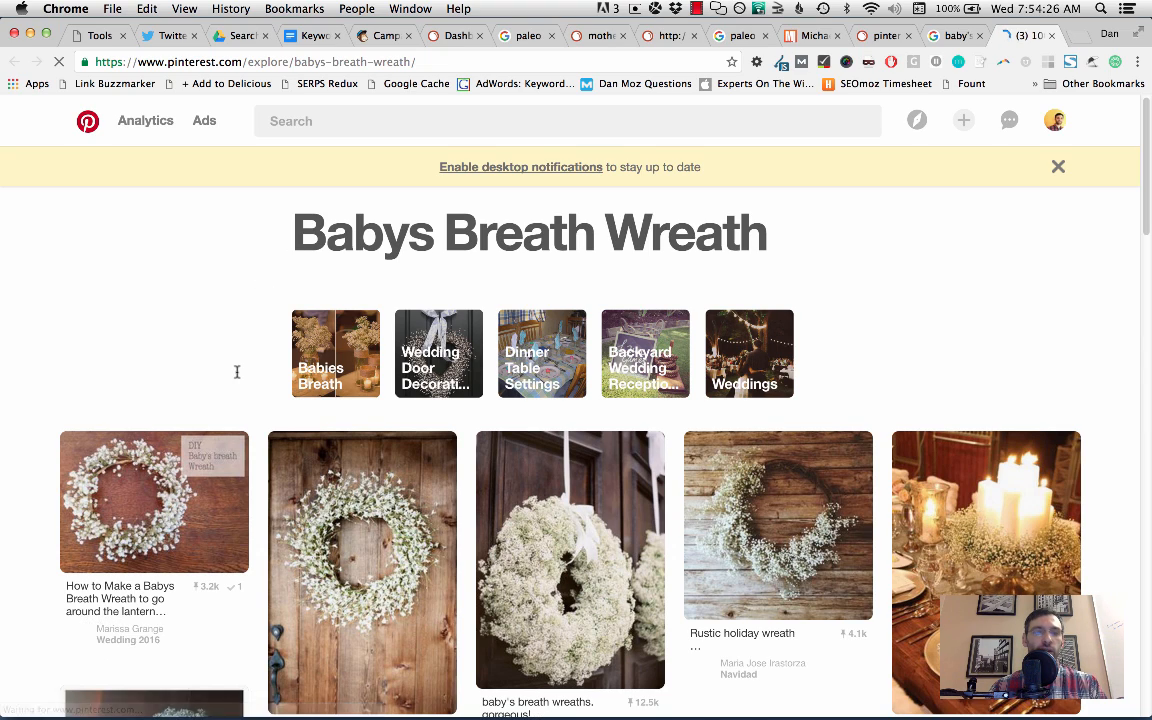
# - Scroll through Pinterest's Babys Breath Wreath pins and back up
pyautogui.scroll(-3)
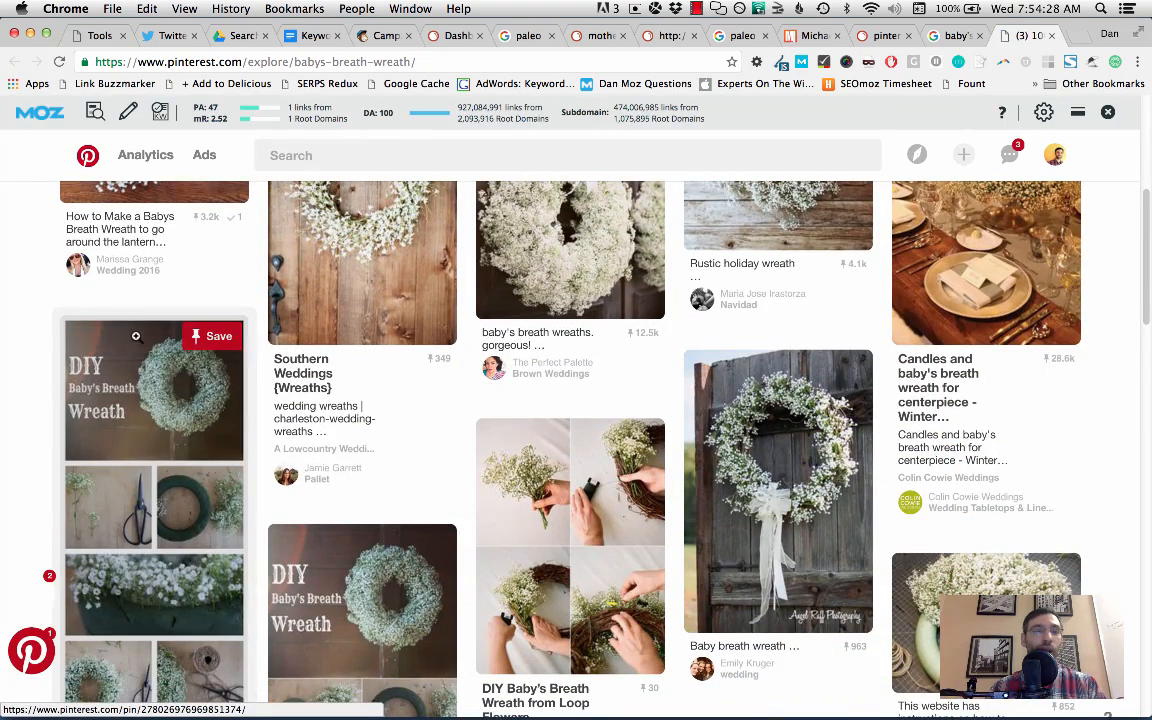
pyautogui.scroll(-3)
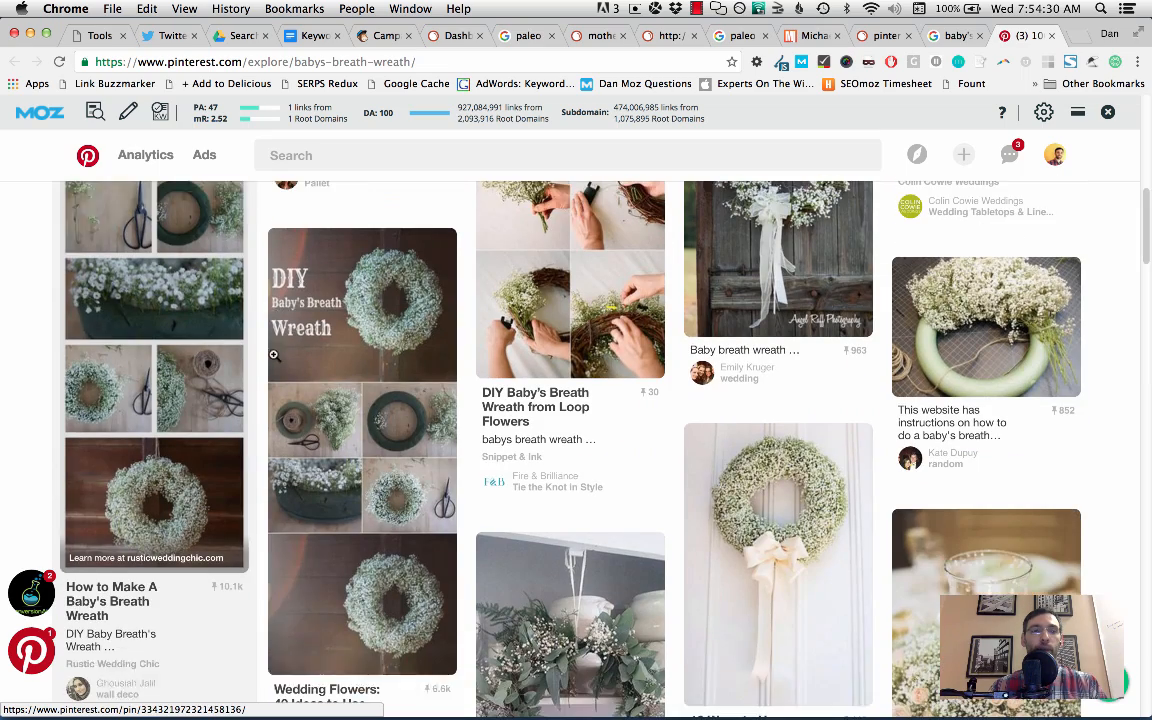
pyautogui.scroll(3)
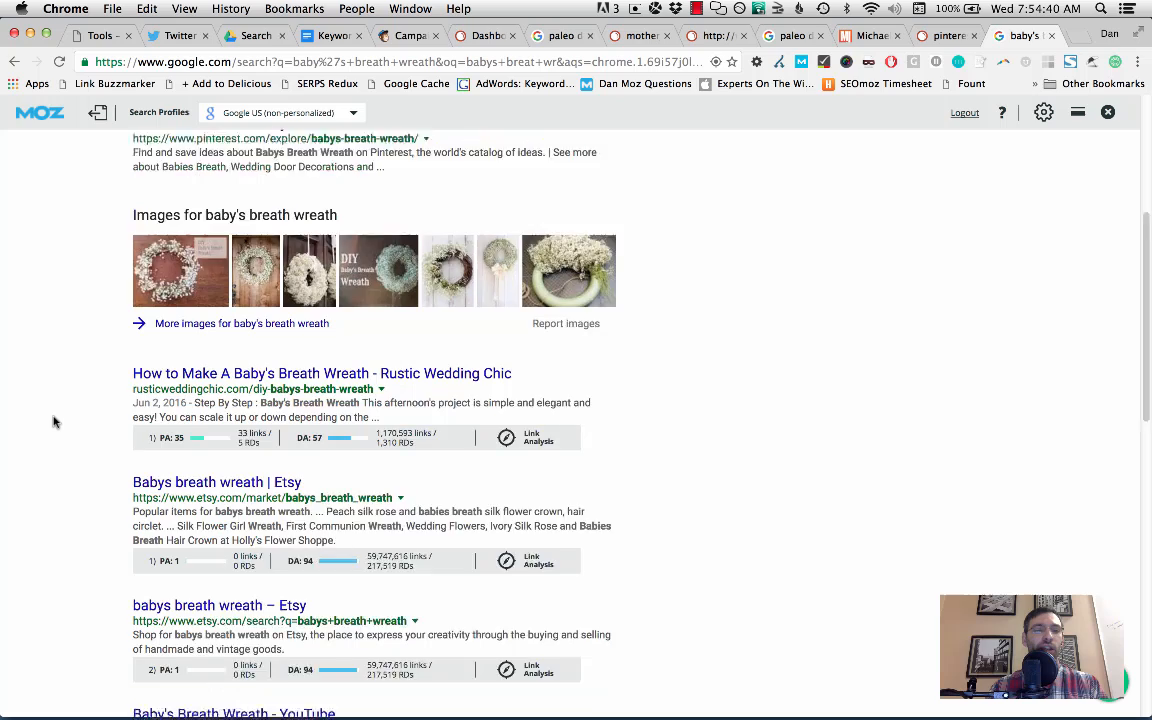
pyautogui.scroll(-3)
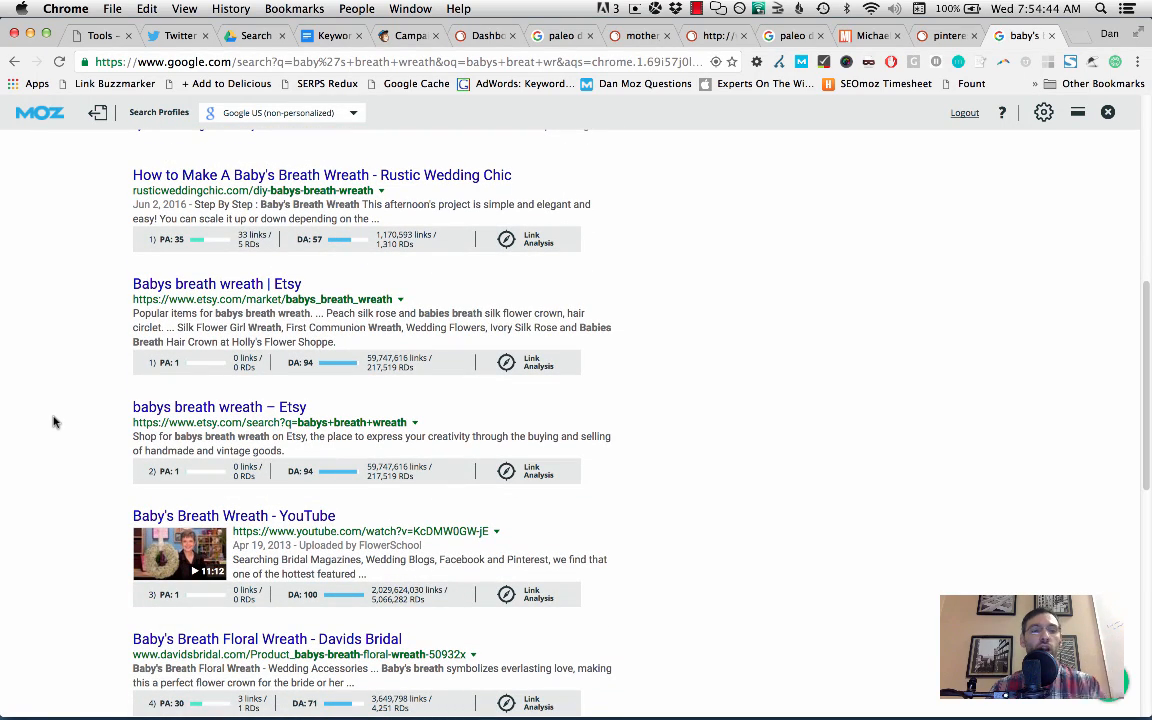
pyautogui.scroll(-3)
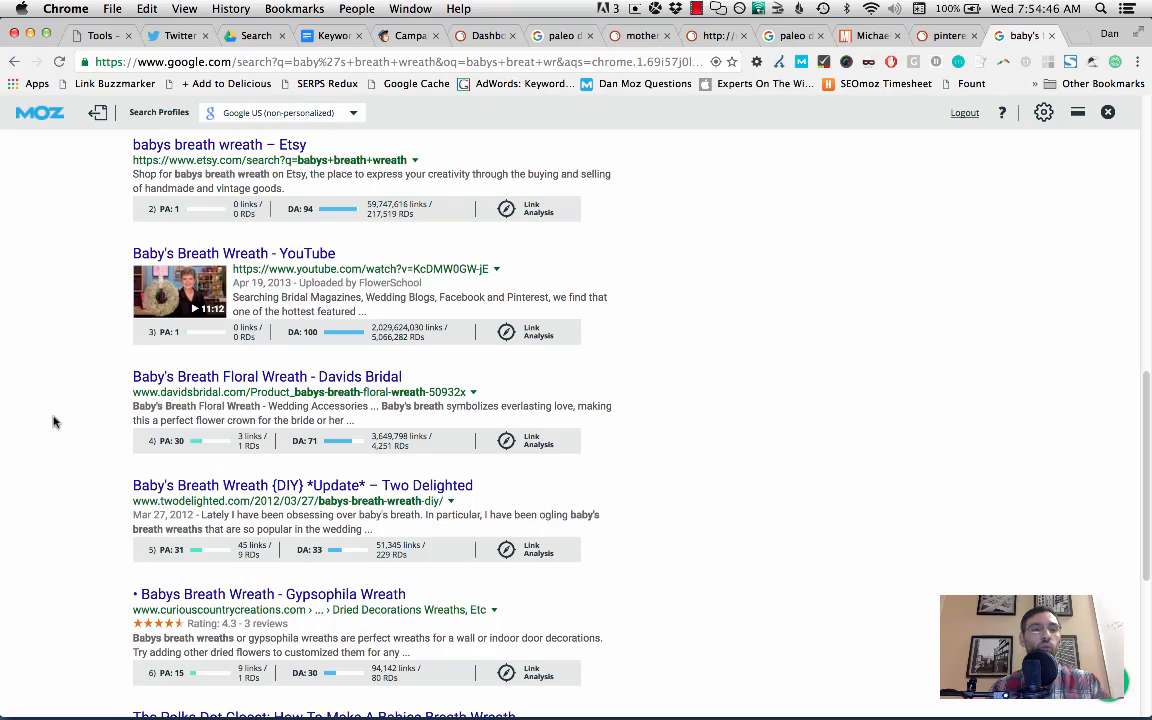
pyautogui.scroll(-3)
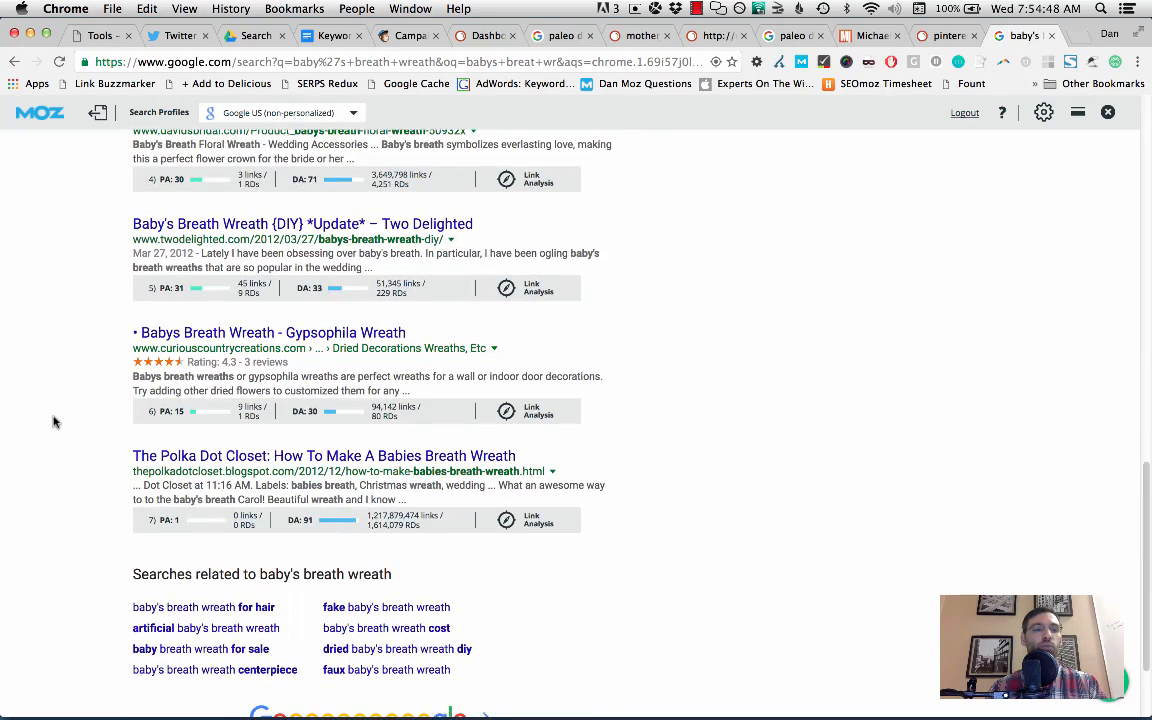
pyautogui.scroll(-3)
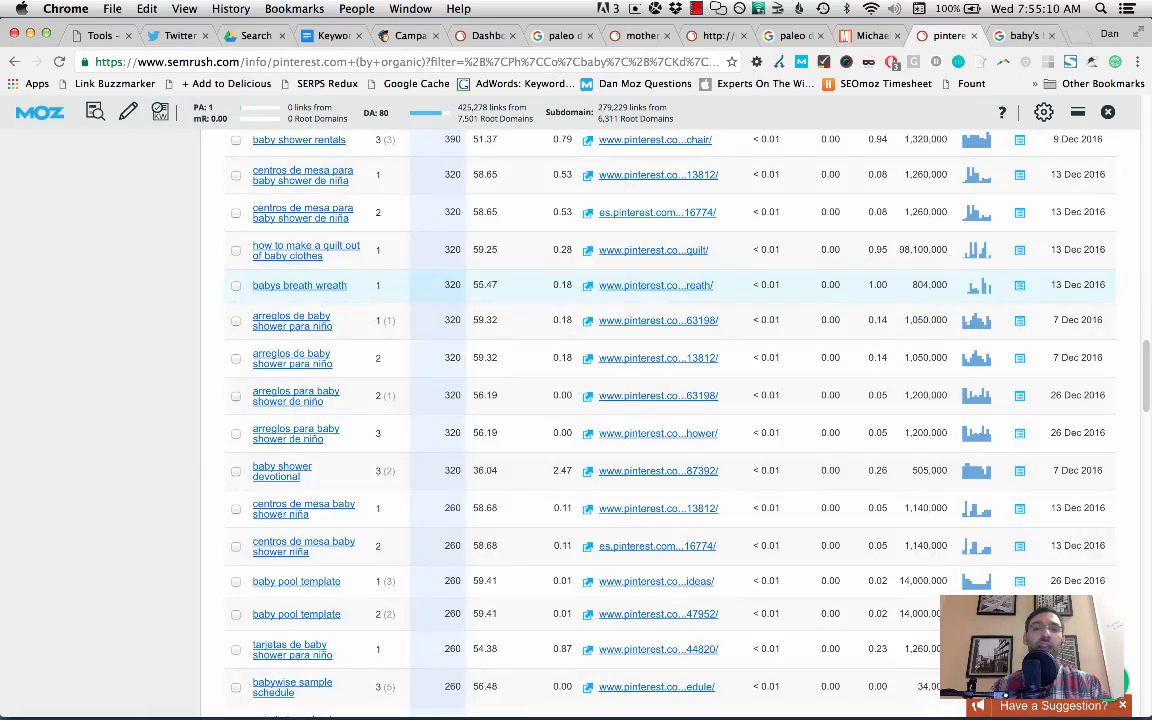
pyautogui.scroll(-3)
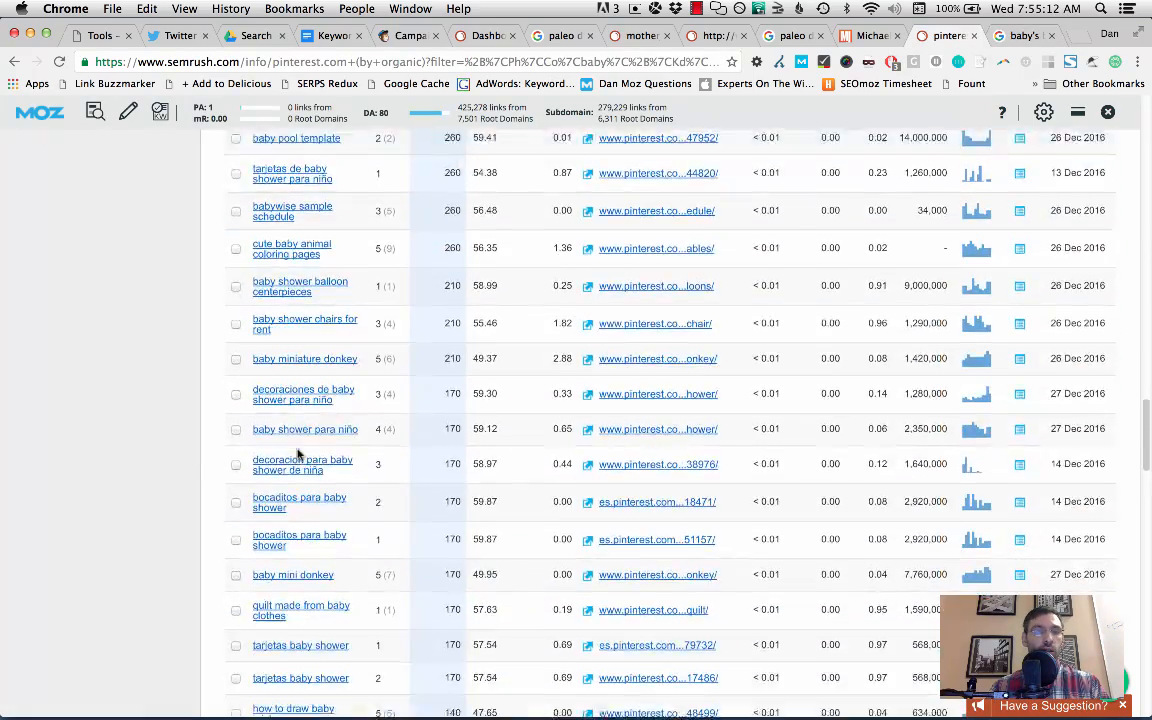
pyautogui.scroll(-3)
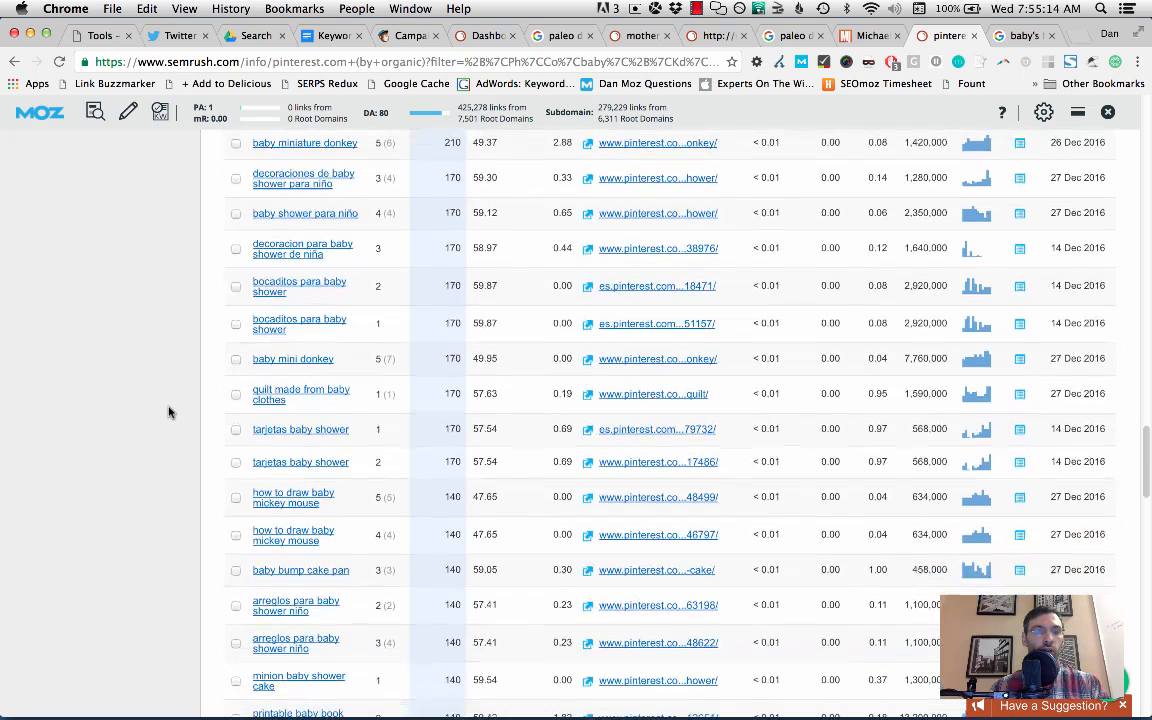
pyautogui.moveTo(300, 392)
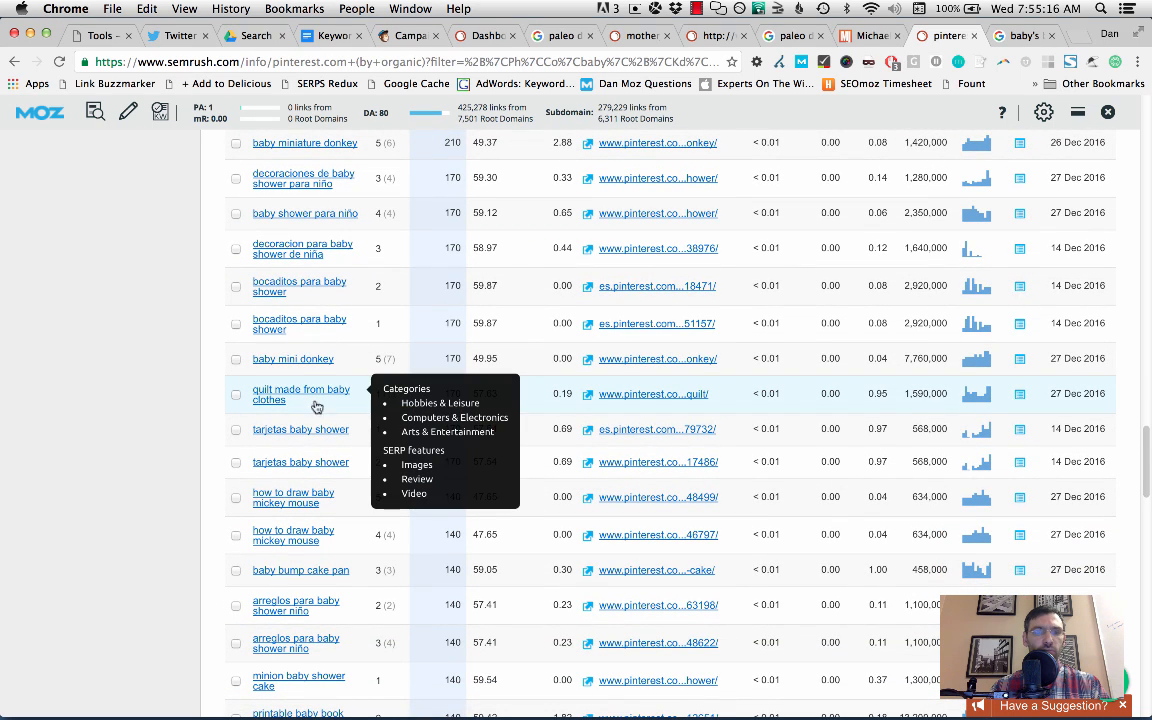
pyautogui.moveTo(164, 420)
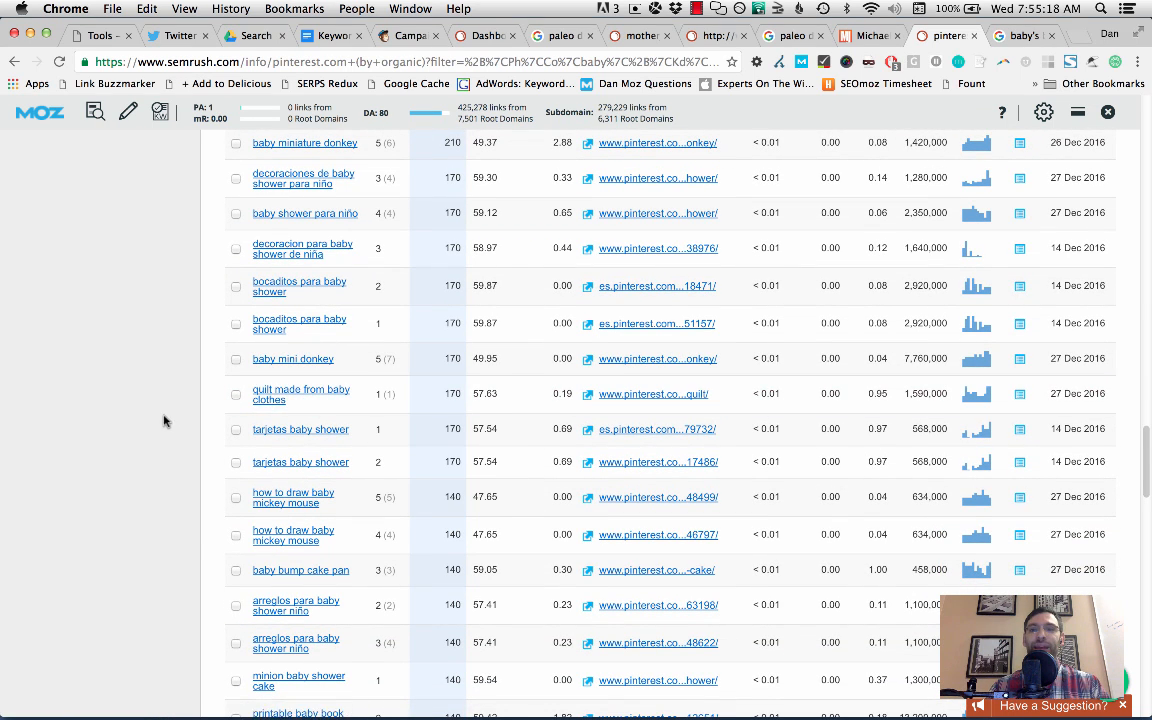
# - Replace the Google query with 'quilt made from baby clothes' via the suggestion
pyautogui.click(1018, 36)
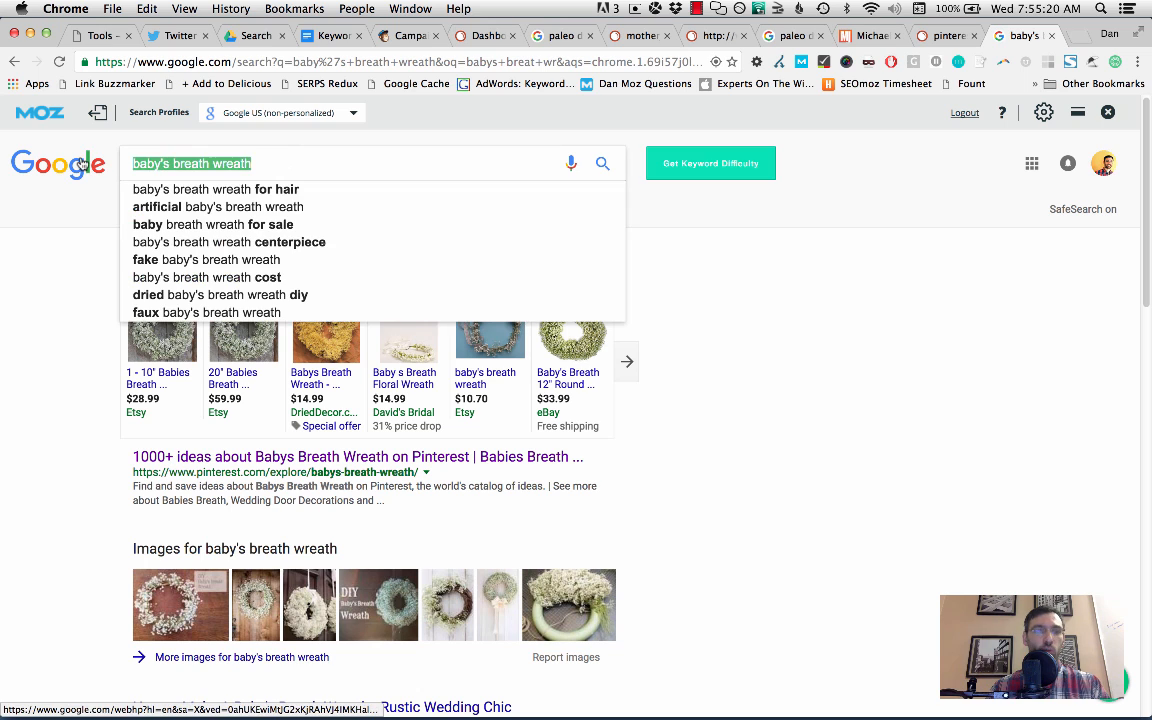
pyautogui.write('quilt made f')
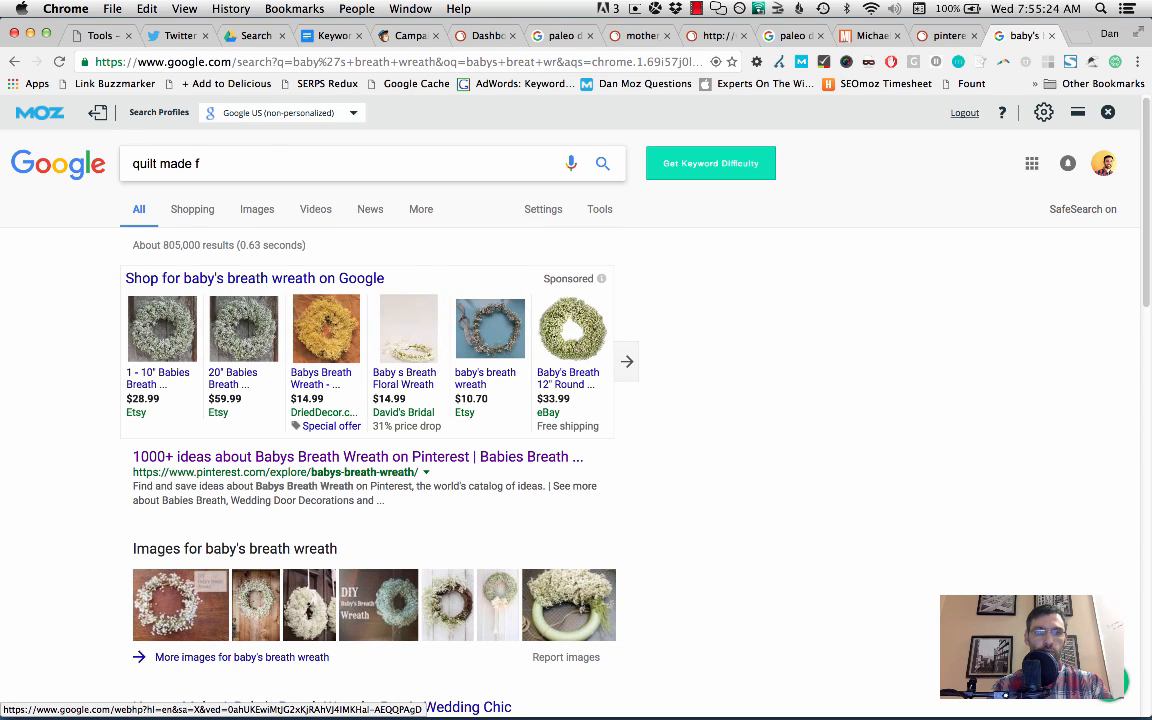
pyautogui.write('rom baby')
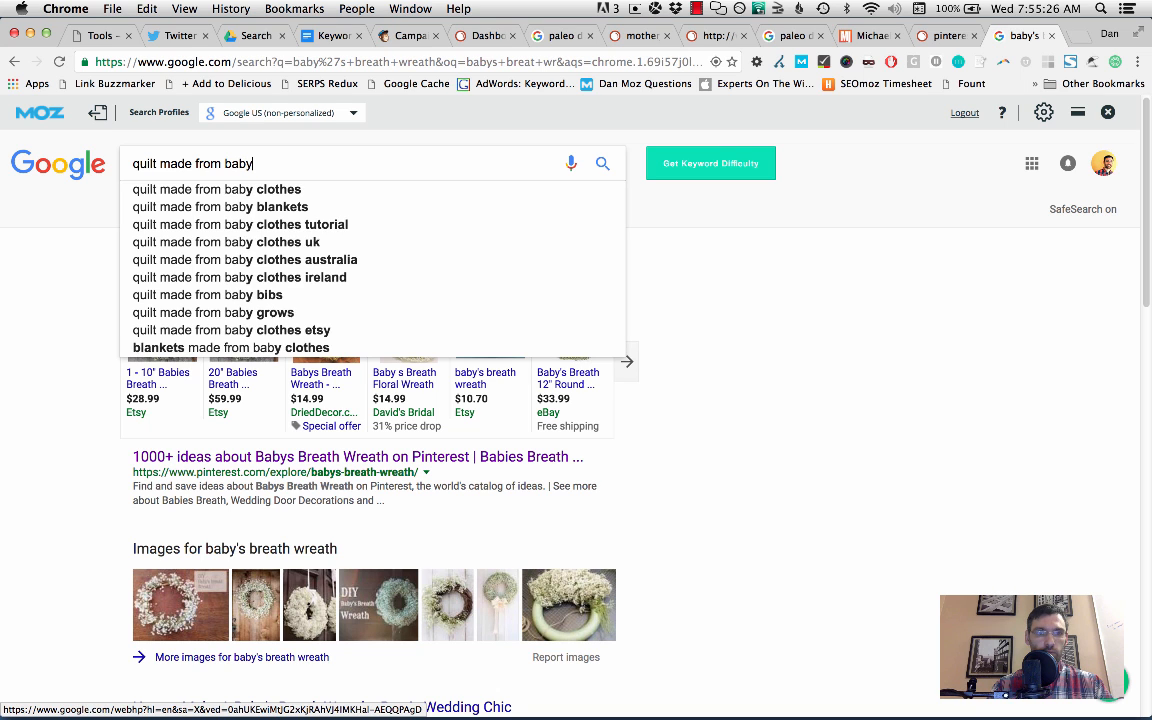
pyautogui.click(214, 188)
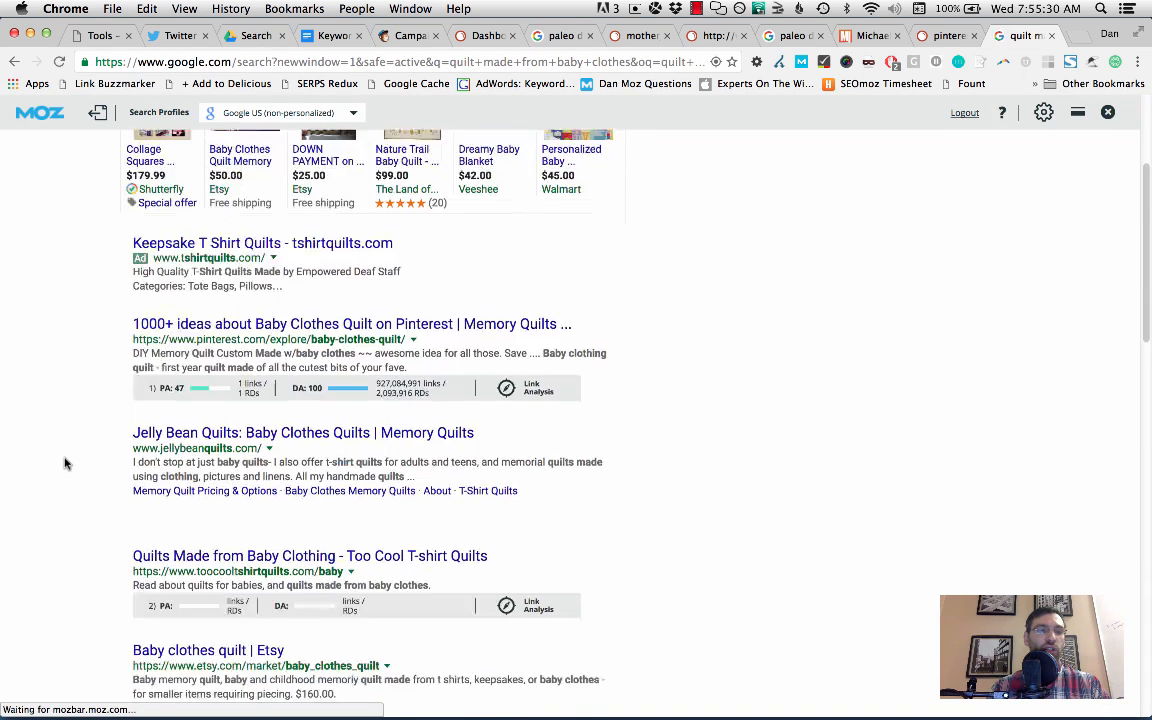
pyautogui.scroll(-3)
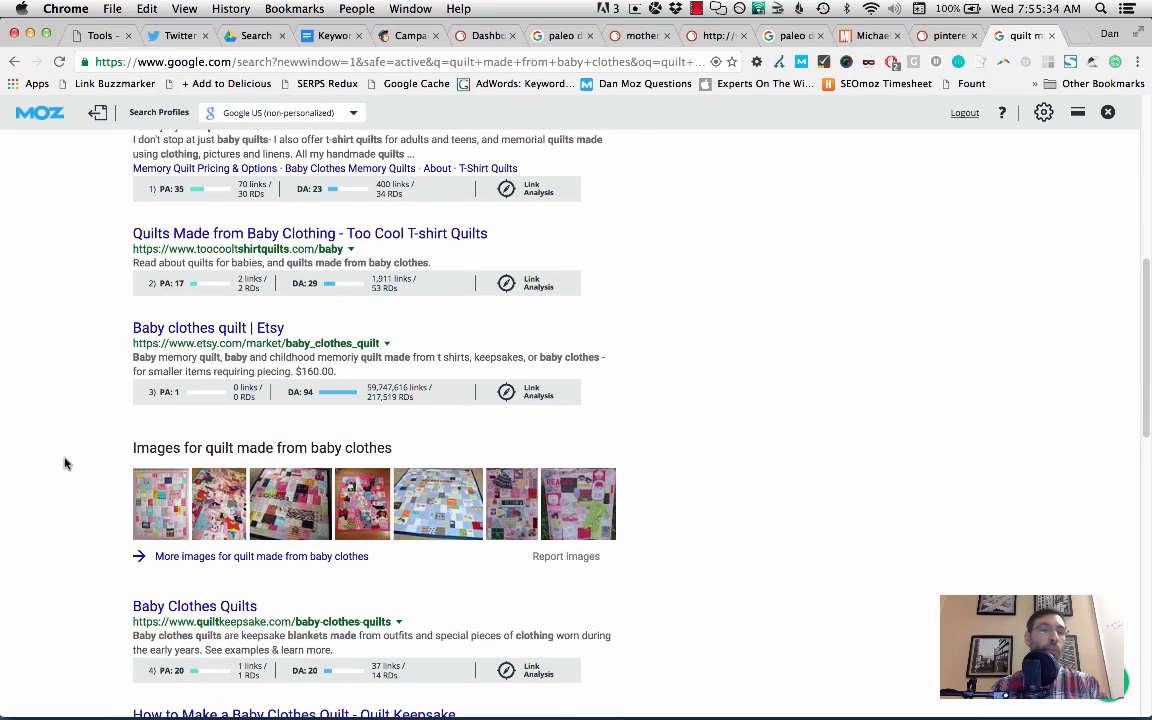
pyautogui.scroll(-3)
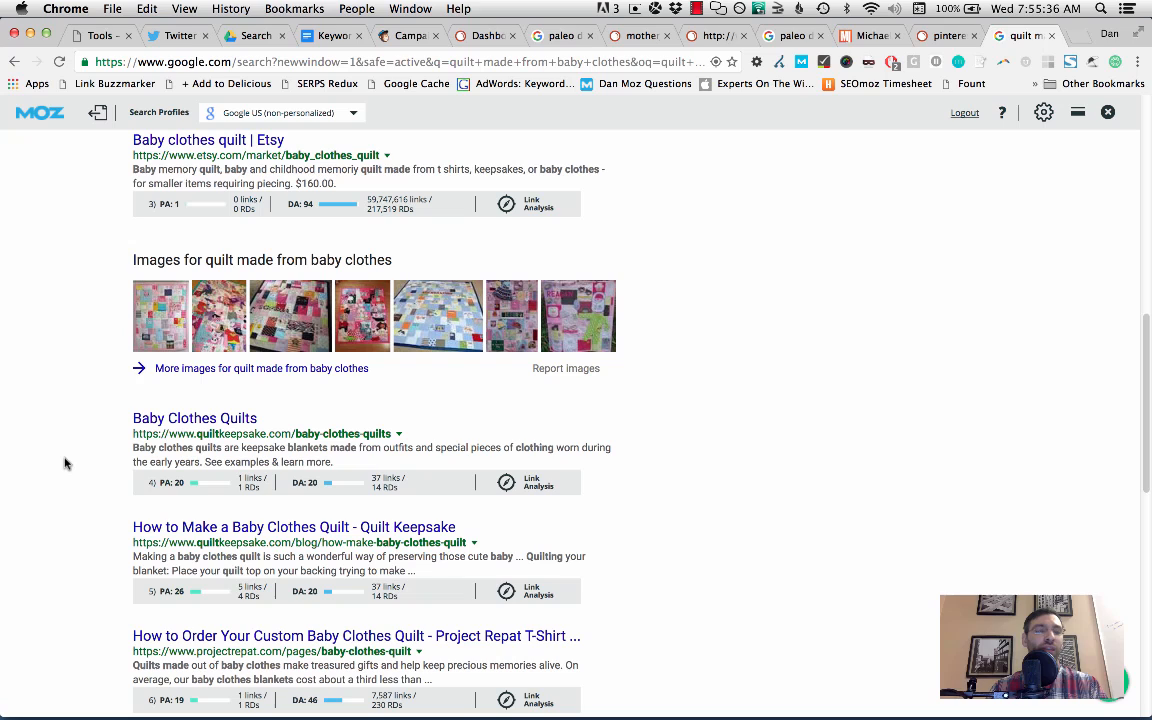
pyautogui.scroll(-3)
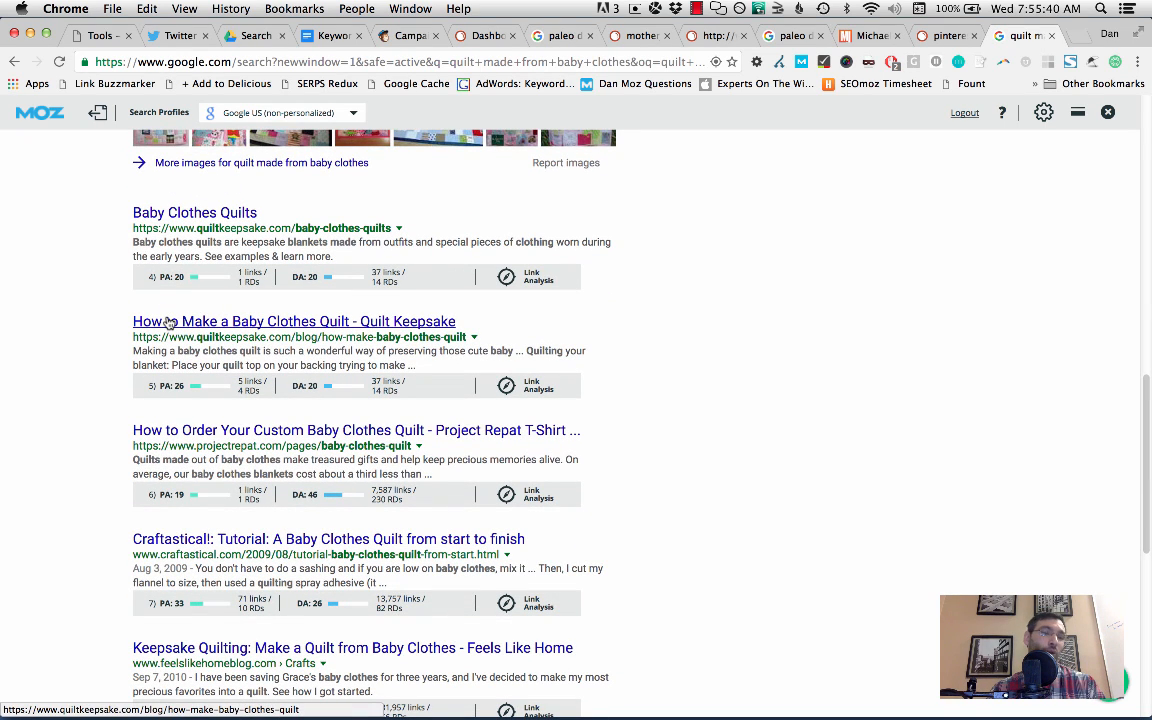
pyautogui.scroll(3)
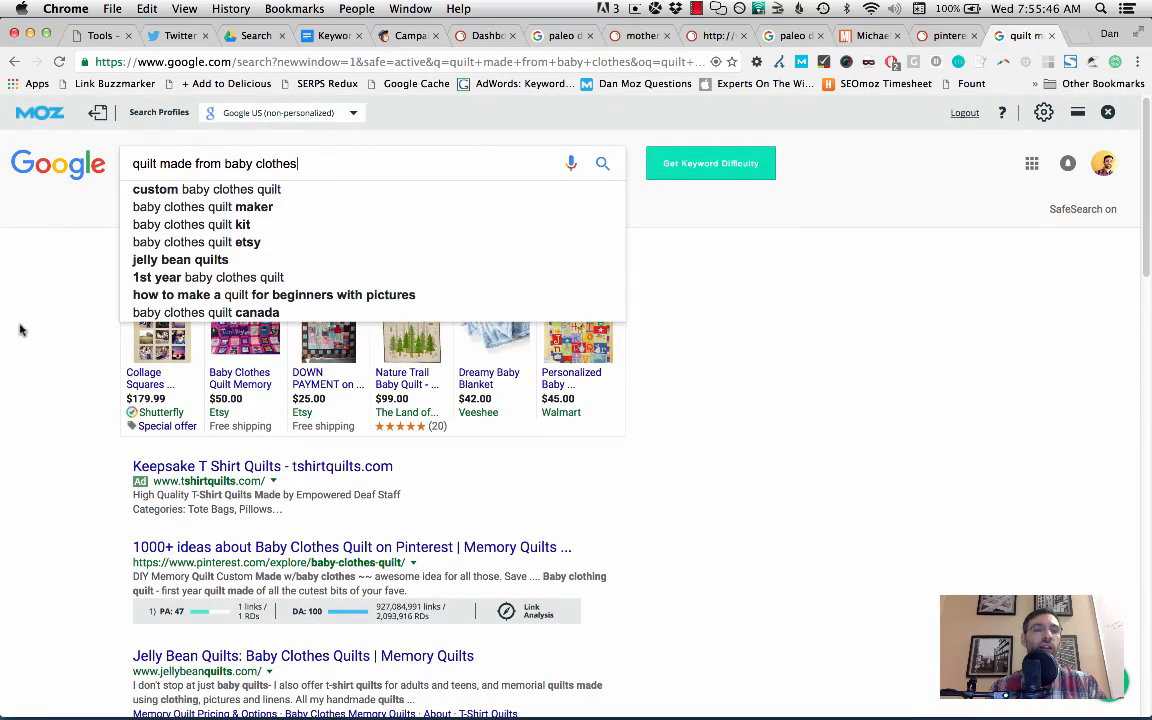
pyautogui.scroll(-3)
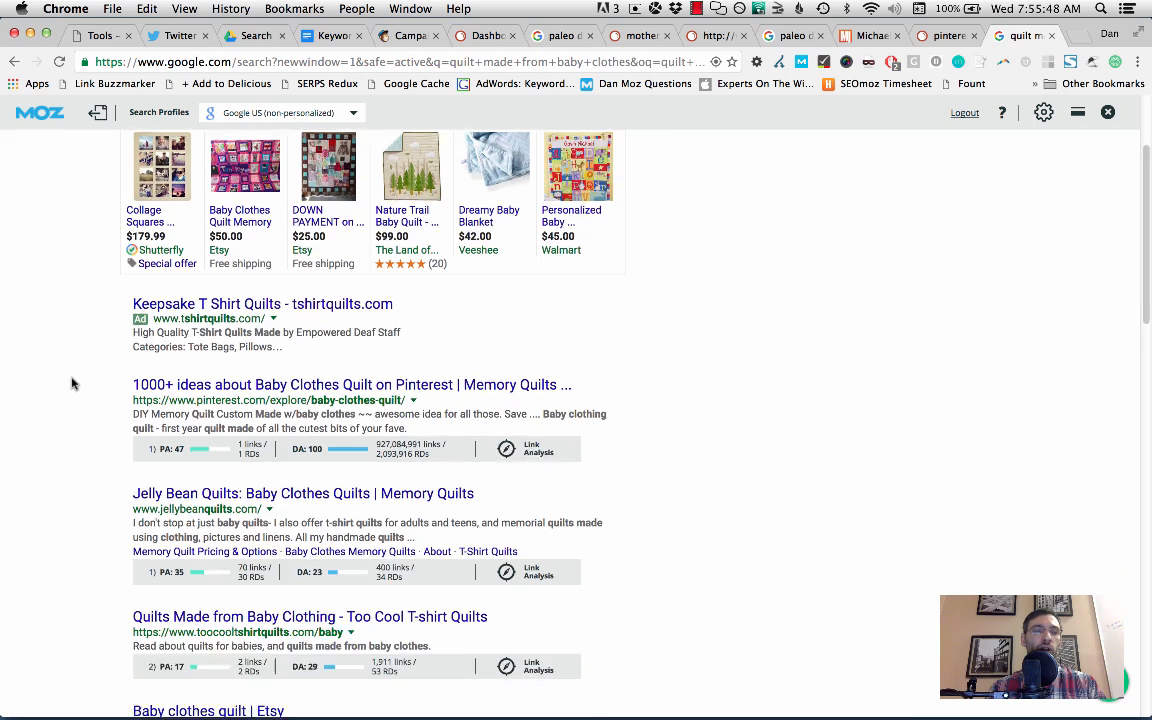
pyautogui.scroll(3)
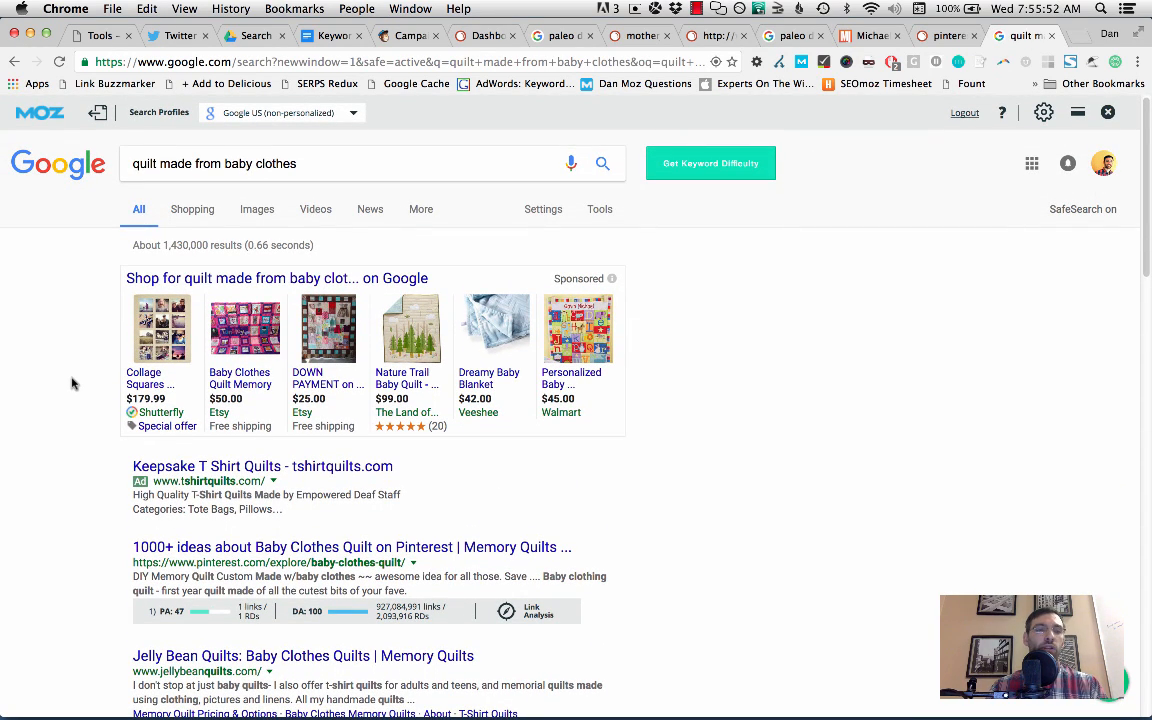
pyautogui.scroll(-3)
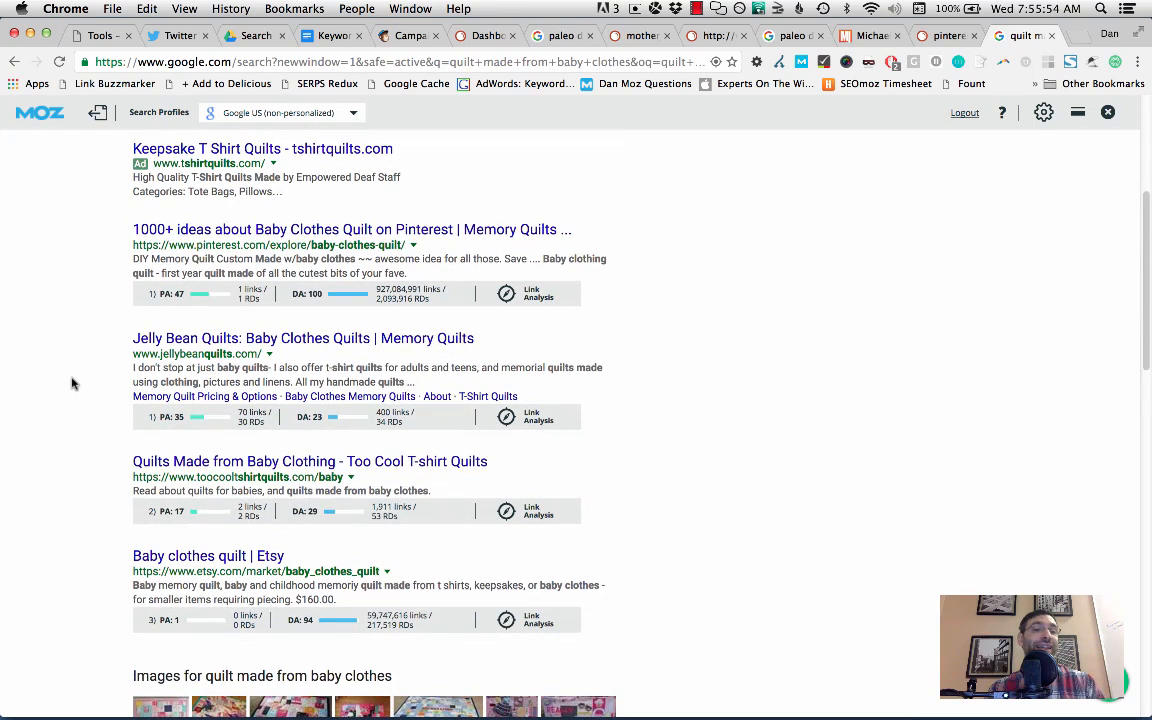
pyautogui.moveTo(110, 312)
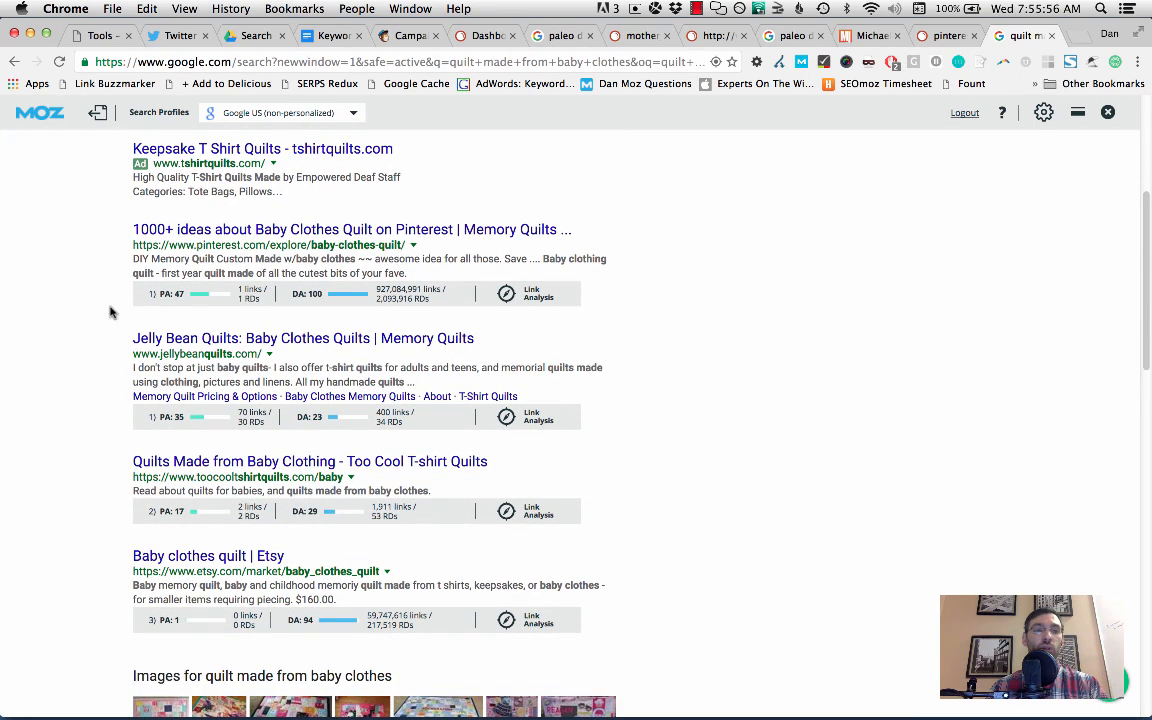
pyautogui.scroll(-3)
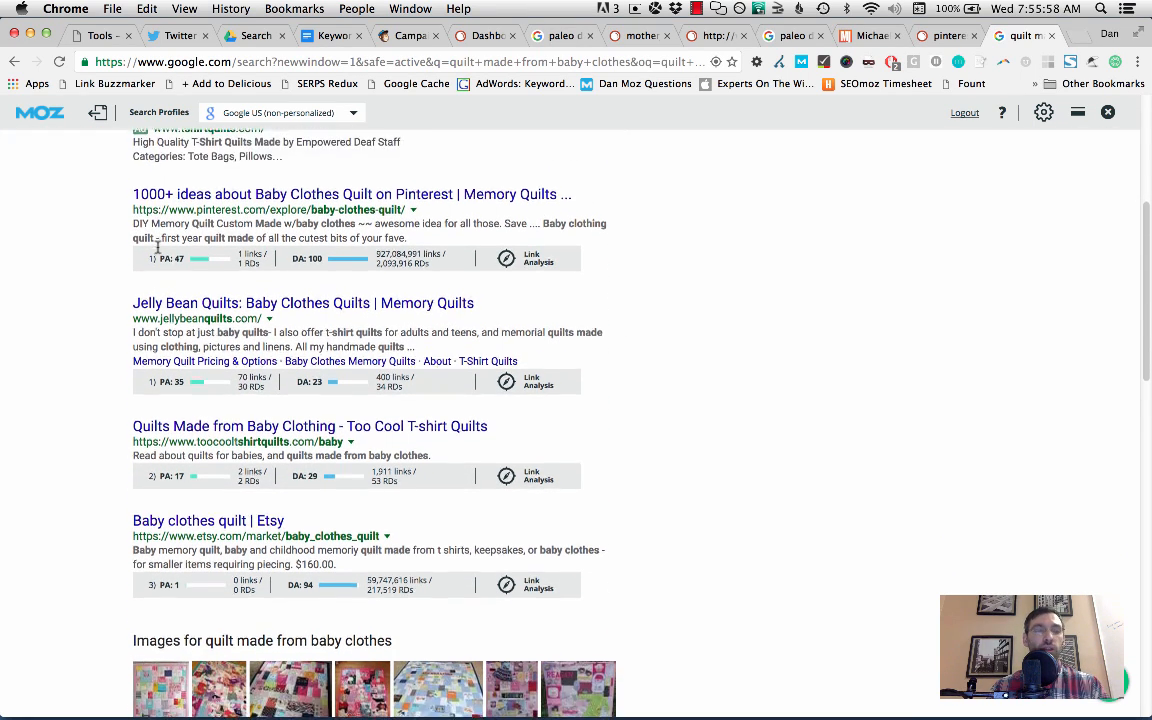
pyautogui.scroll(-3)
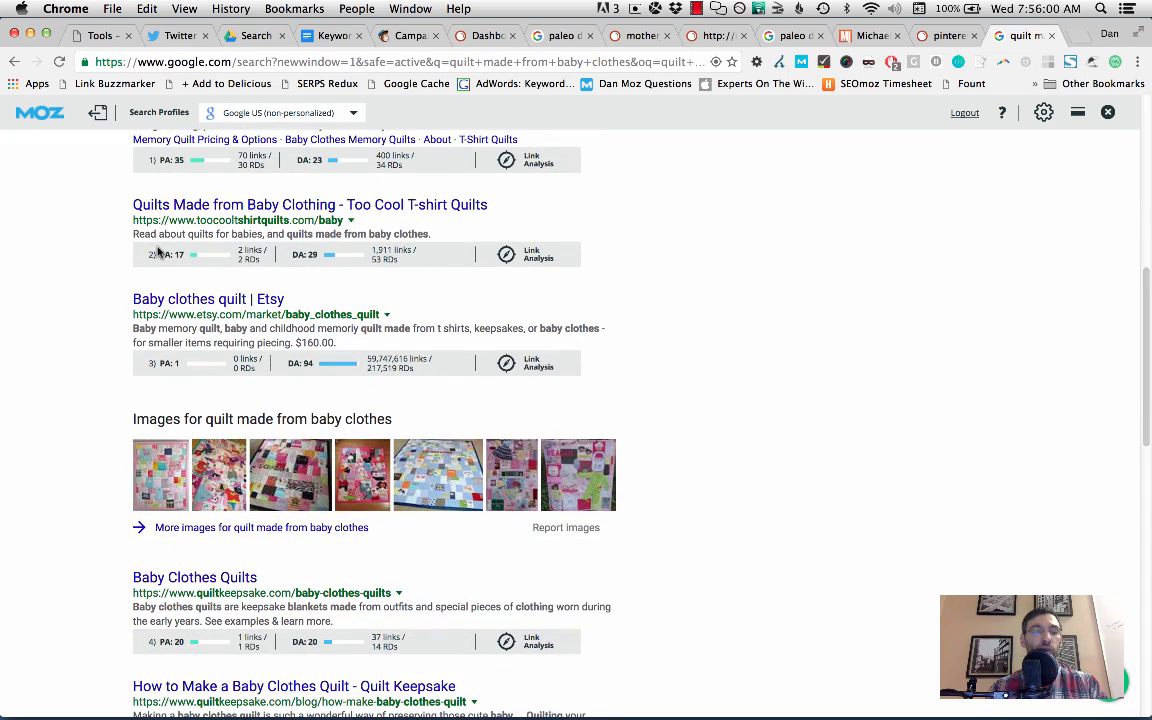
pyautogui.scroll(3)
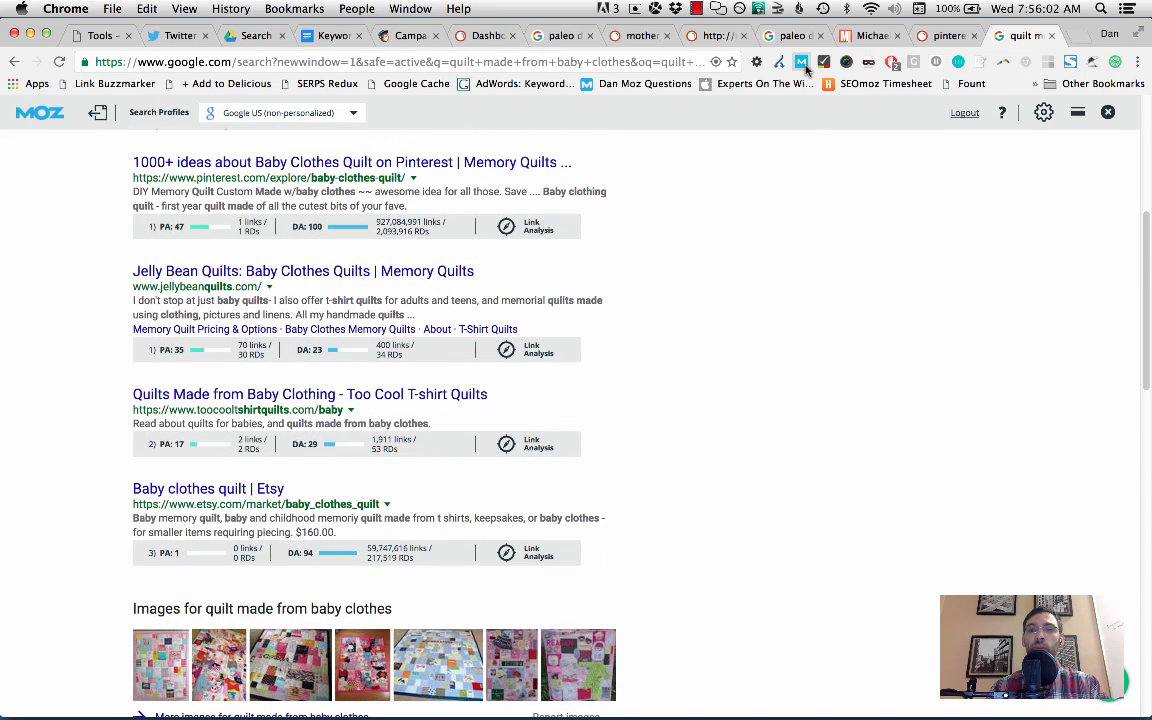
pyautogui.scroll(-3)
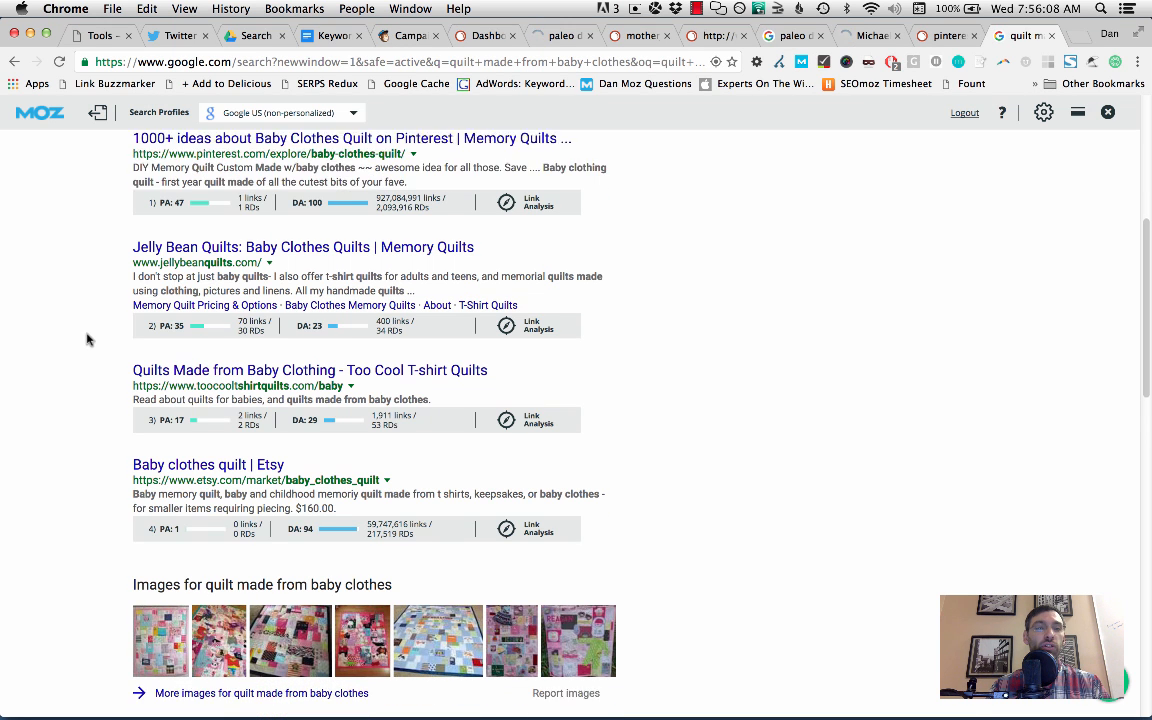
pyautogui.scroll(-3)
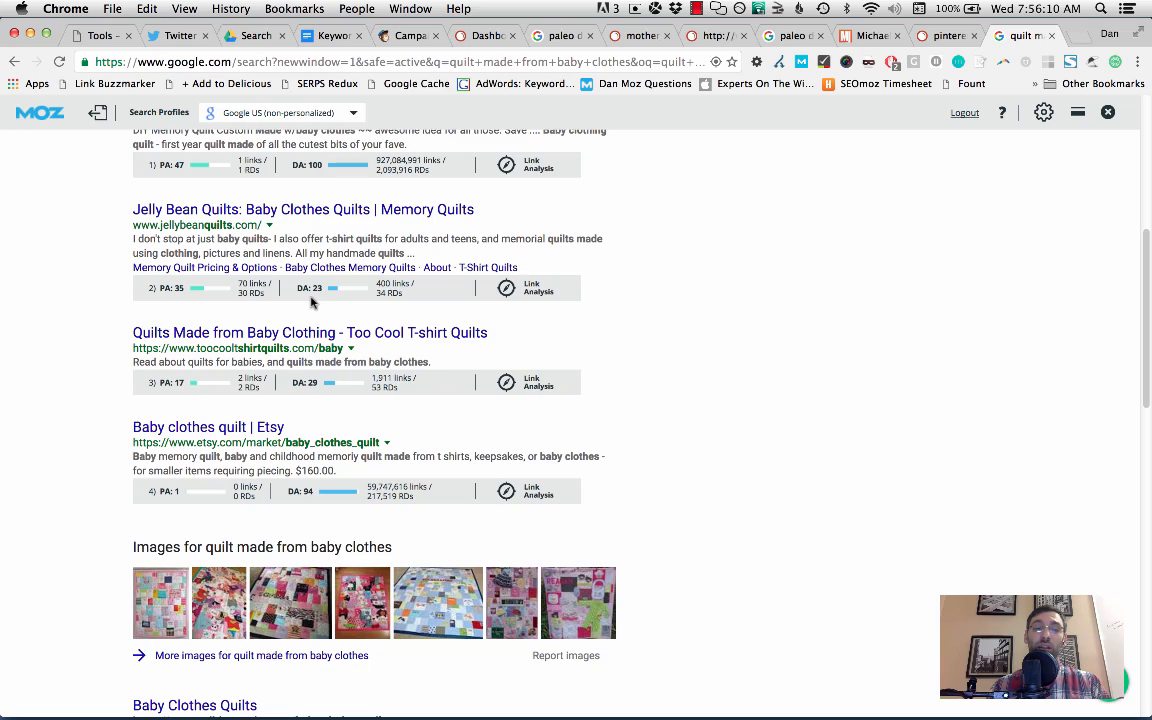
pyautogui.scroll(-3)
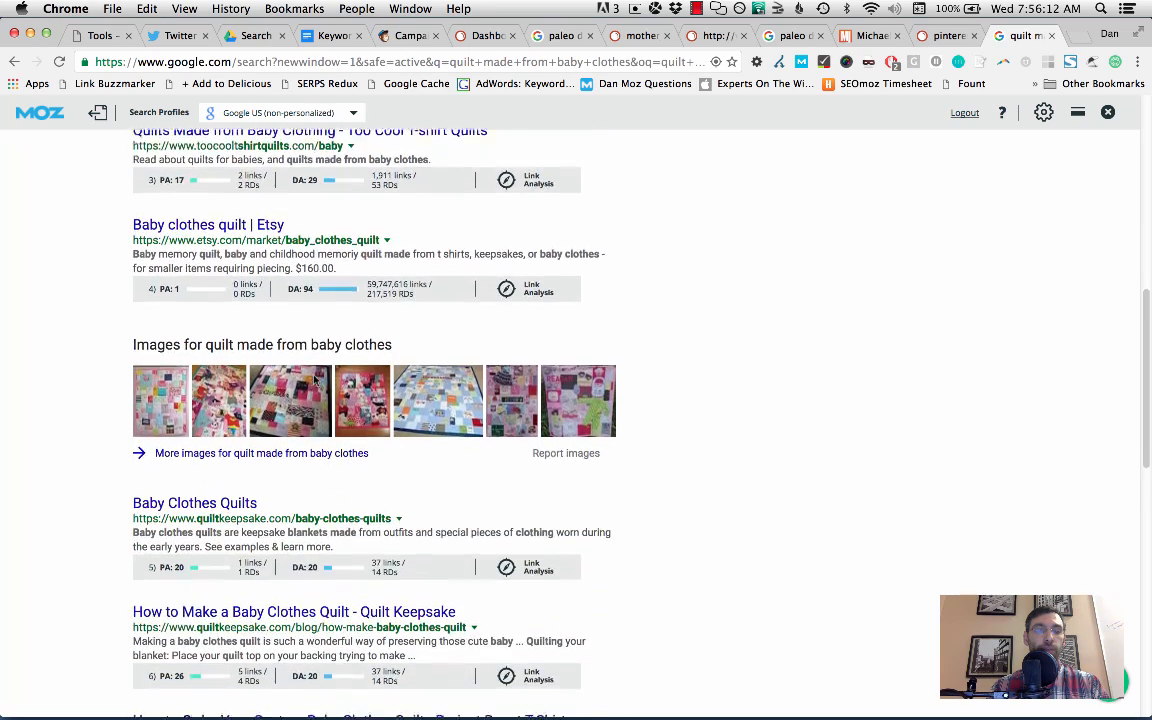
pyautogui.scroll(-3)
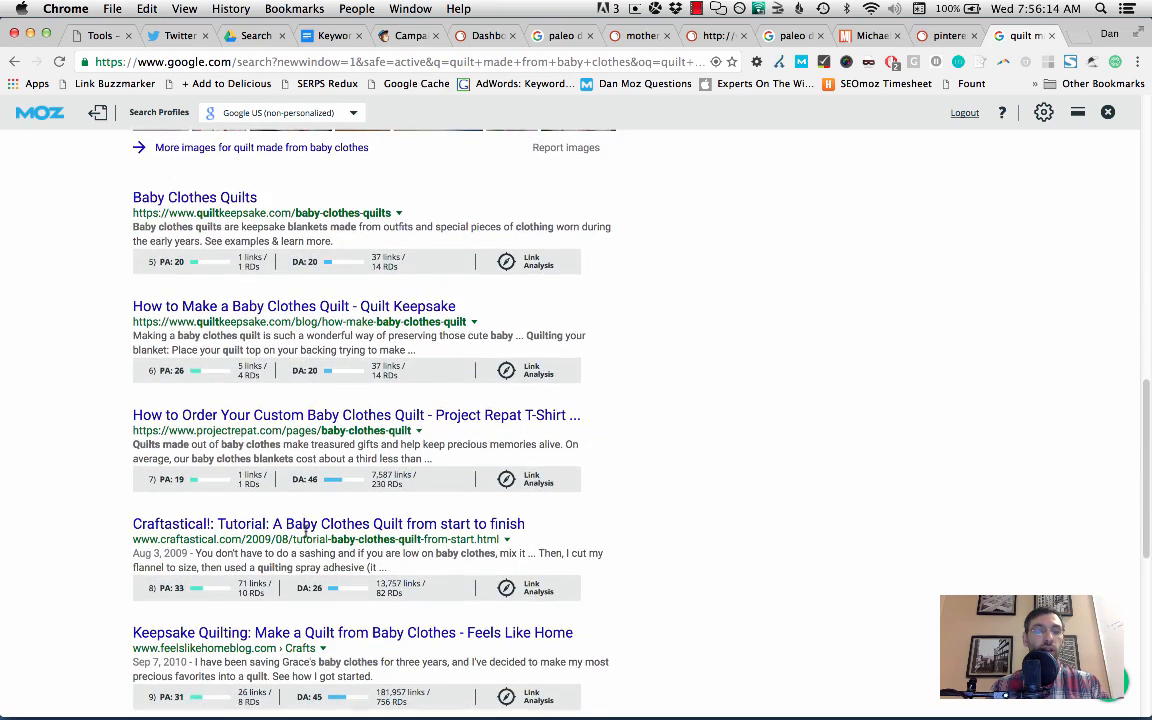
pyautogui.scroll(-3)
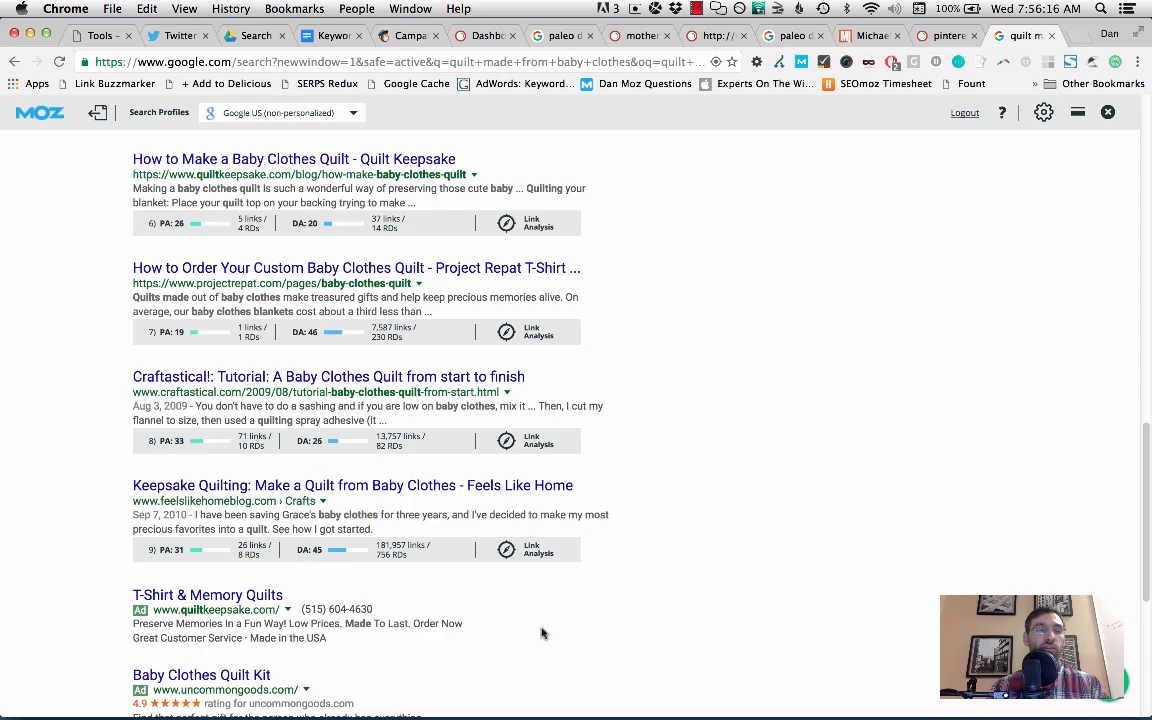
pyautogui.scroll(3)
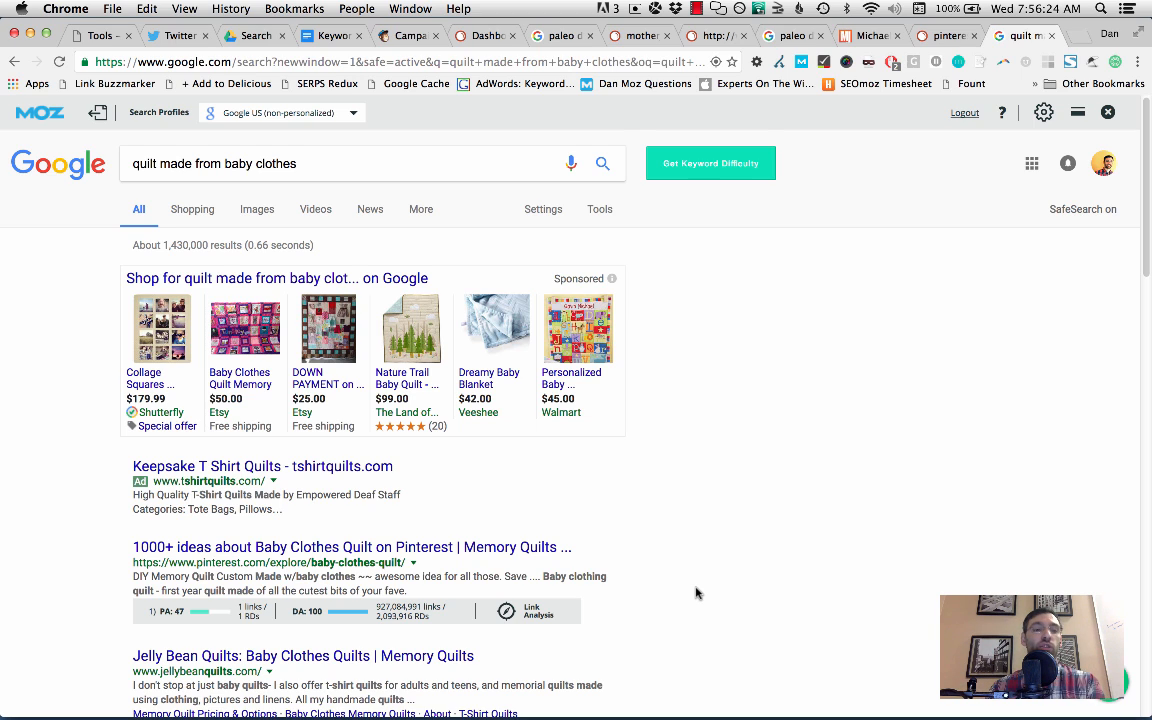
pyautogui.scroll(-3)
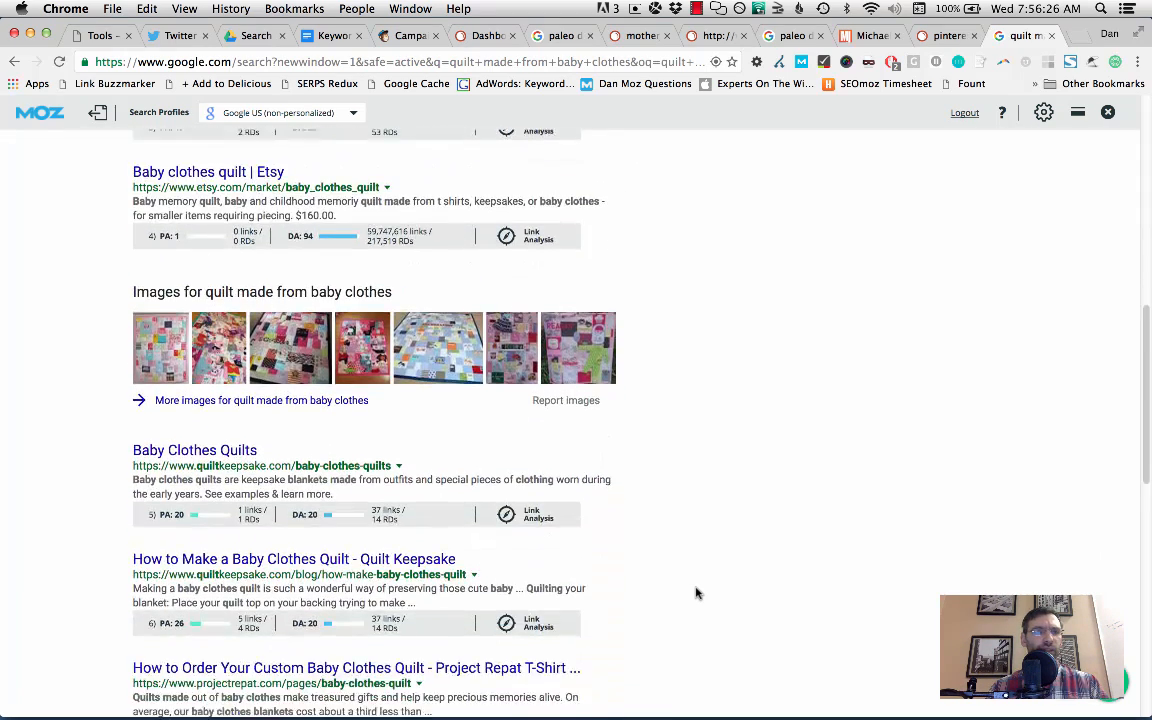
pyautogui.scroll(-3)
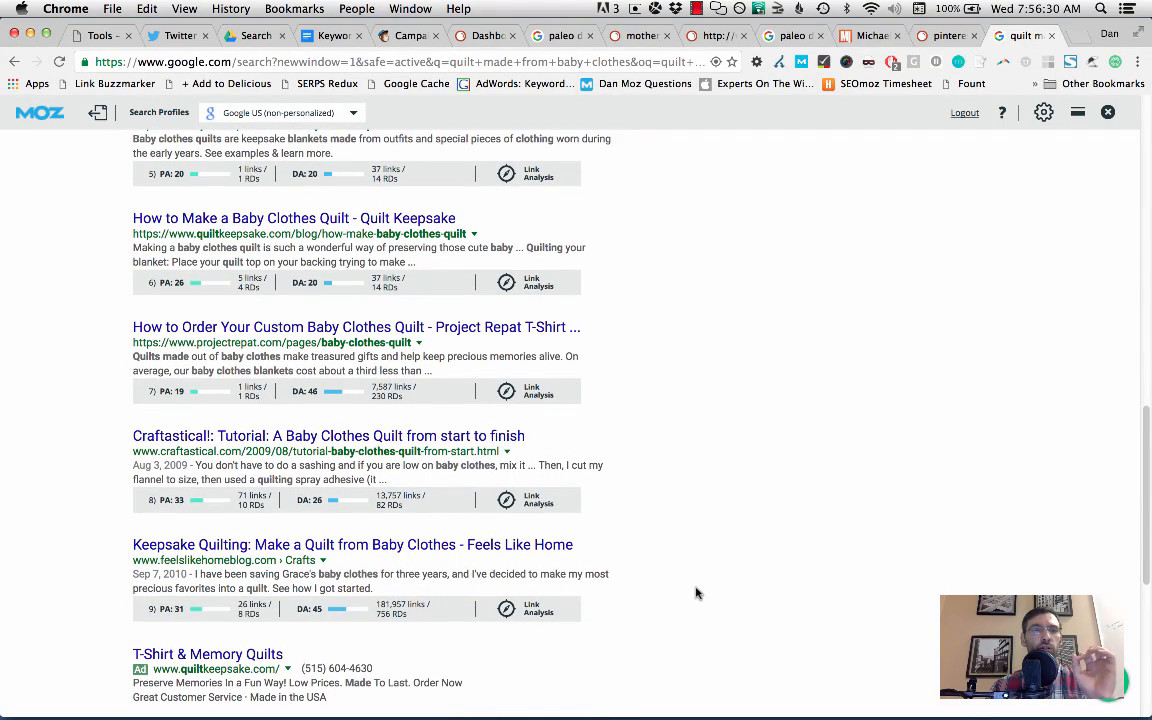
pyautogui.scroll(3)
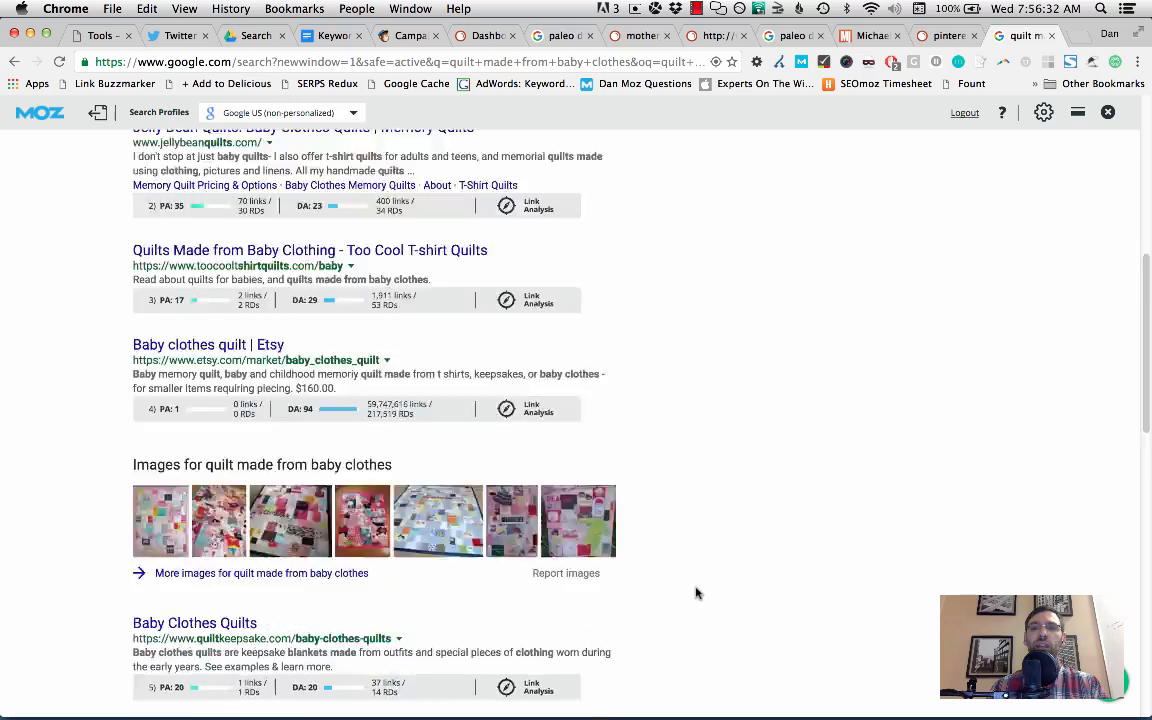
pyautogui.click(944, 36)
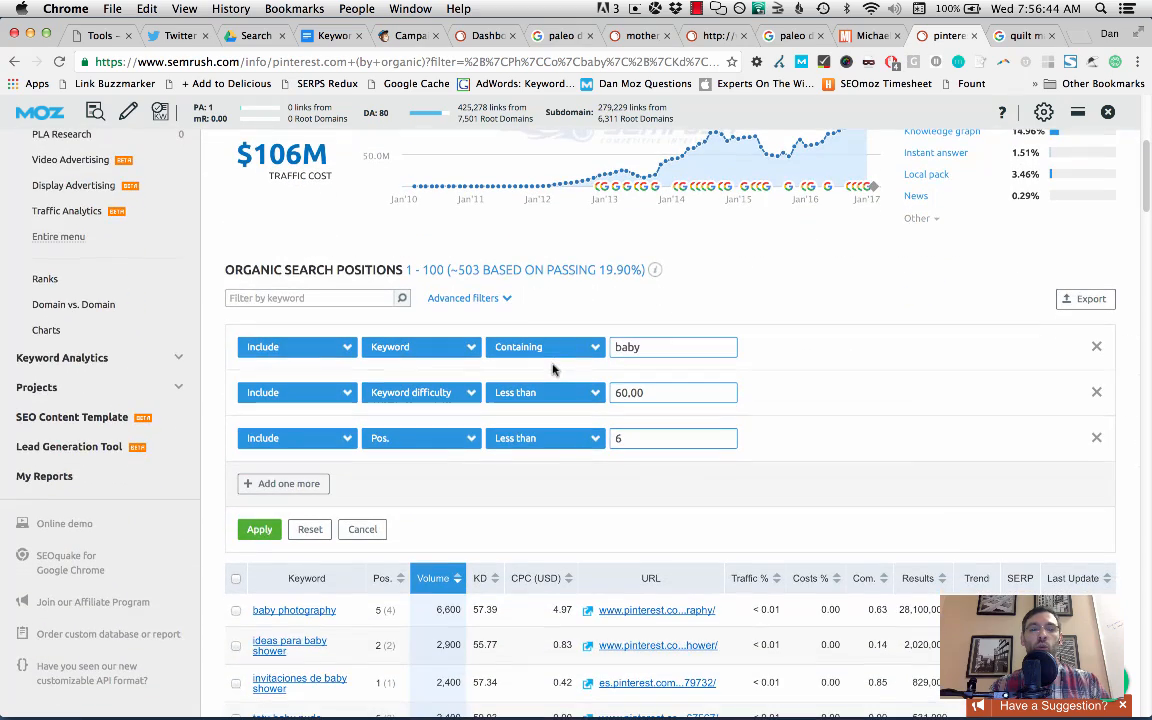
# - Review the filtered Organic Search Positions table and bring the SEMrush Chrome window to the front
pyautogui.scroll(-3)
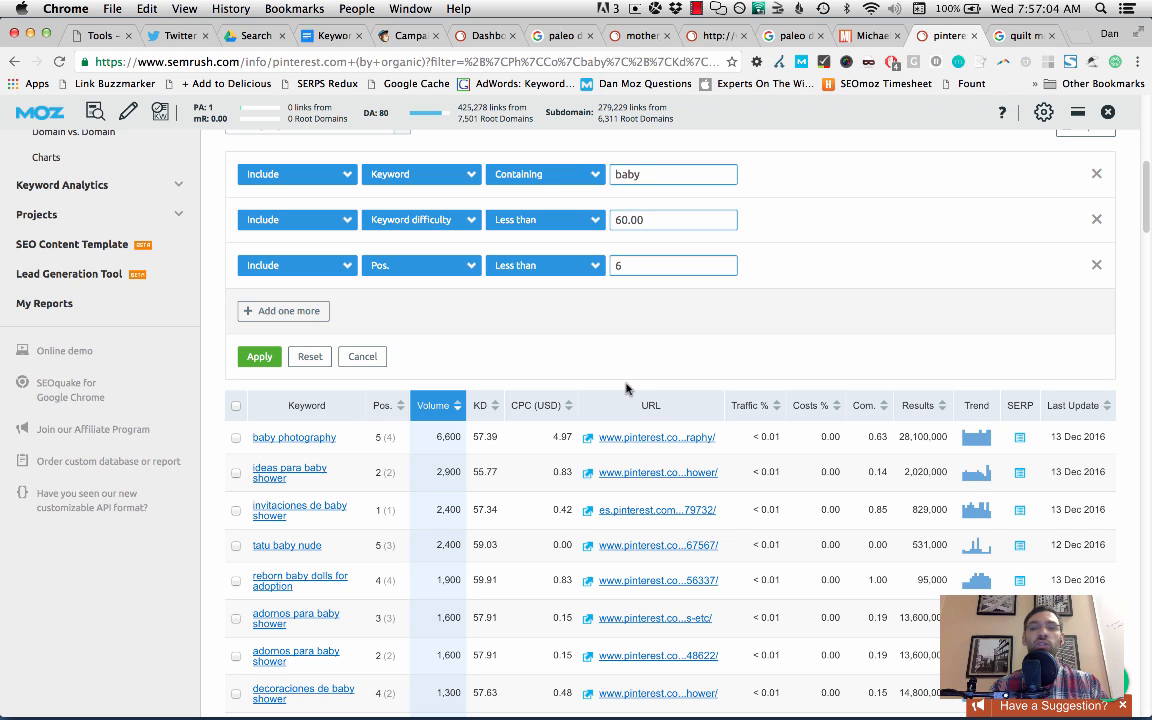
pyautogui.scroll(3)
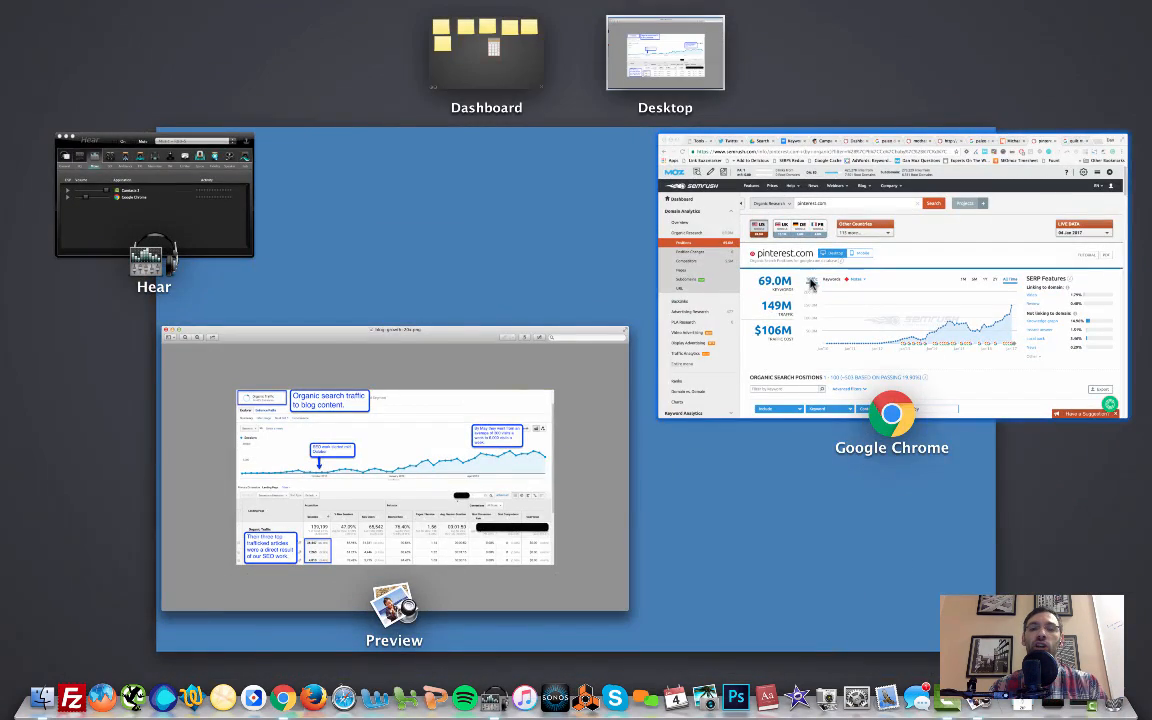
pyautogui.click(892, 290)
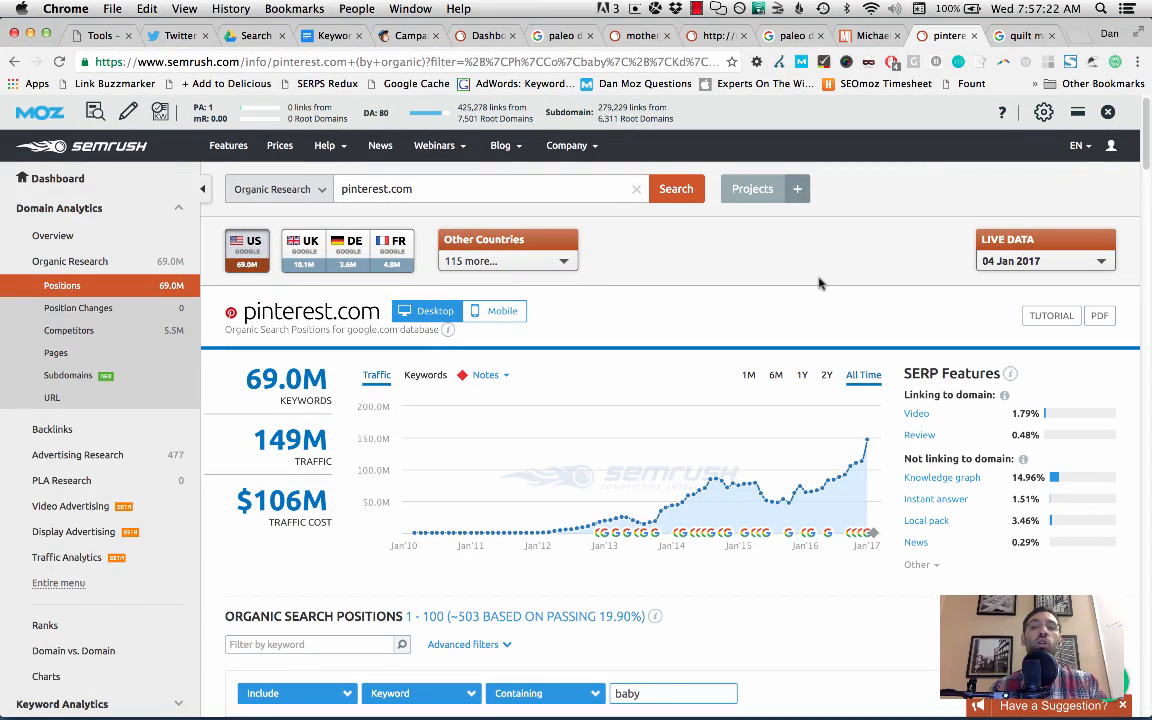